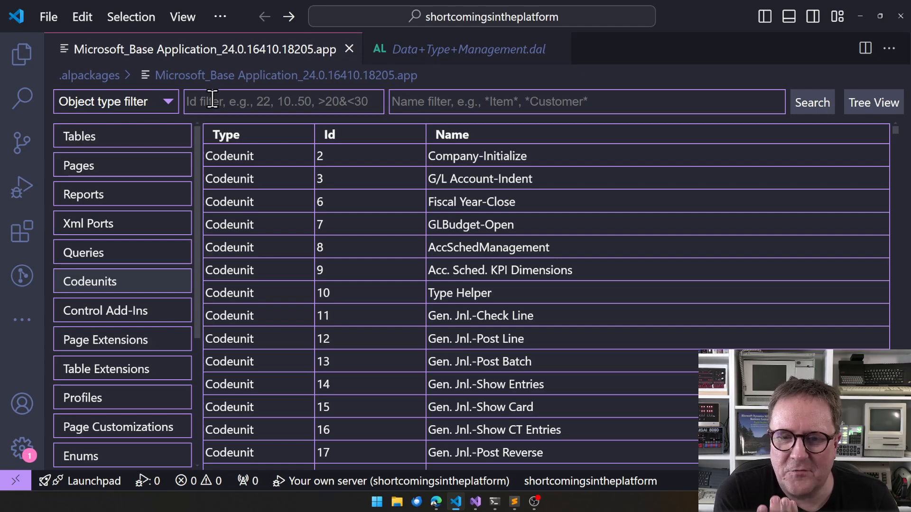
mouse_move(490, 175)
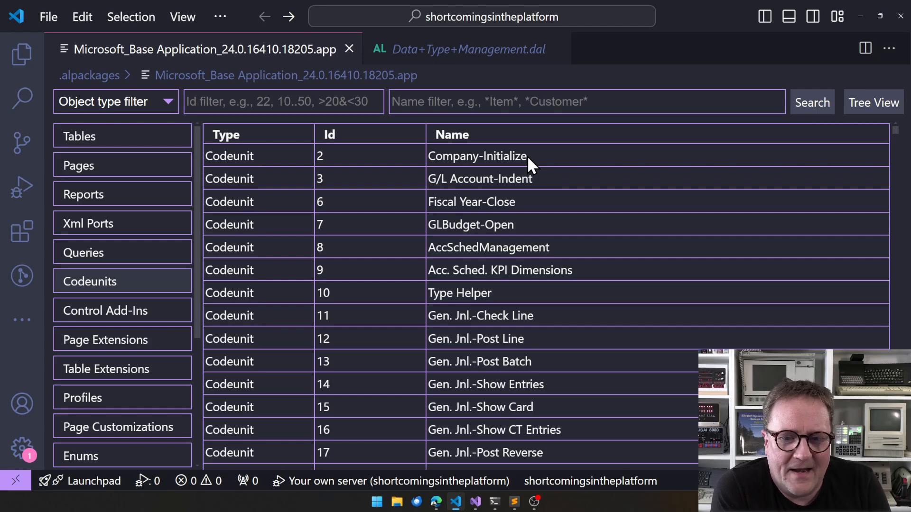
mouse_move(525, 281)
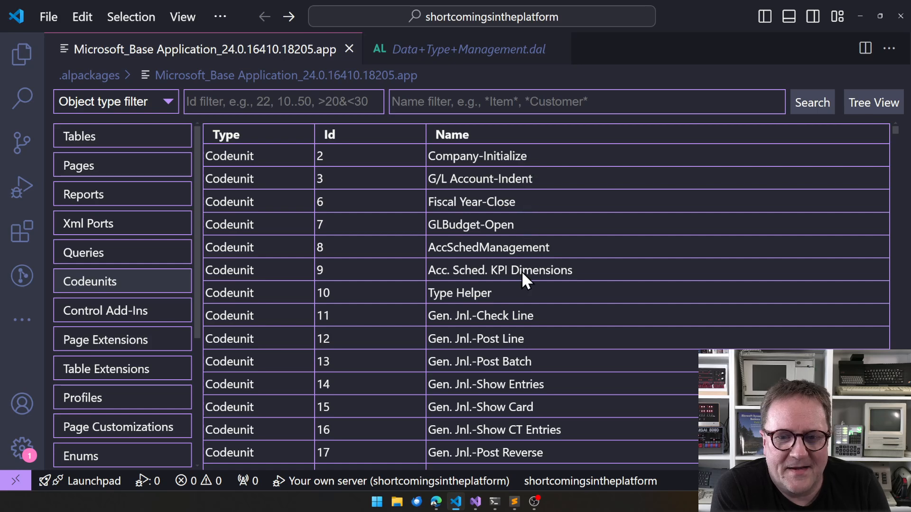
mouse_move(512, 305)
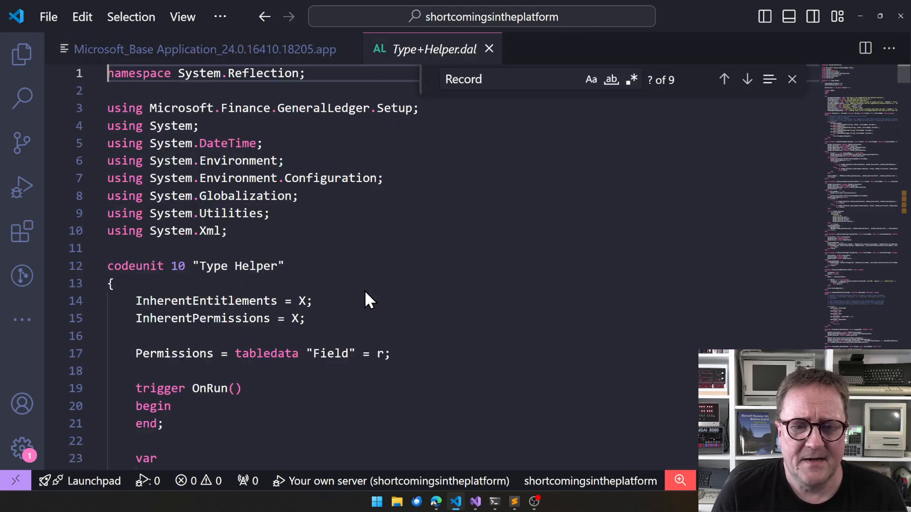
scroll("down", 3)
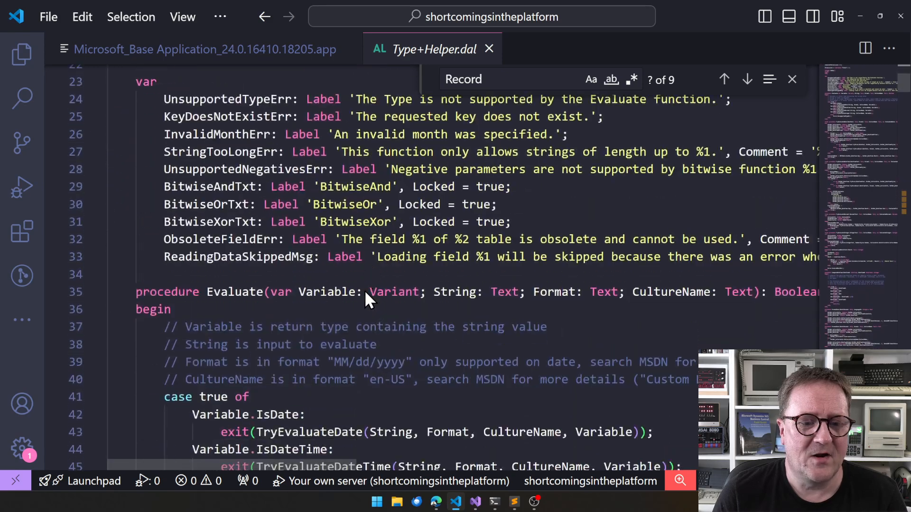
scroll("down", 3)
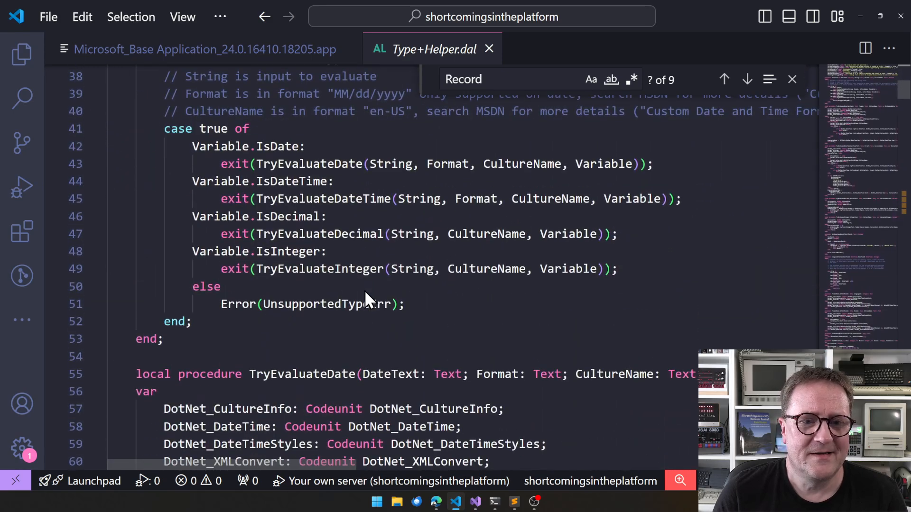
scroll("down", 3)
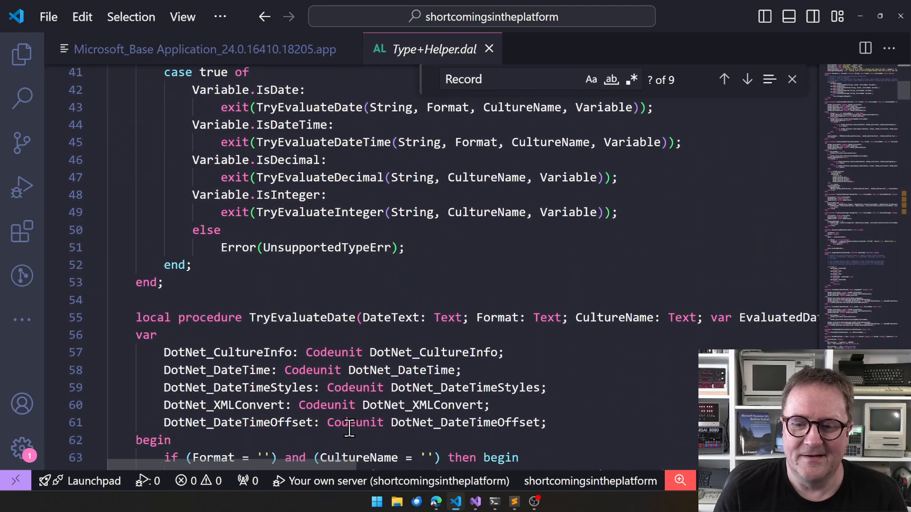
scroll("down", 3)
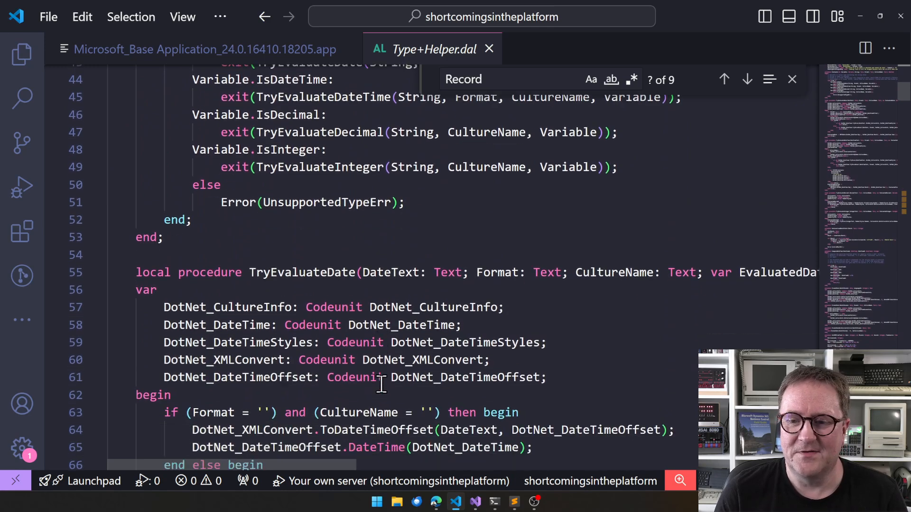
scroll("down", 3)
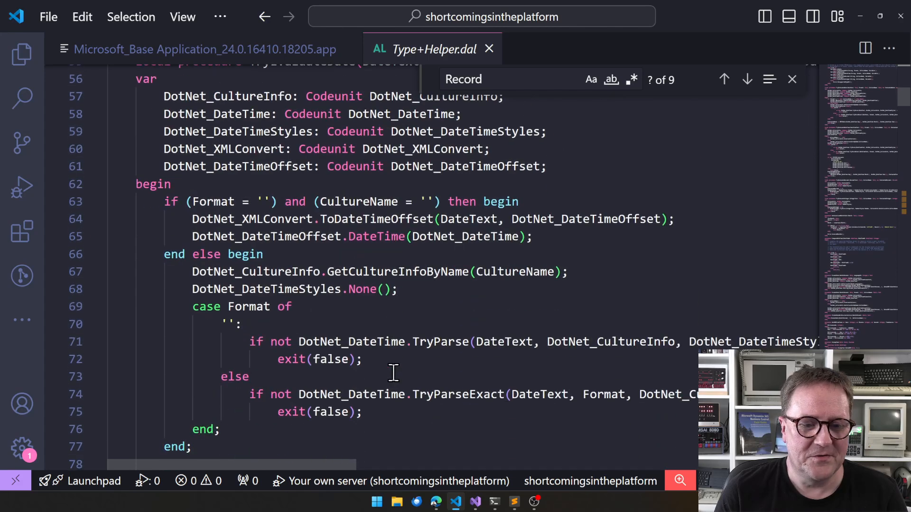
scroll("down", 3)
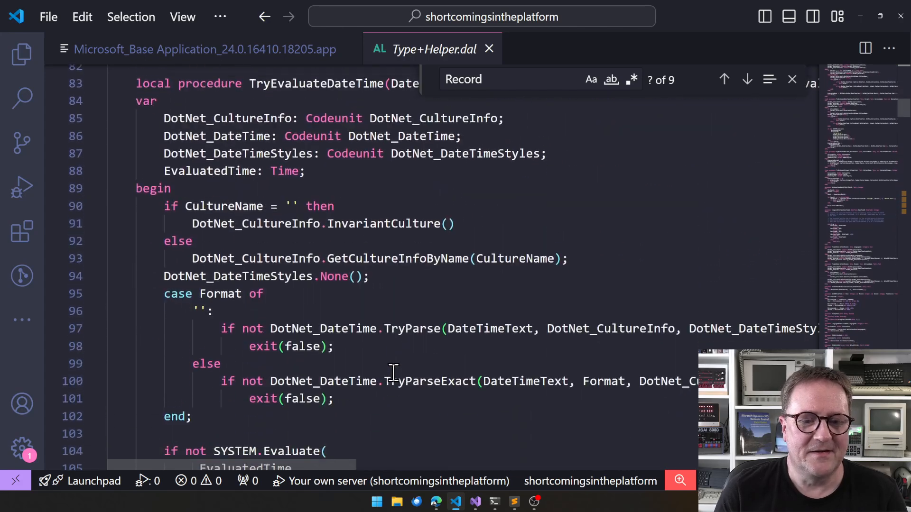
scroll("down", 3)
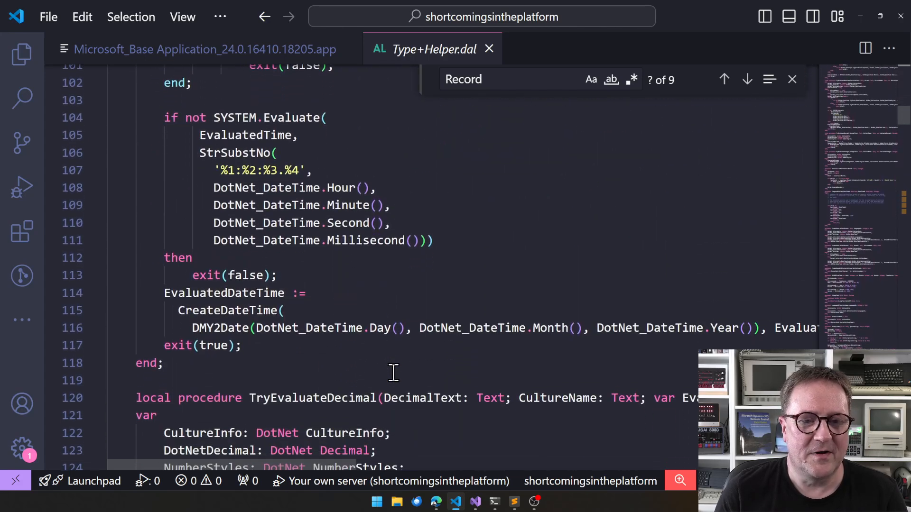
scroll("down", 3)
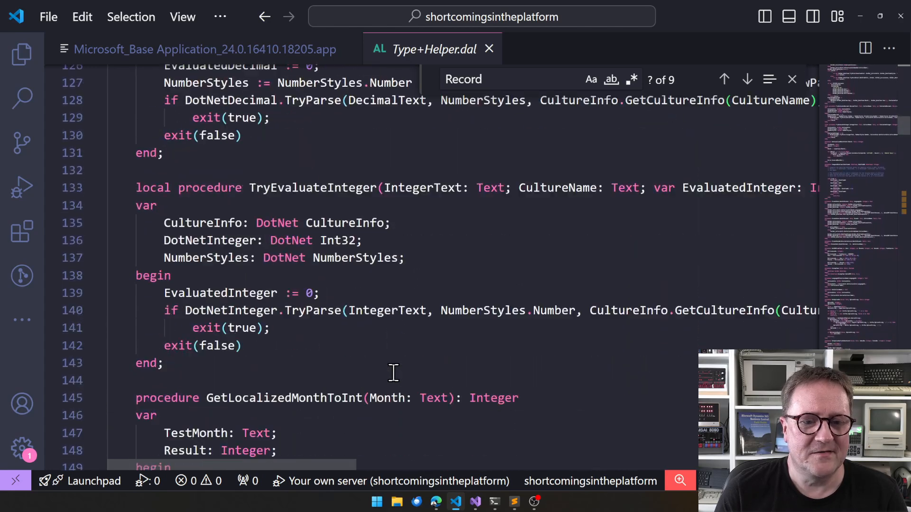
scroll("down", 3)
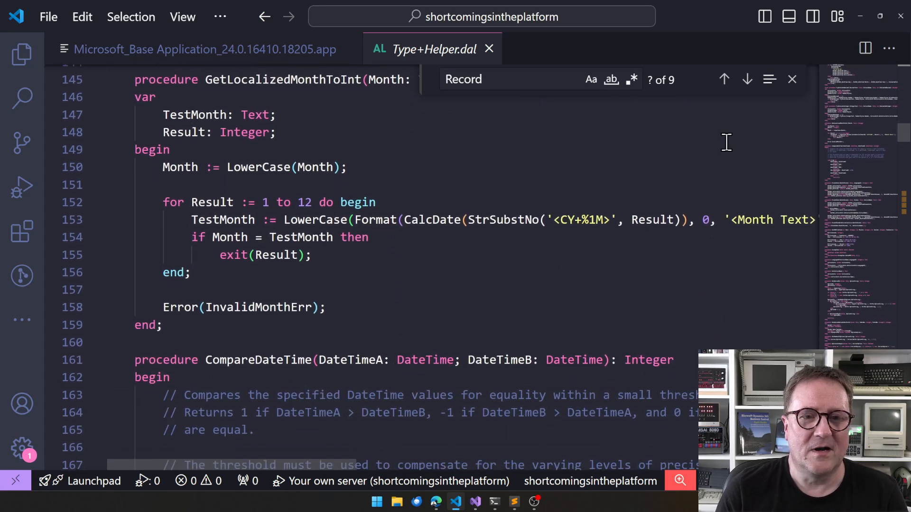
left_click(791, 80)
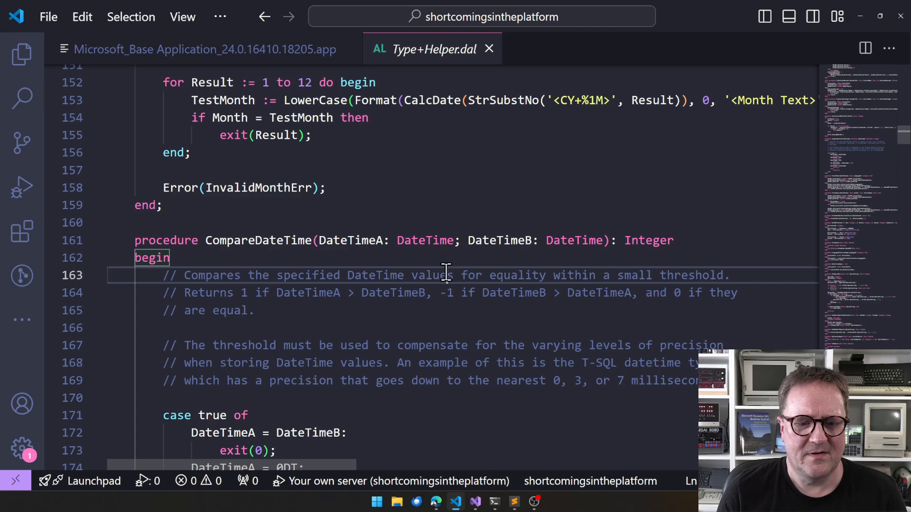
scroll("down", 3)
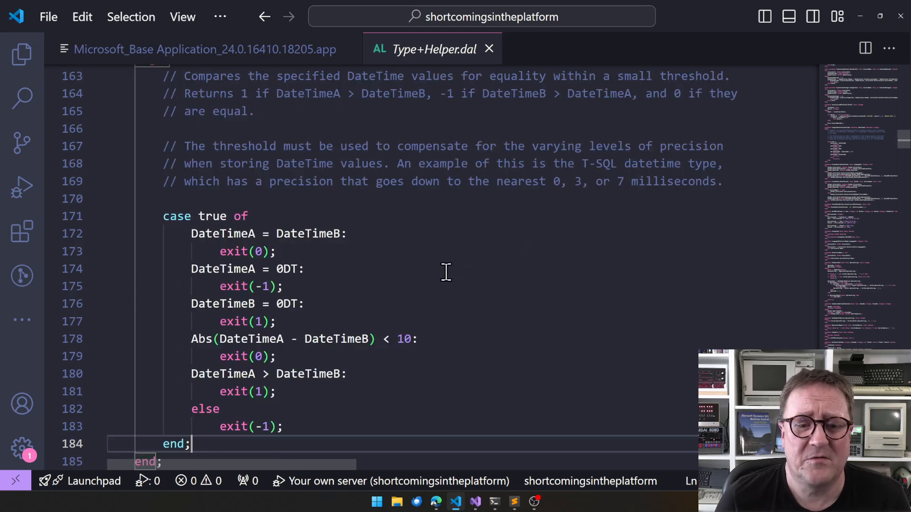
scroll("down", 3)
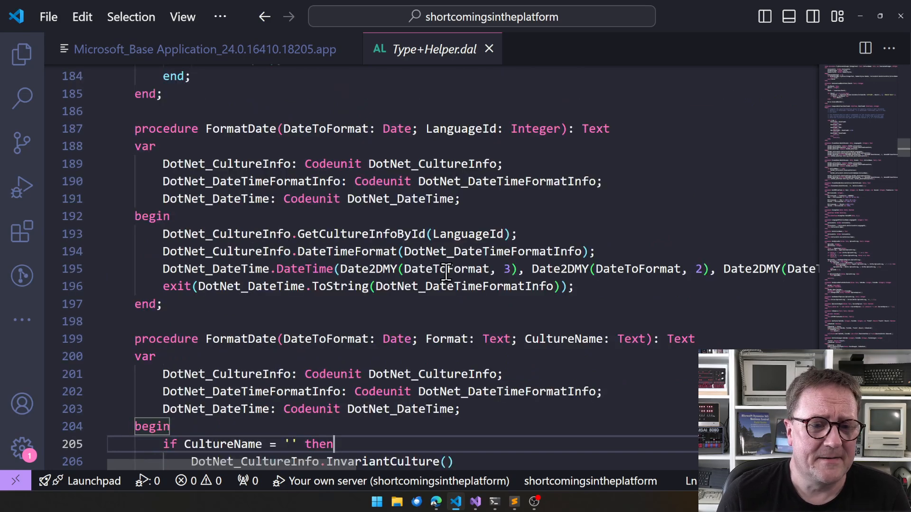
scroll("down", 3)
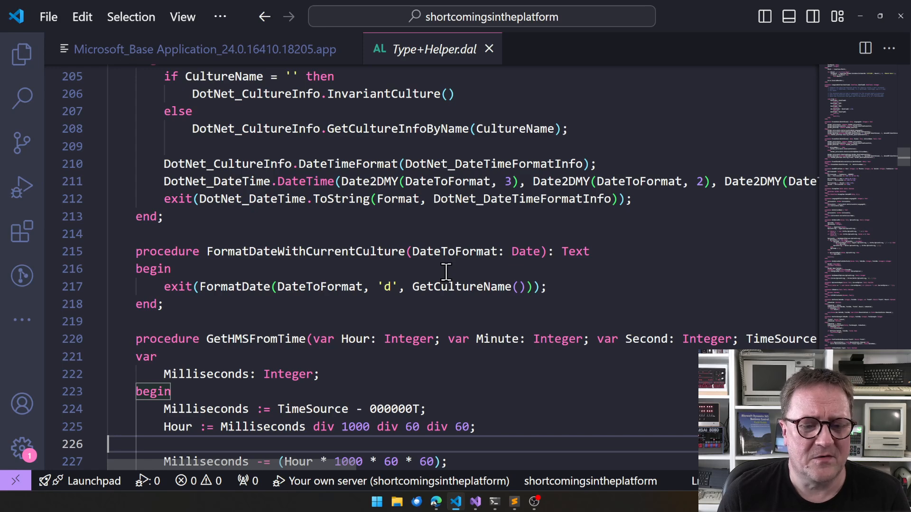
mouse_move(400, 362)
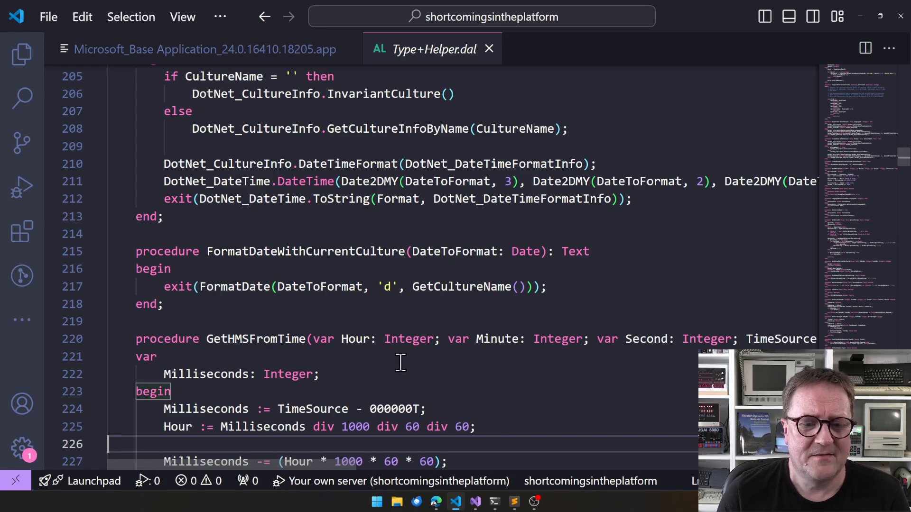
scroll("down", 3)
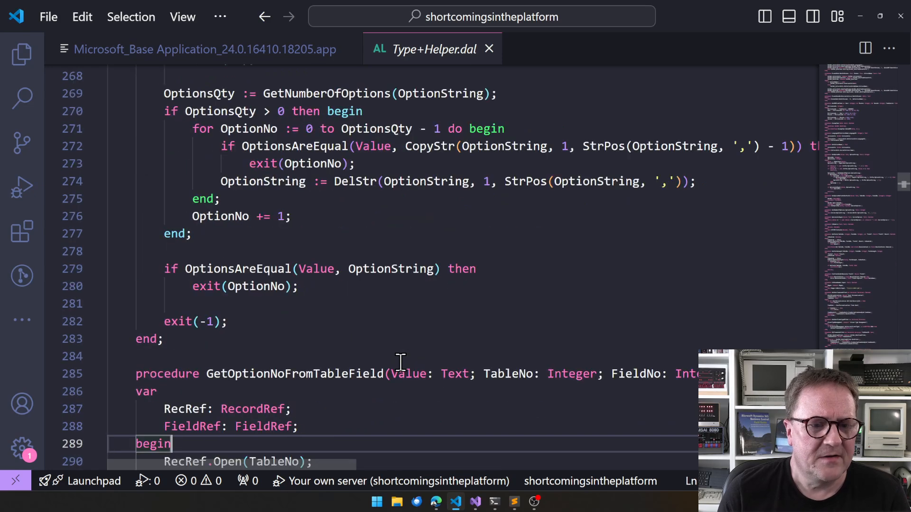
- Search Type Helper for 'decode' and read through the UrlDecode and HtmlDecode procedures
type("deco")
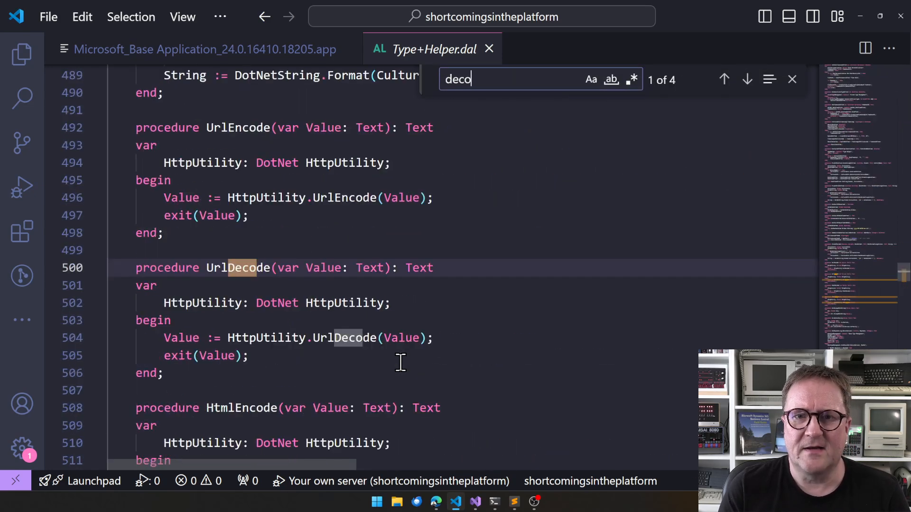
type("de")
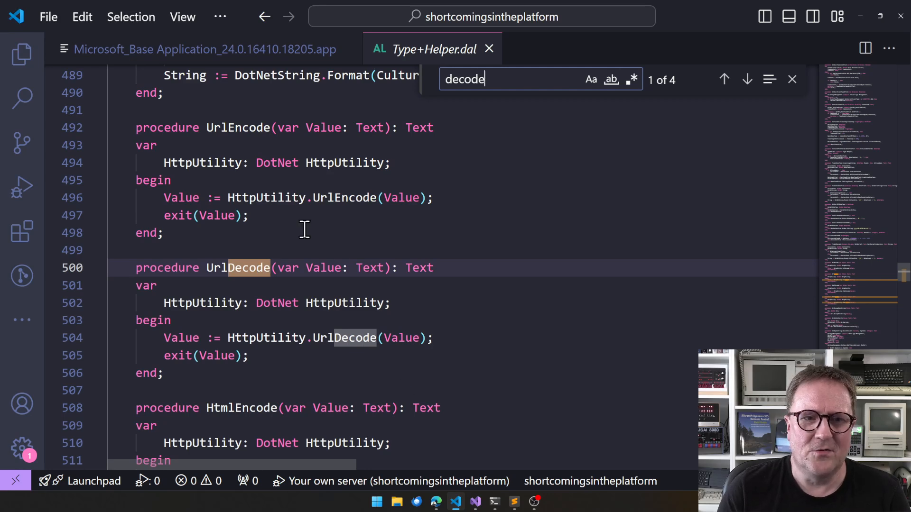
scroll("down", 3)
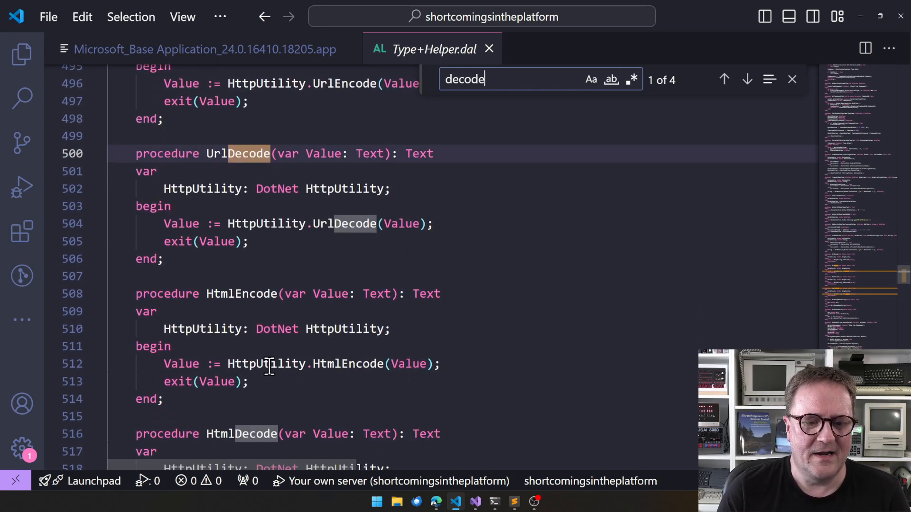
scroll("down", 3)
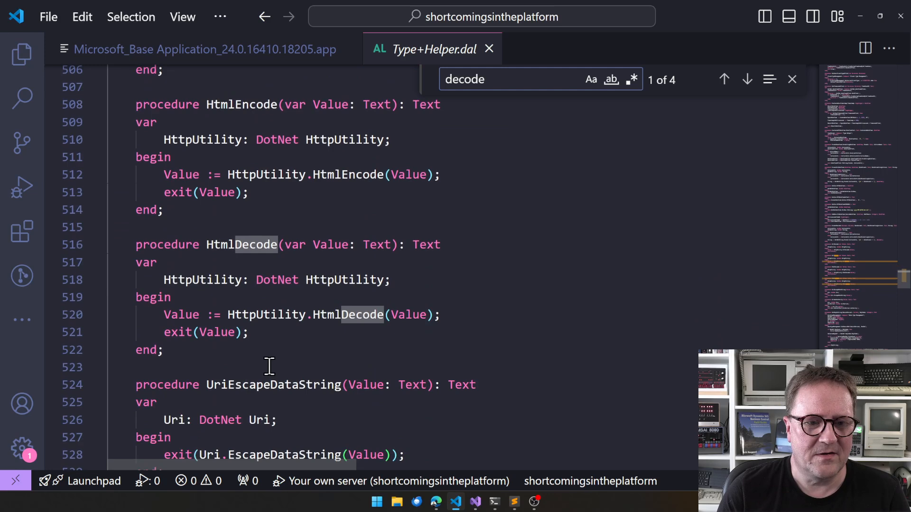
scroll("down", 3)
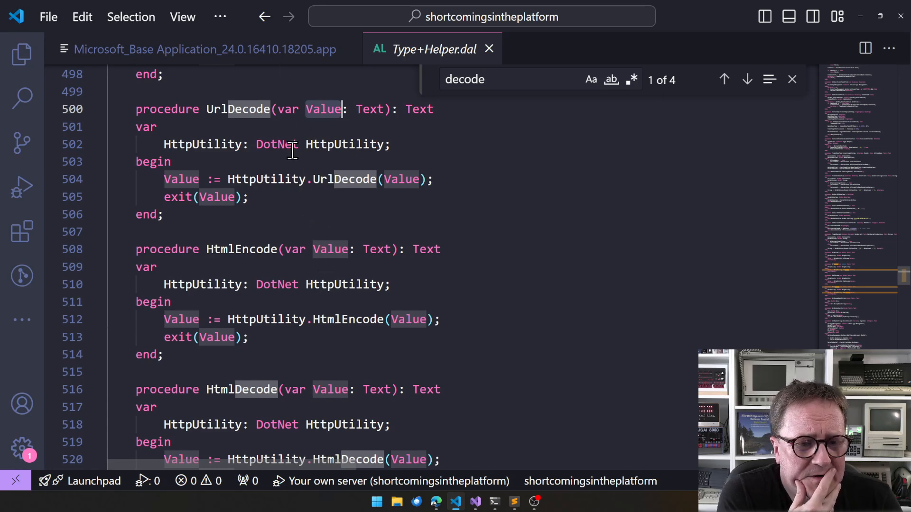
mouse_move(294, 203)
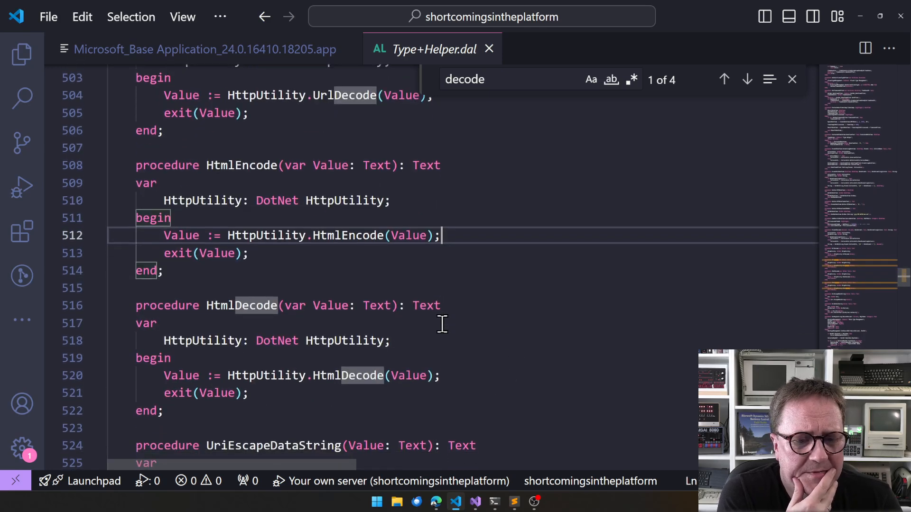
scroll("down", 3)
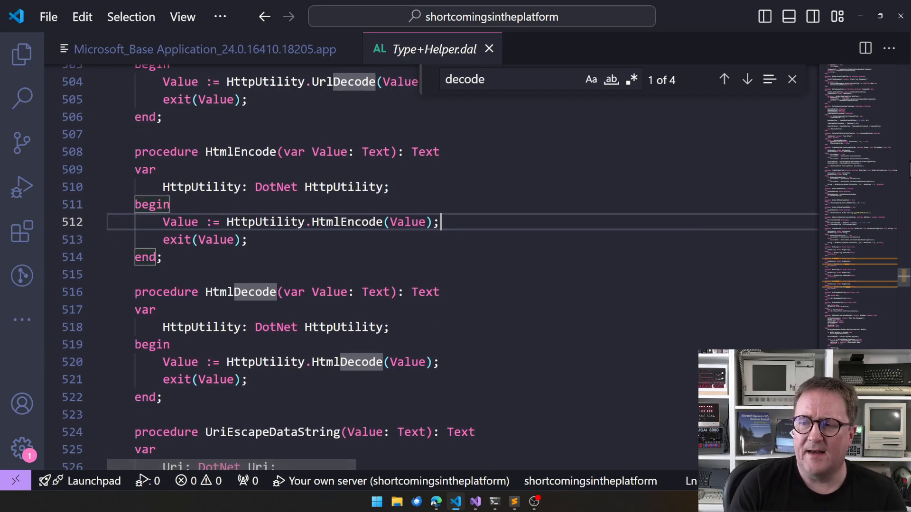
scroll("down", 3)
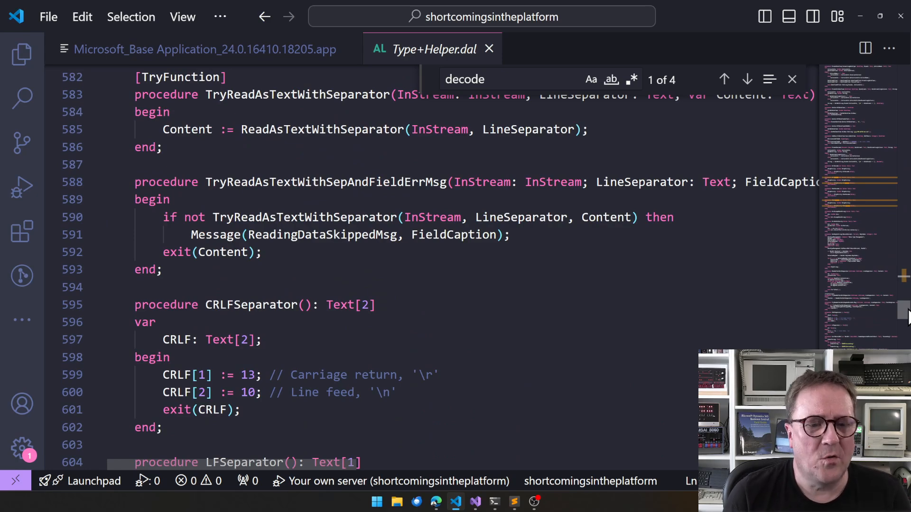
- Scroll Type Helper past the bitwise procedures down to the time-zone date functions
scroll("down", 3)
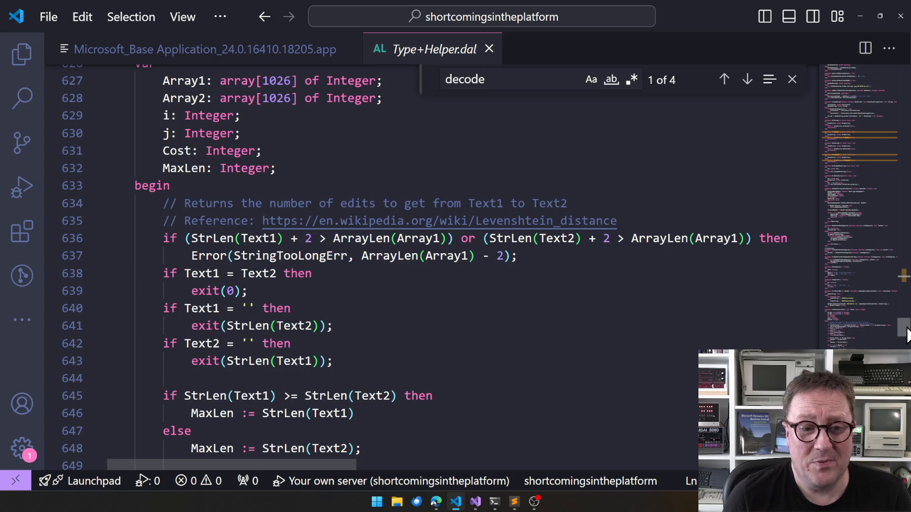
scroll("down", 3)
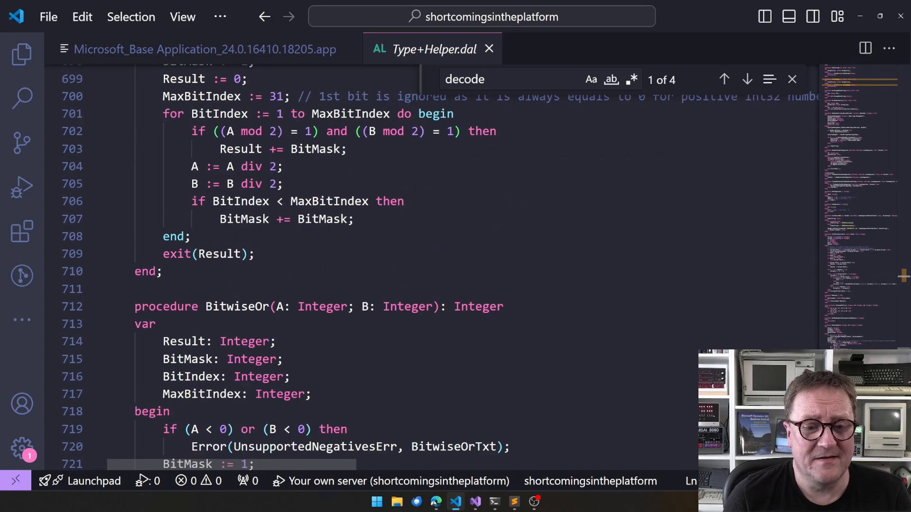
scroll("down", 3)
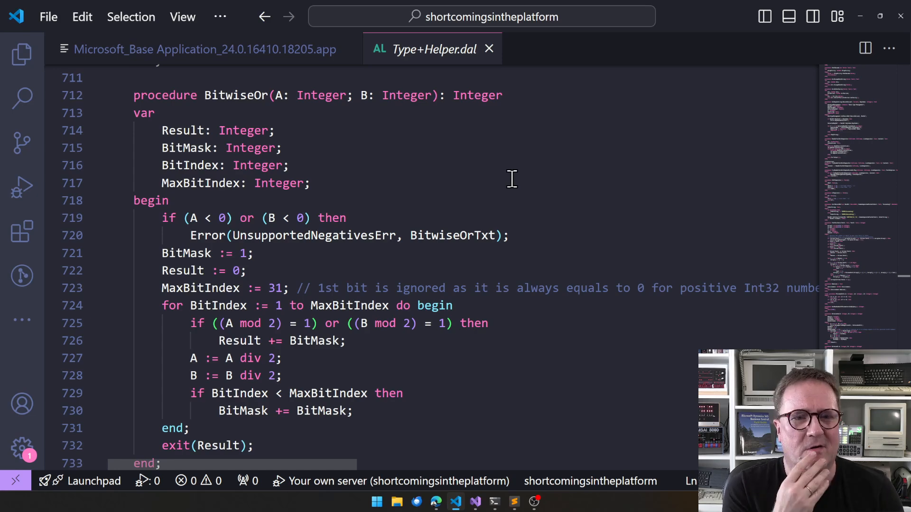
scroll("down", 3)
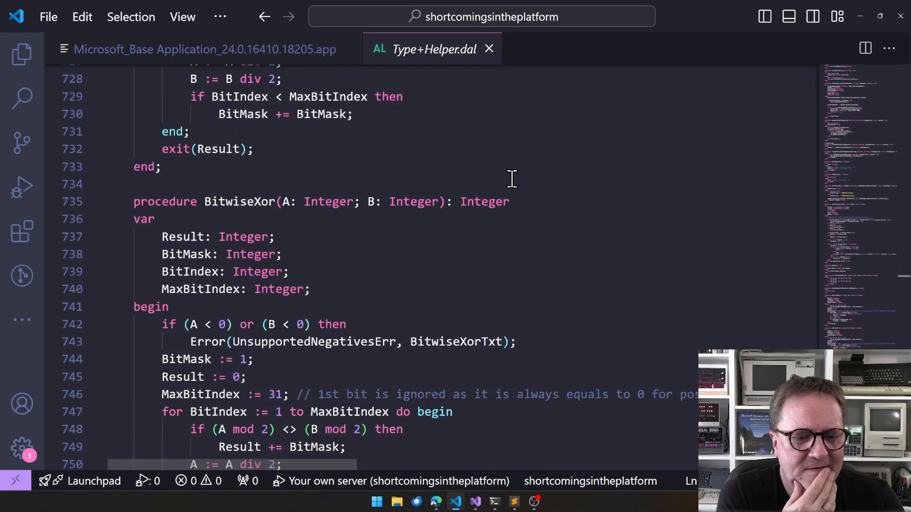
scroll("down", 3)
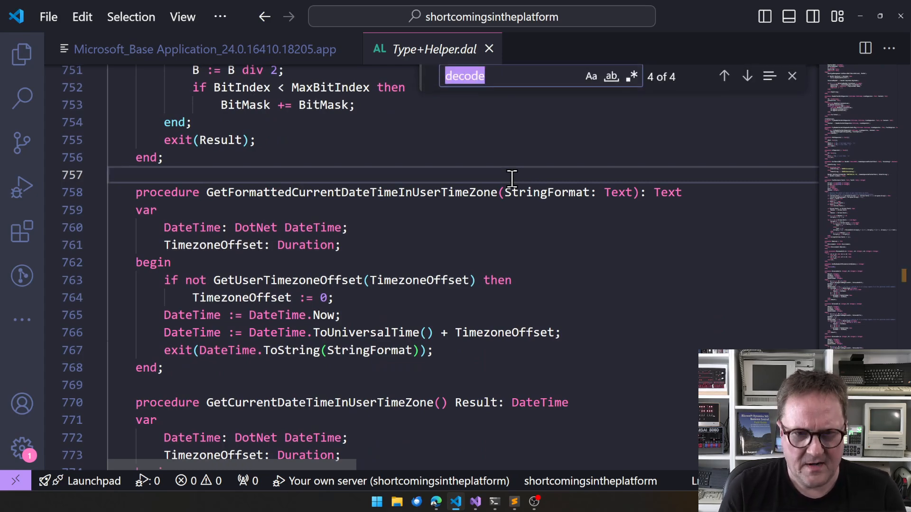
- Change the search term to 'Record', finding nine matches in Type Helper
type("Record")
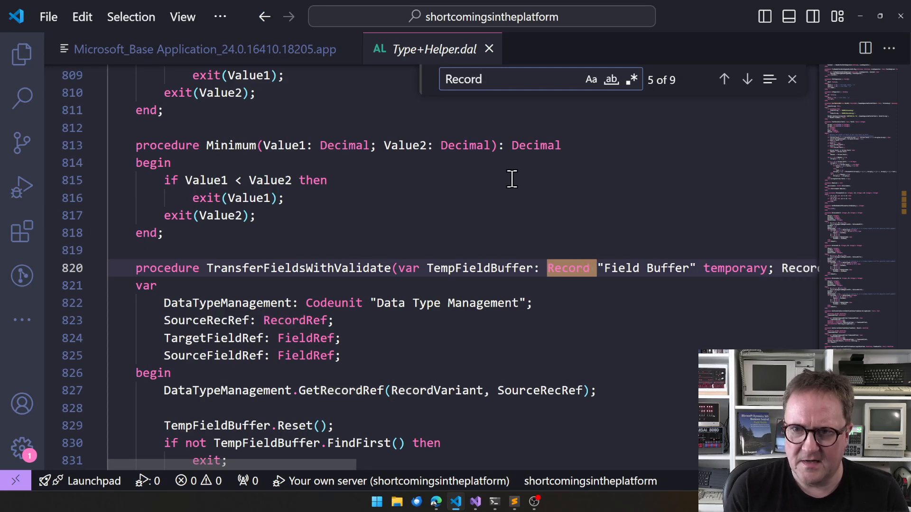
left_click(748, 79)
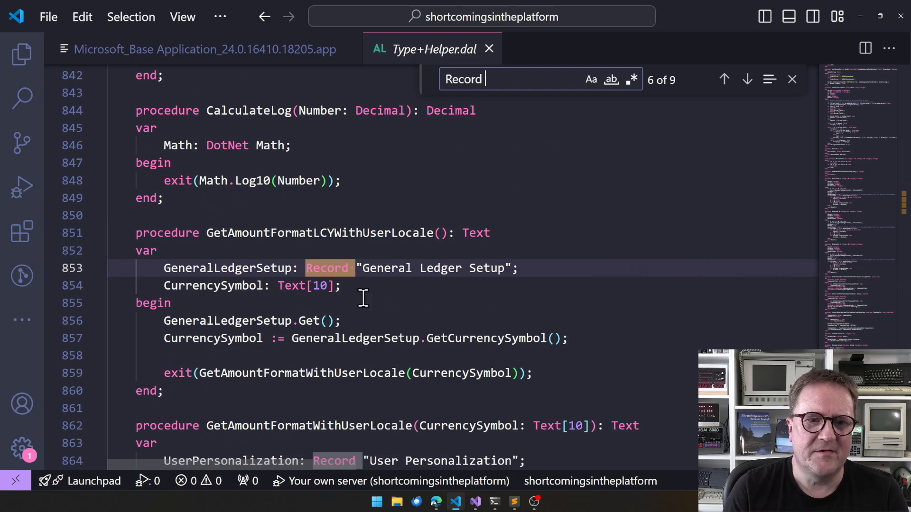
scroll("down", 3)
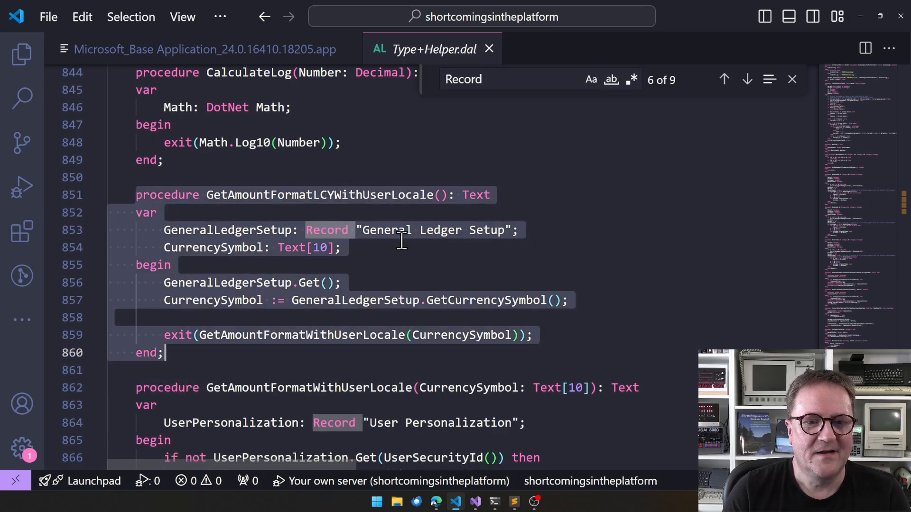
mouse_move(399, 248)
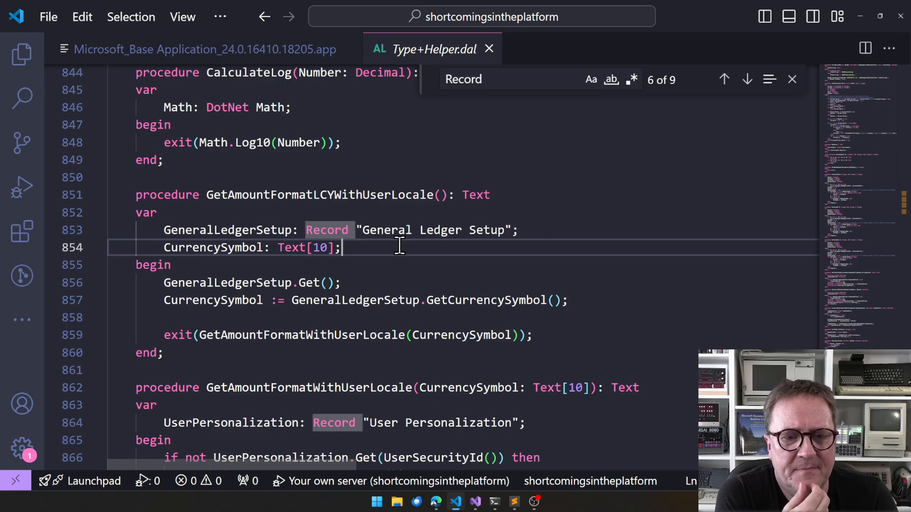
- Step through the Record matches to the sixth, the General Ledger Setup variable
left_click(748, 78)
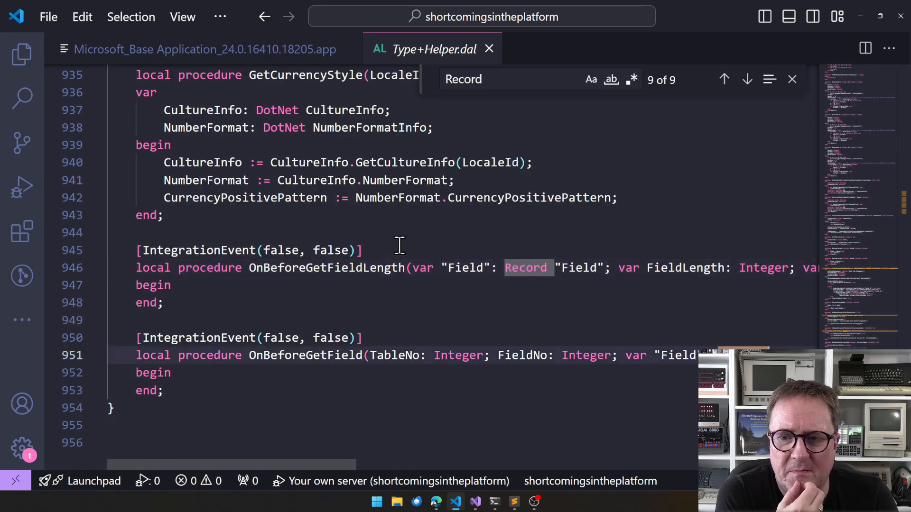
left_click(747, 78)
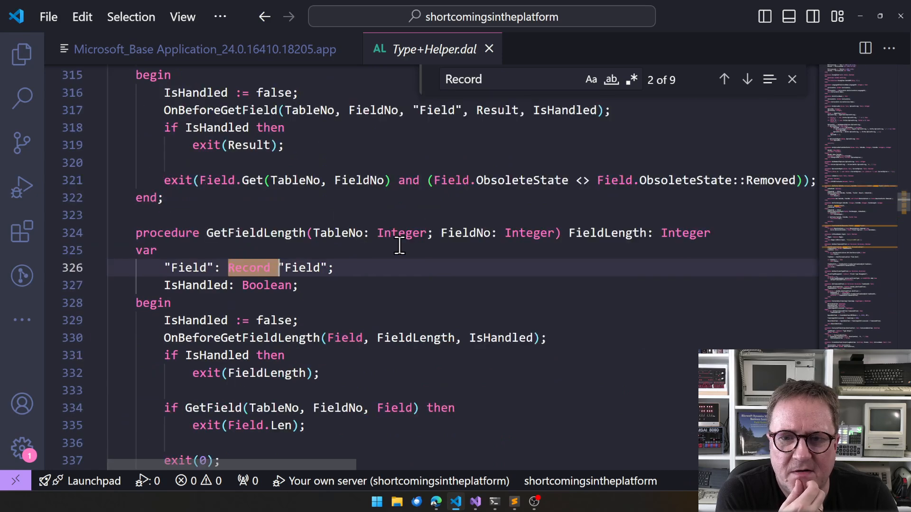
left_click(748, 78)
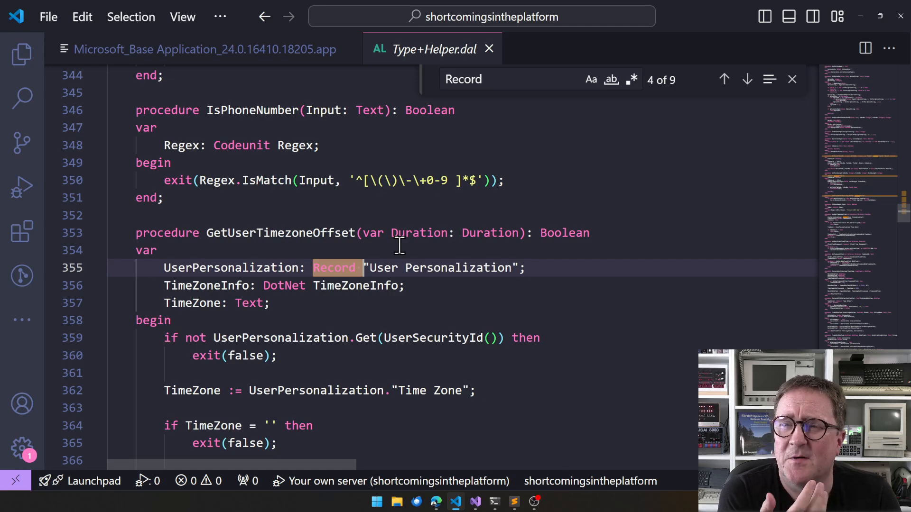
left_click(748, 79)
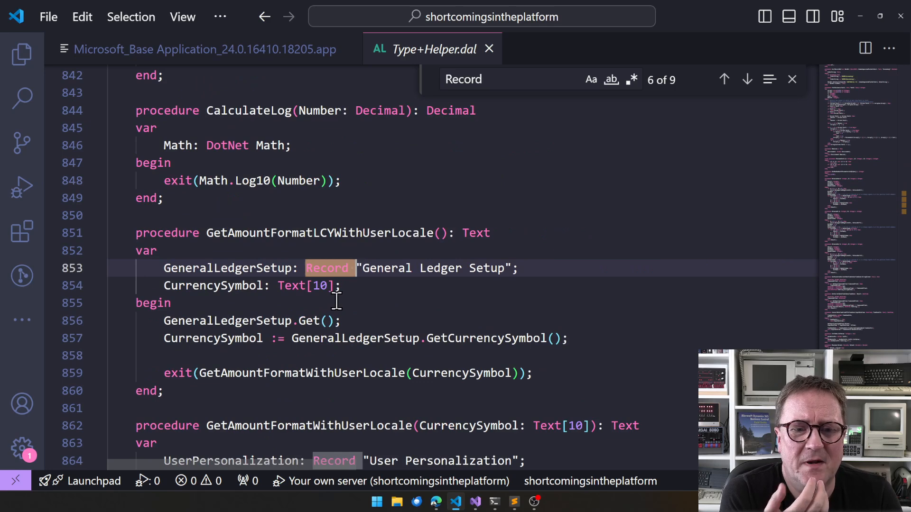
scroll("down", 3)
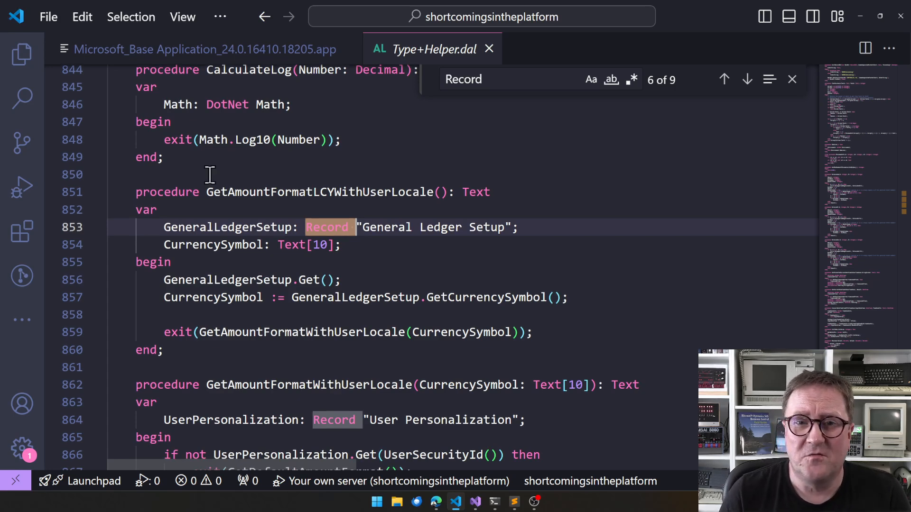
mouse_move(22, 60)
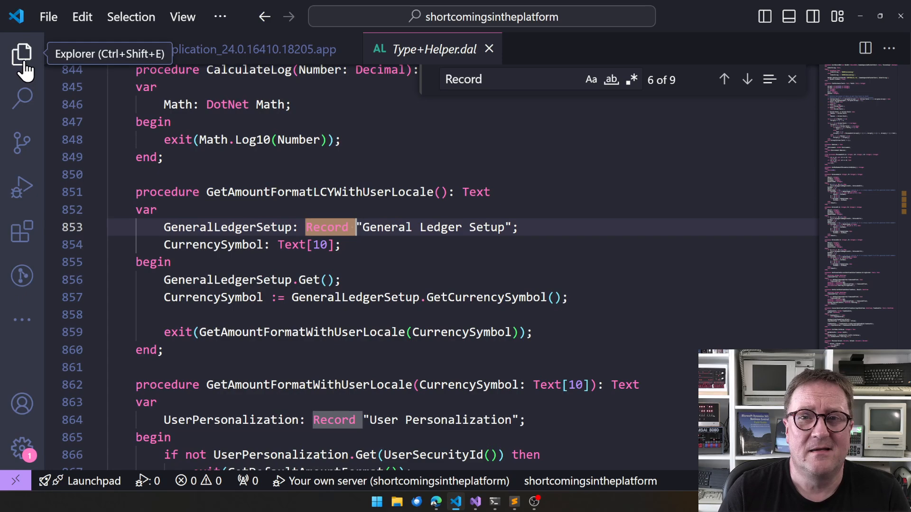
- Return to the Base Application codeunit list and scroll down to the error-handling codeunits
left_click(19, 47)
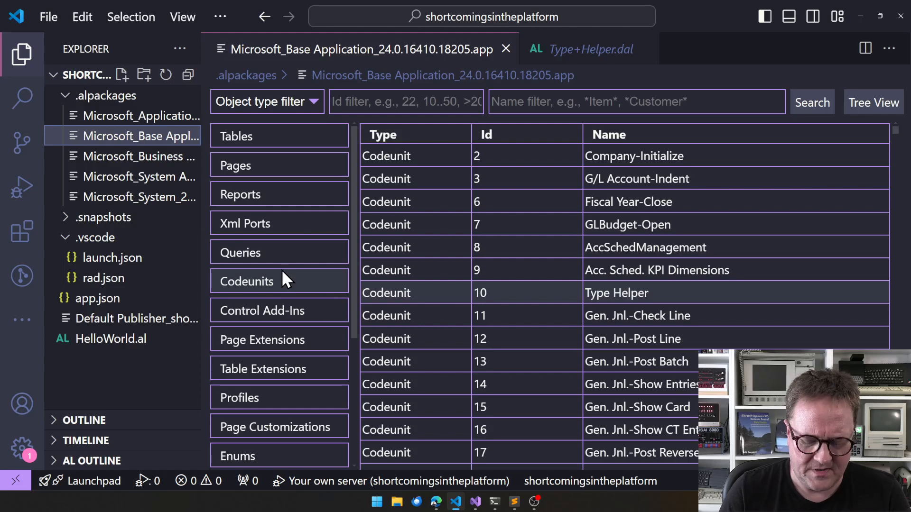
left_click(19, 51)
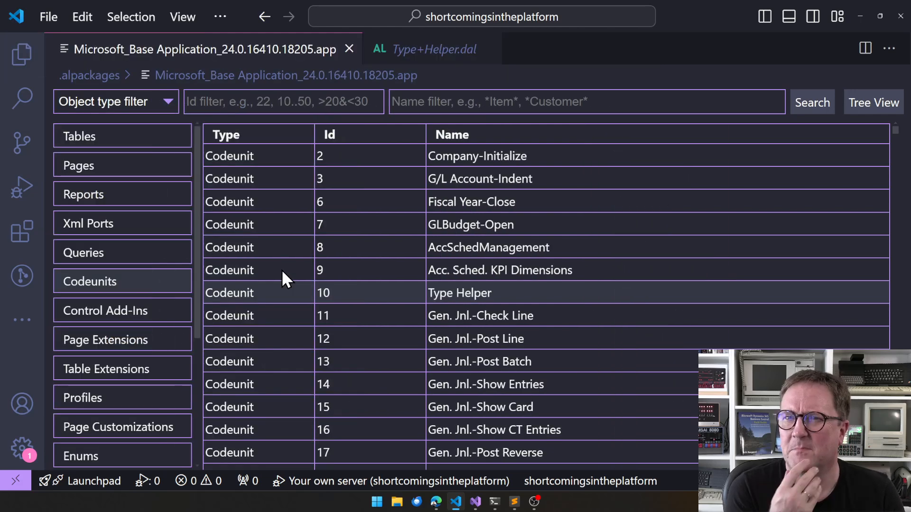
mouse_move(491, 309)
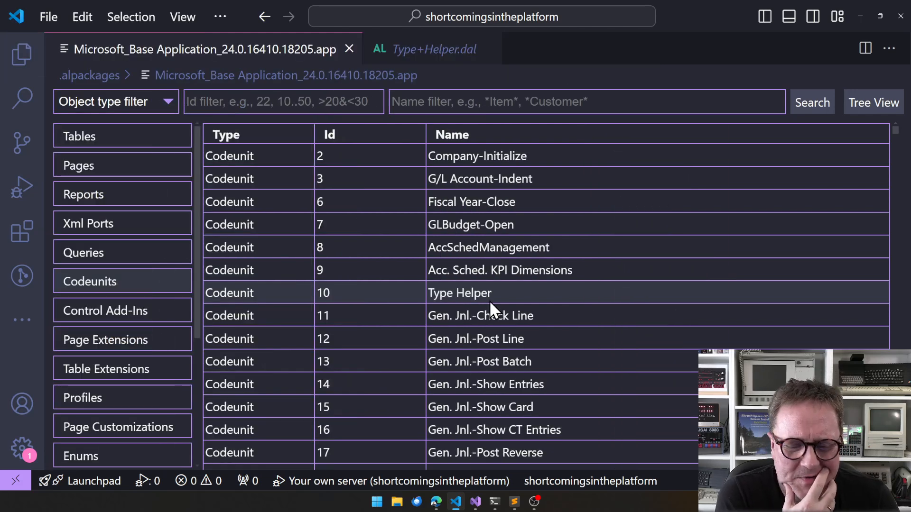
scroll("down", 3)
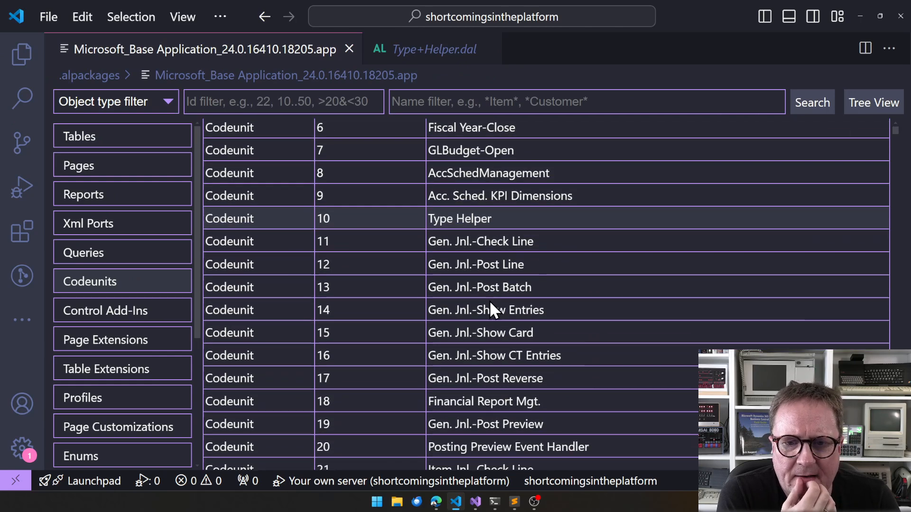
scroll("down", 3)
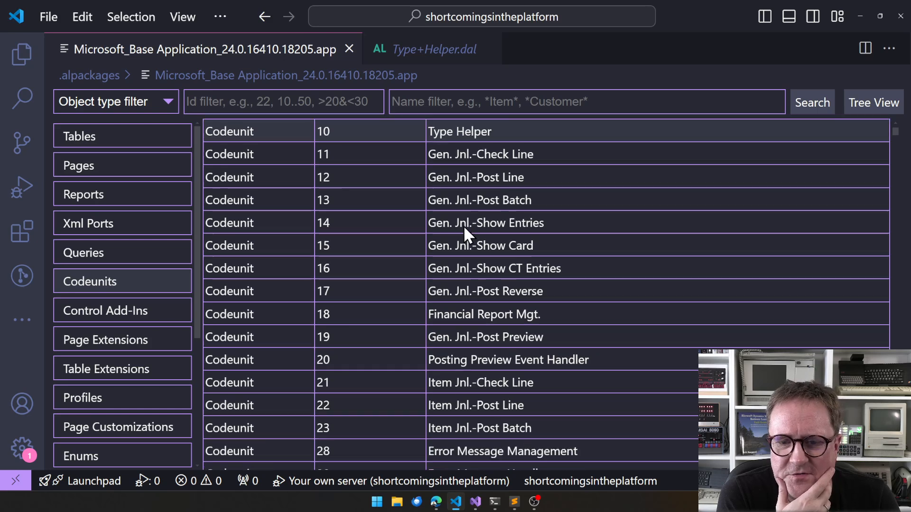
scroll("down", 3)
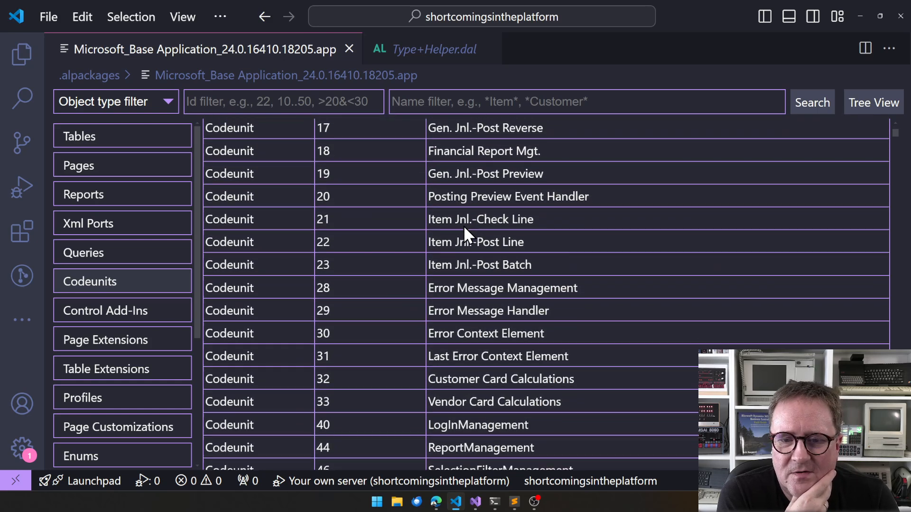
scroll("down", 3)
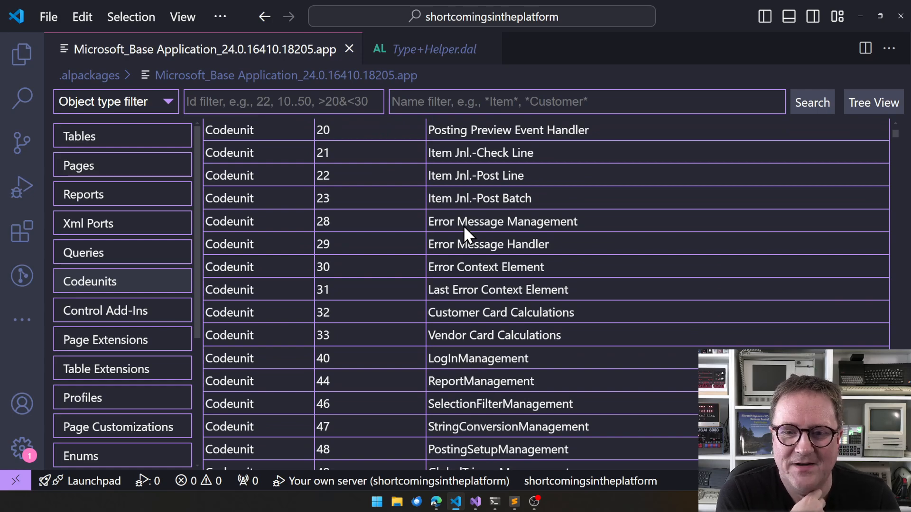
mouse_move(479, 236)
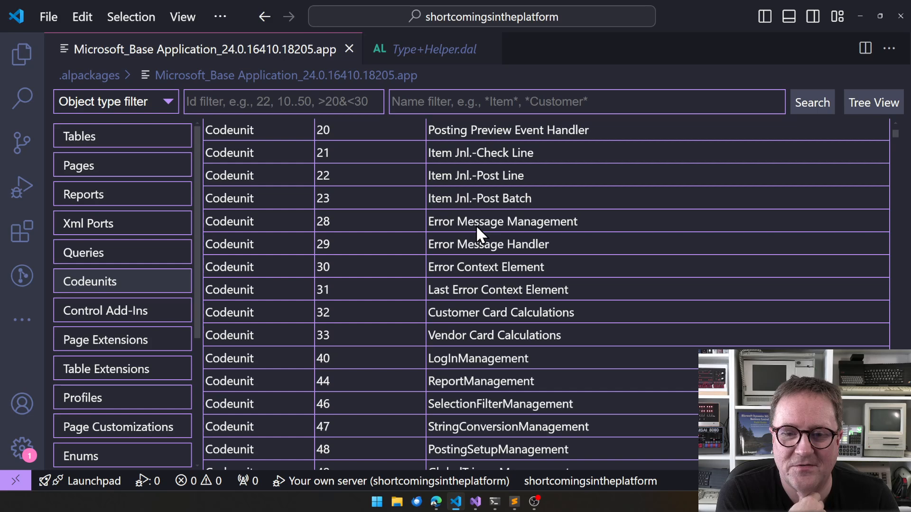
mouse_move(455, 295)
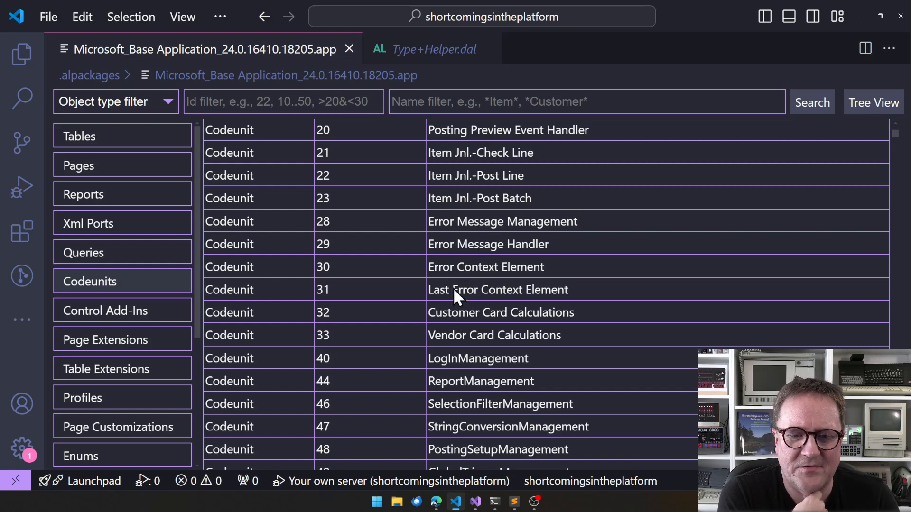
- Open the Error Message Handler codeunit source from the object list
double_click(488, 244)
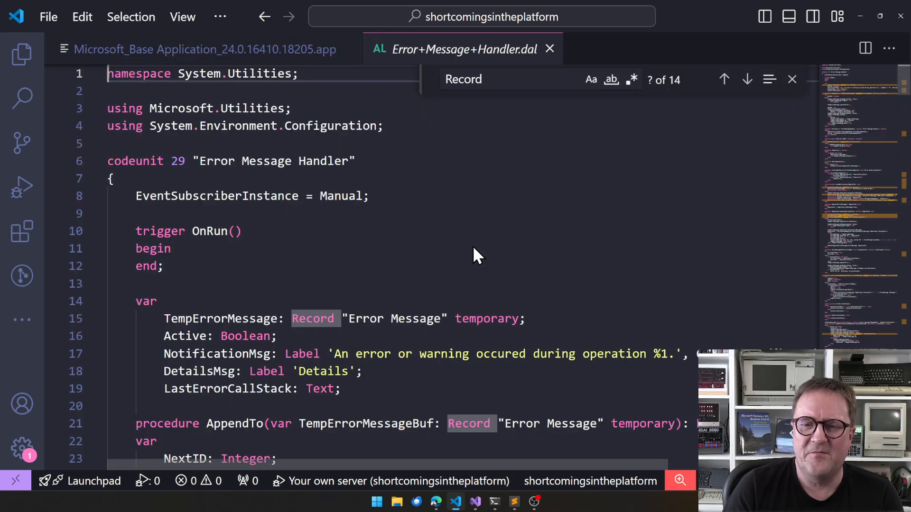
scroll("down", 3)
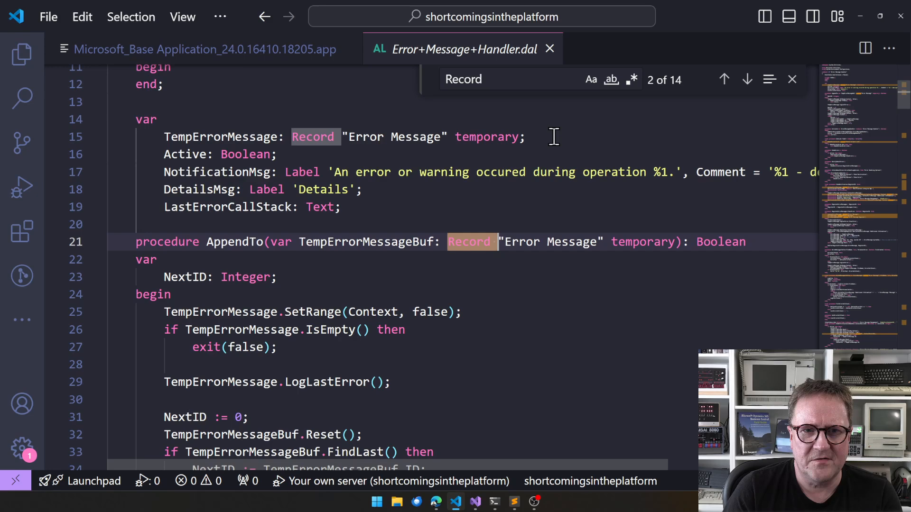
- Step through its 14 Record matches to the last one and wrap back to the start
left_click(747, 79)
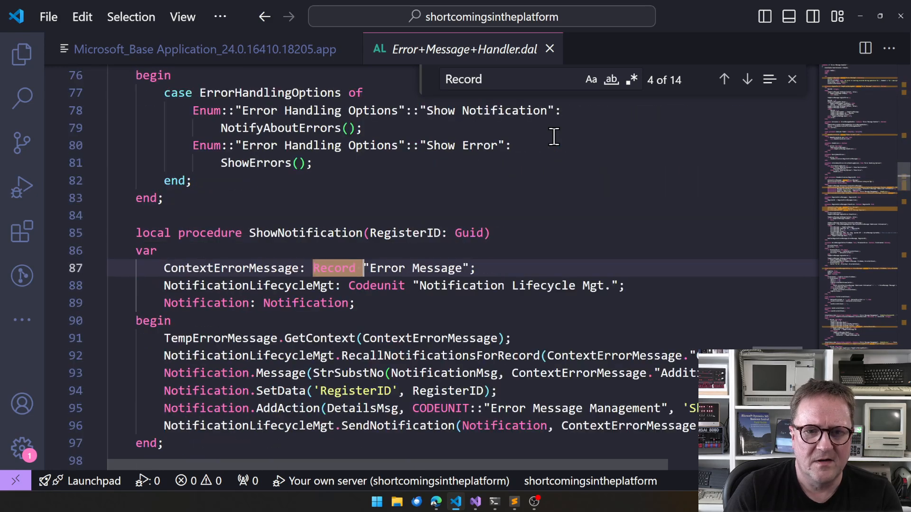
left_click(747, 78)
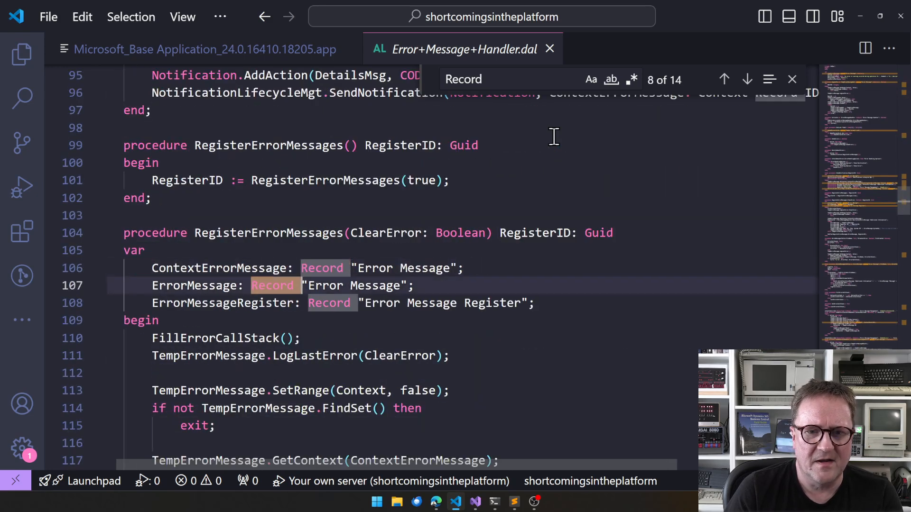
left_click(724, 80)
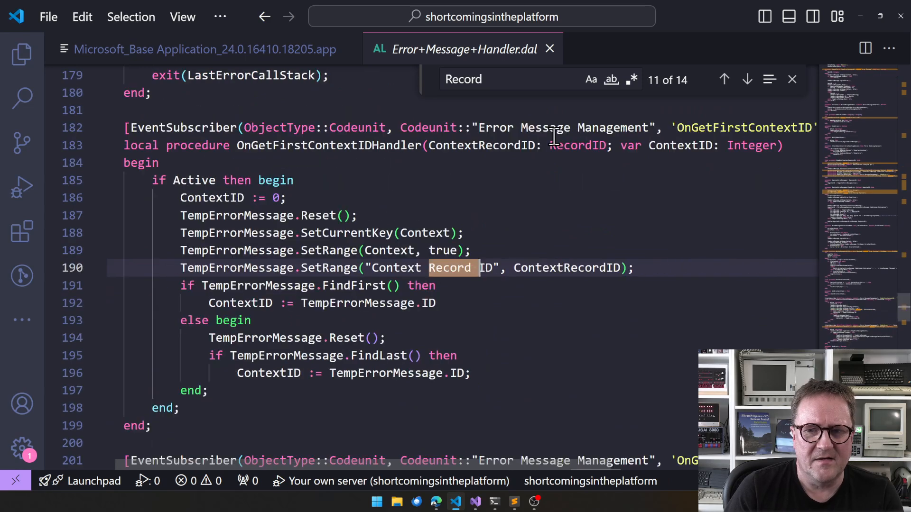
left_click(748, 79)
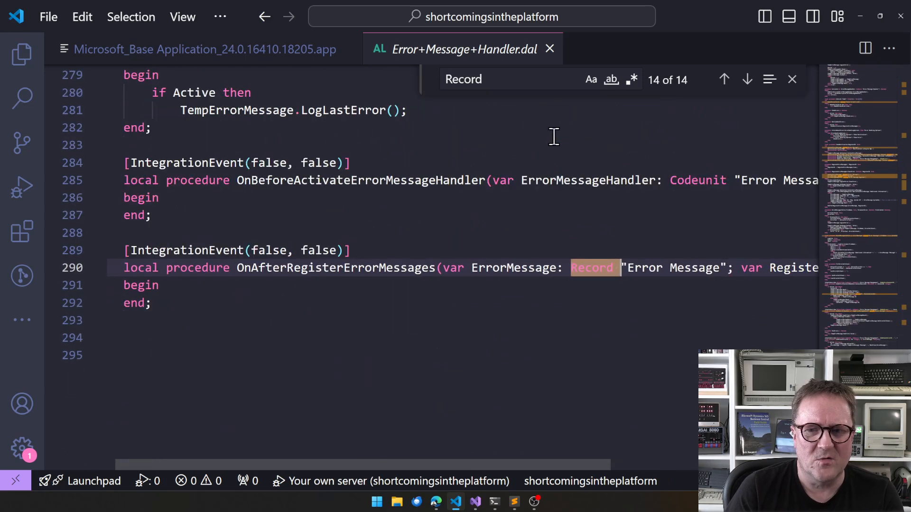
left_click(747, 79)
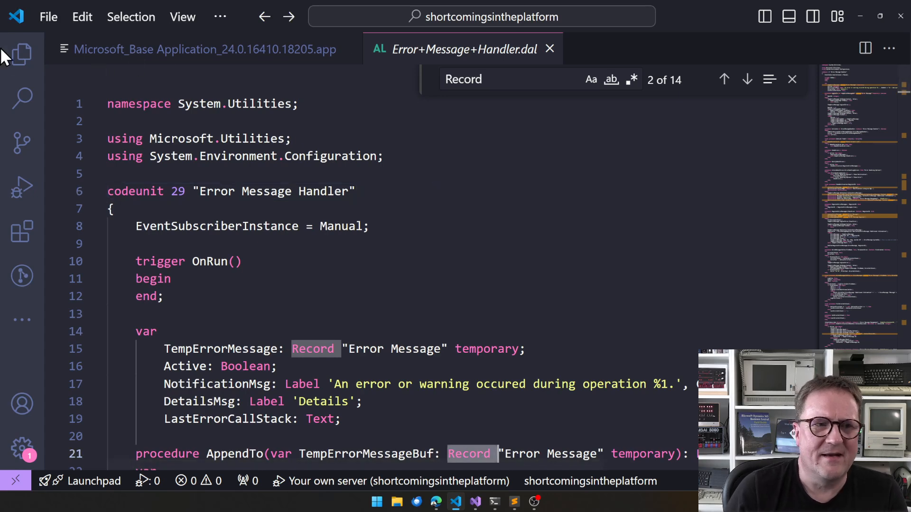
- Go back to the codeunit list and scroll to the login and report management codeunits
left_click(19, 52)
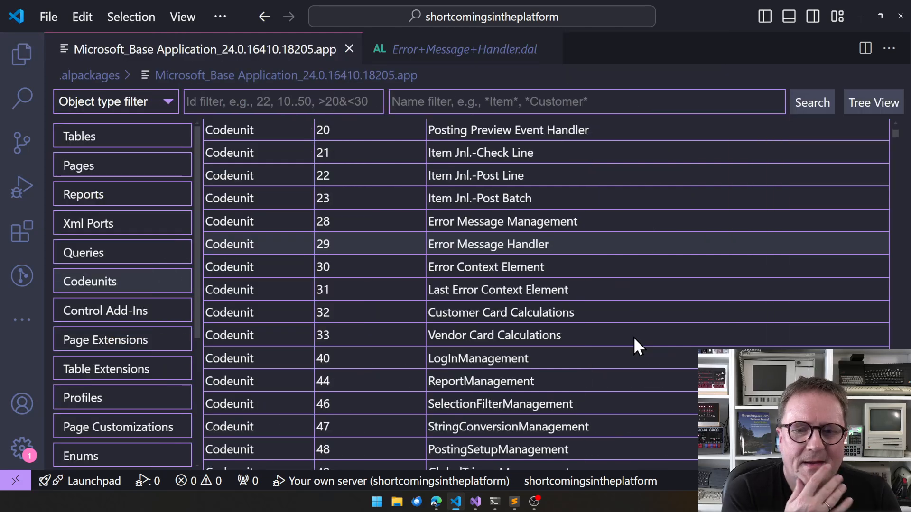
scroll("down", 3)
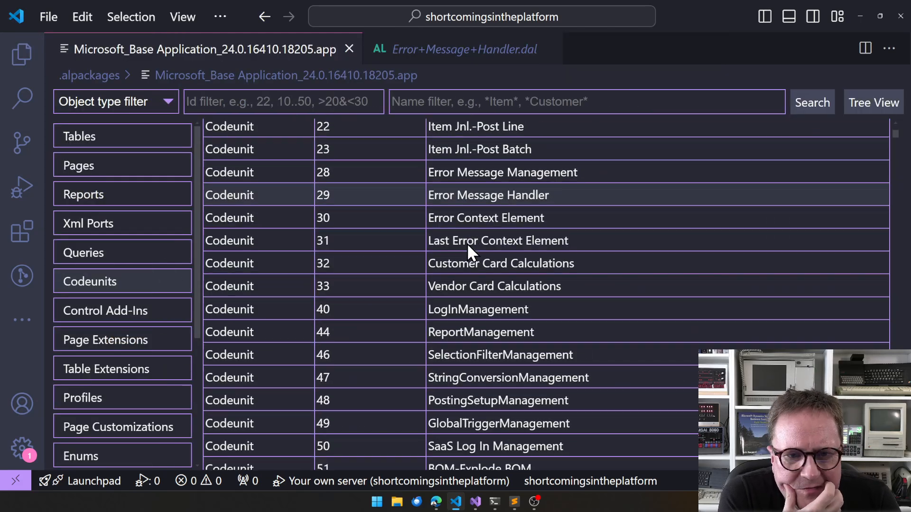
scroll("down", 3)
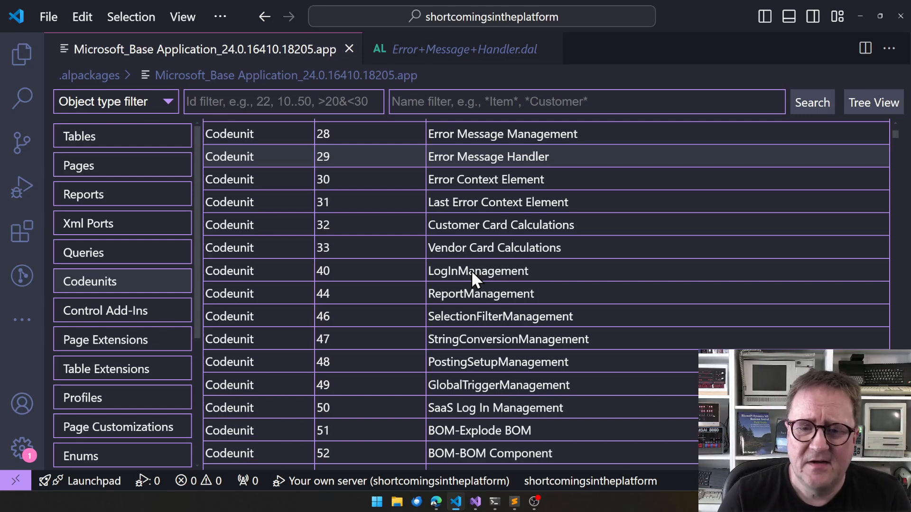
double_click(477, 272)
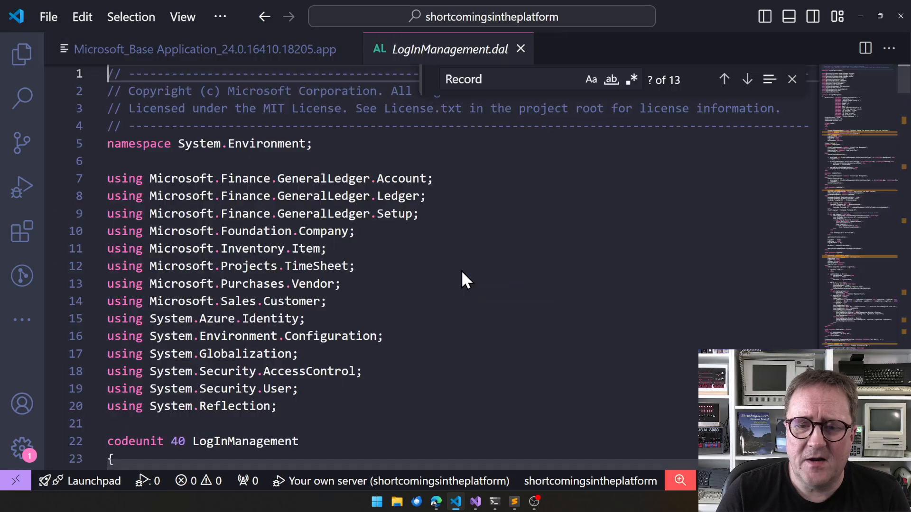
scroll("down", 3)
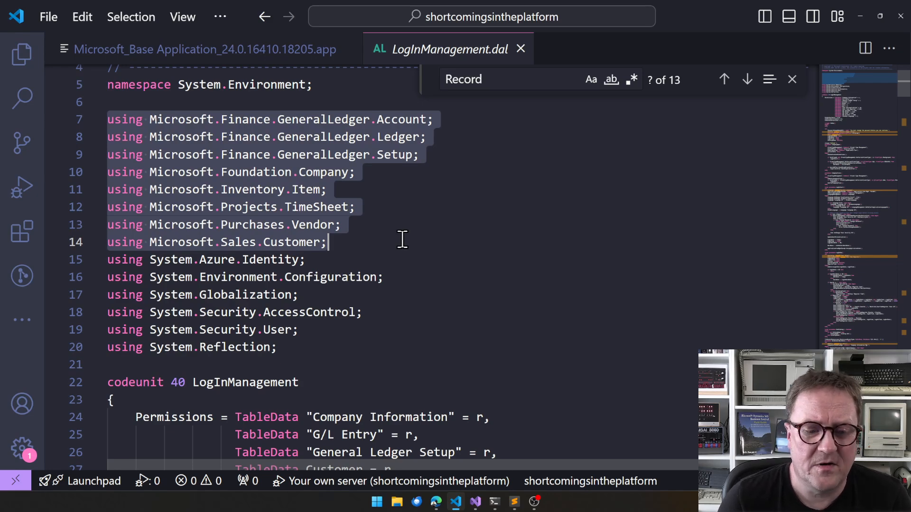
scroll("down", 3)
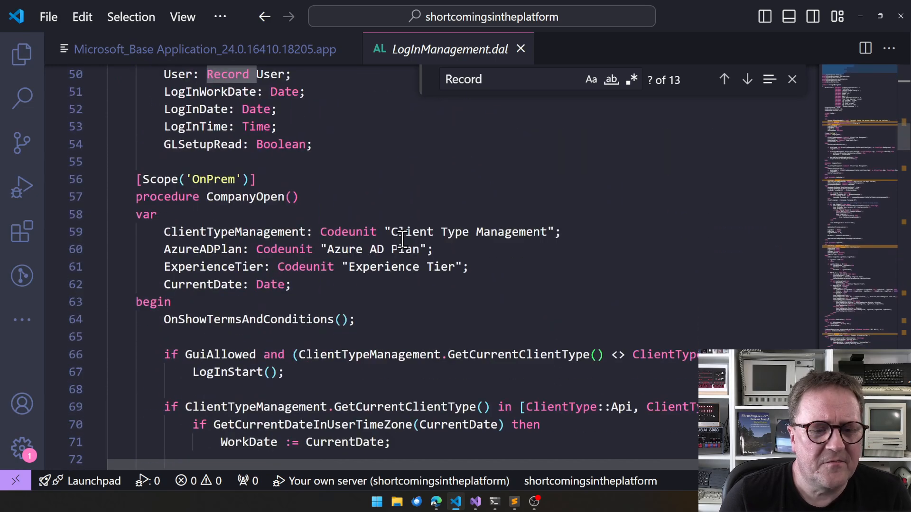
scroll("down", 3)
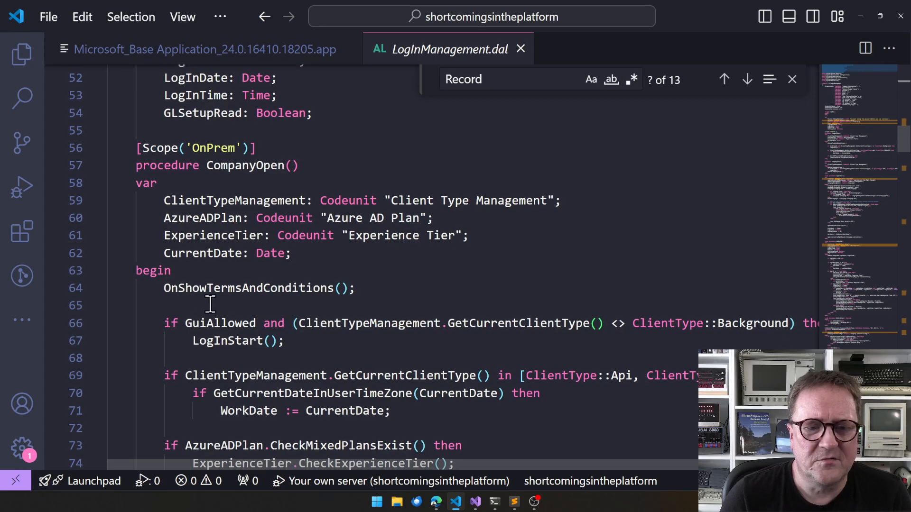
scroll("down", 3)
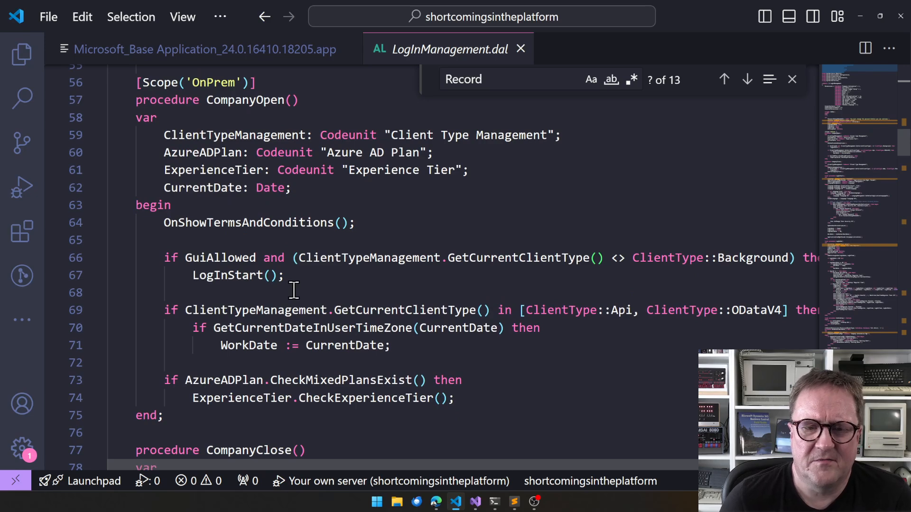
scroll("down", 3)
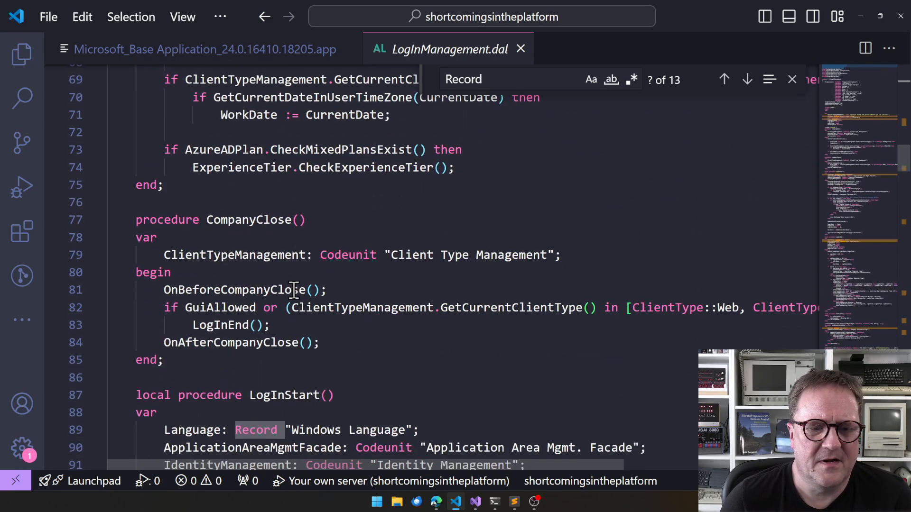
scroll("down", 3)
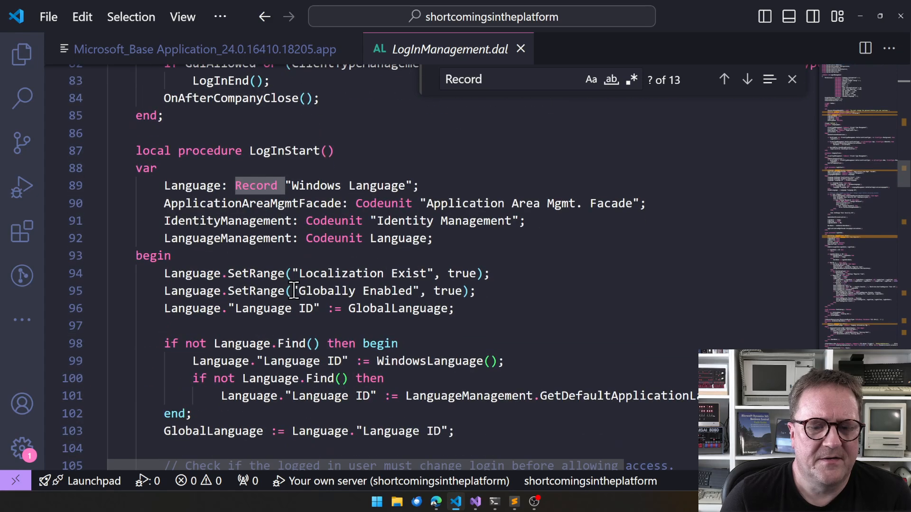
scroll("down", 3)
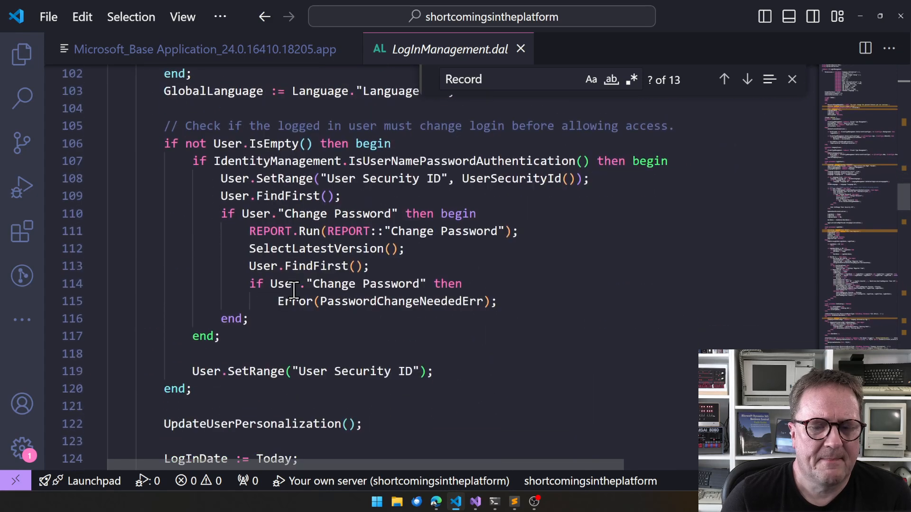
scroll("down", 3)
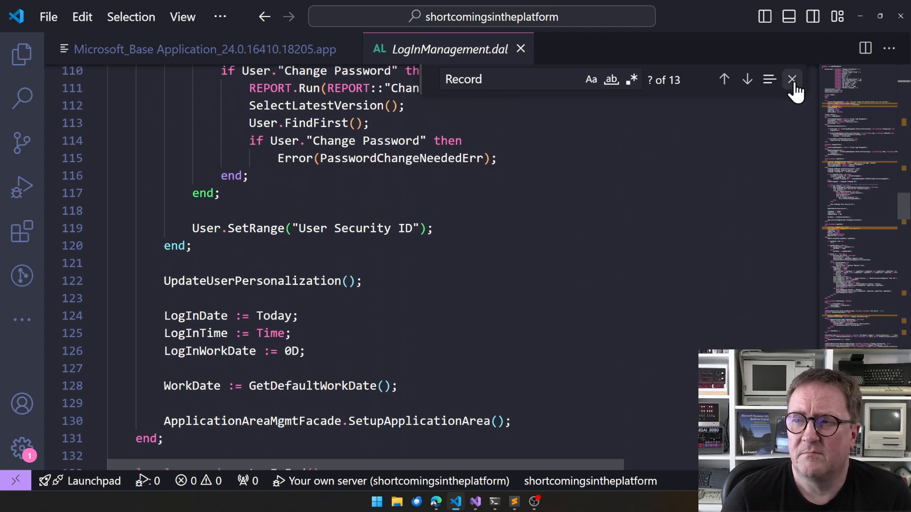
- Close the Find widget, read LogInManagement through LogInEnd and GetDefaultWorkDate, then return to the object list
left_click(792, 79)
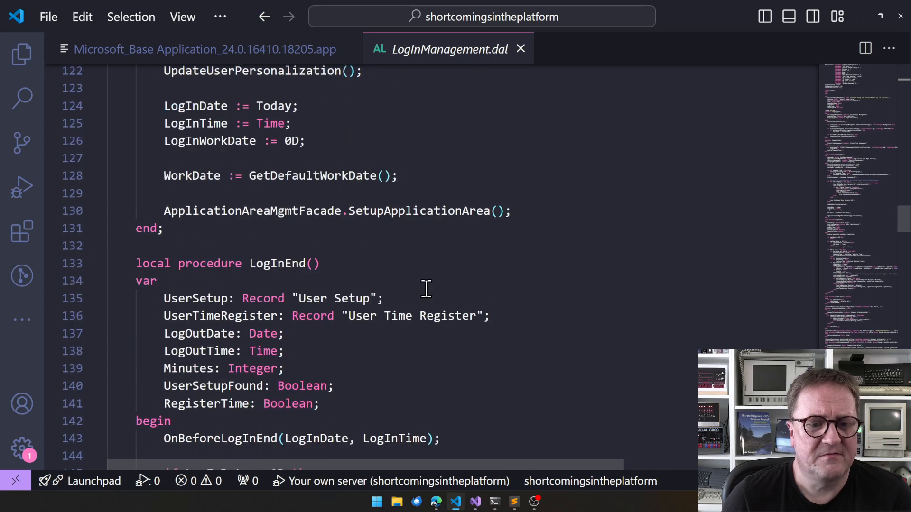
scroll("down", 3)
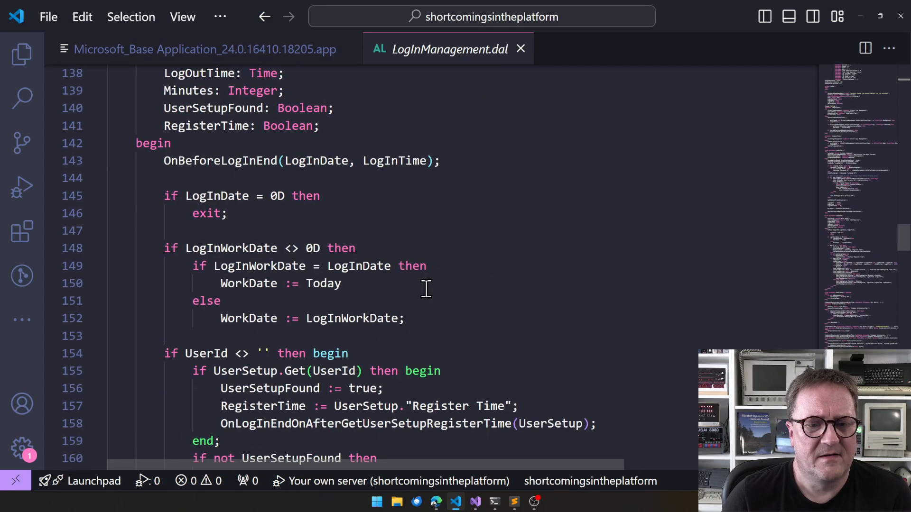
scroll("down", 3)
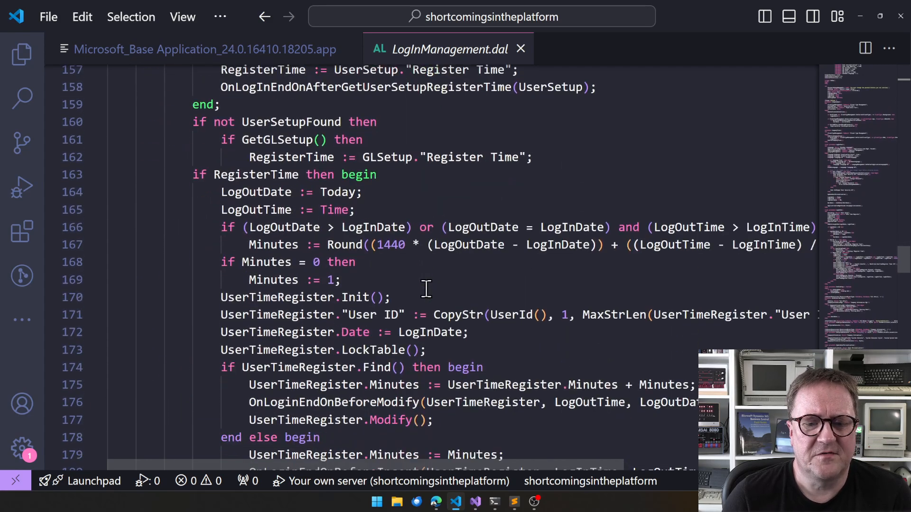
scroll("down", 3)
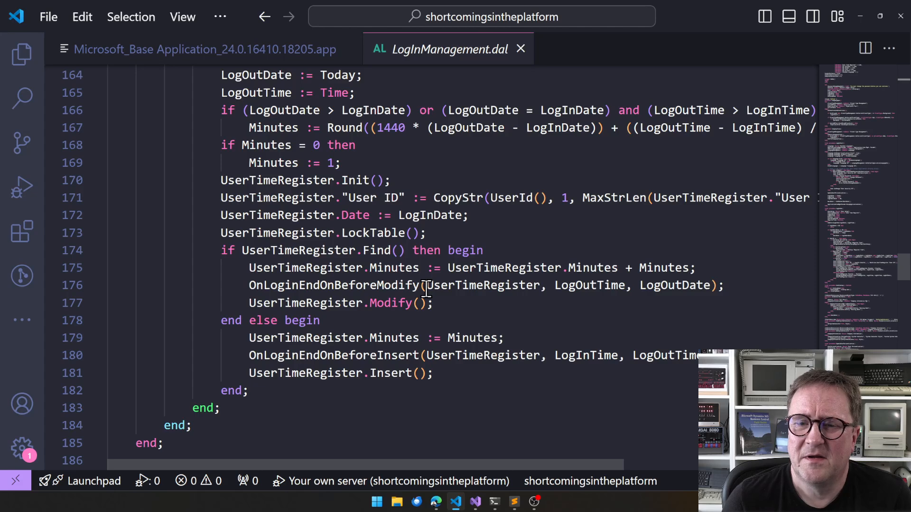
scroll("down", 3)
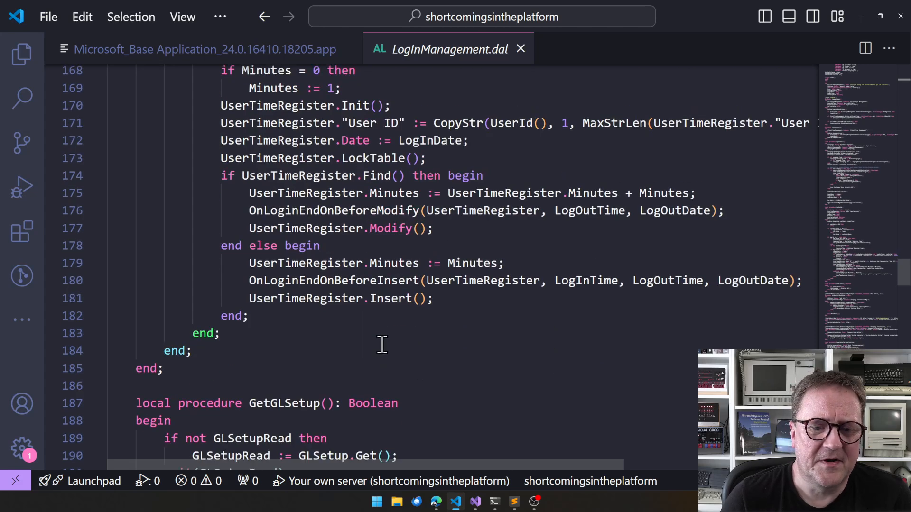
scroll("down", 3)
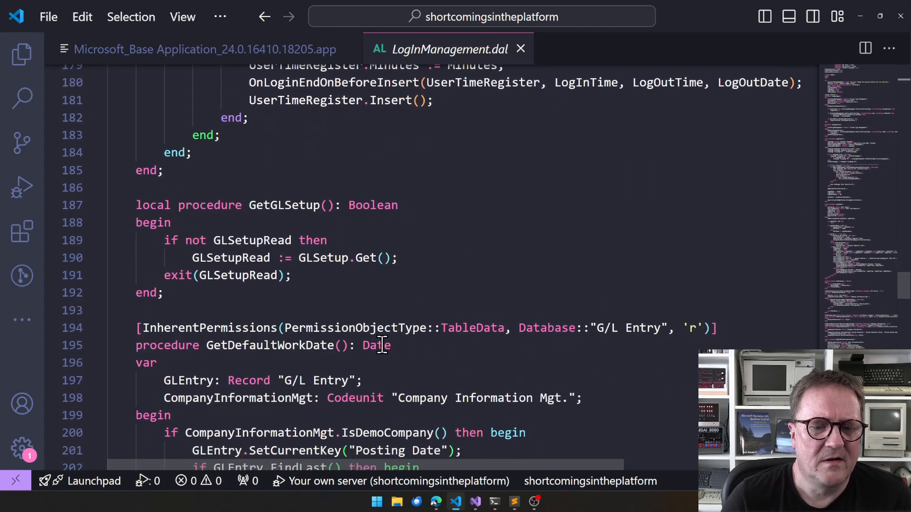
left_click(188, 49)
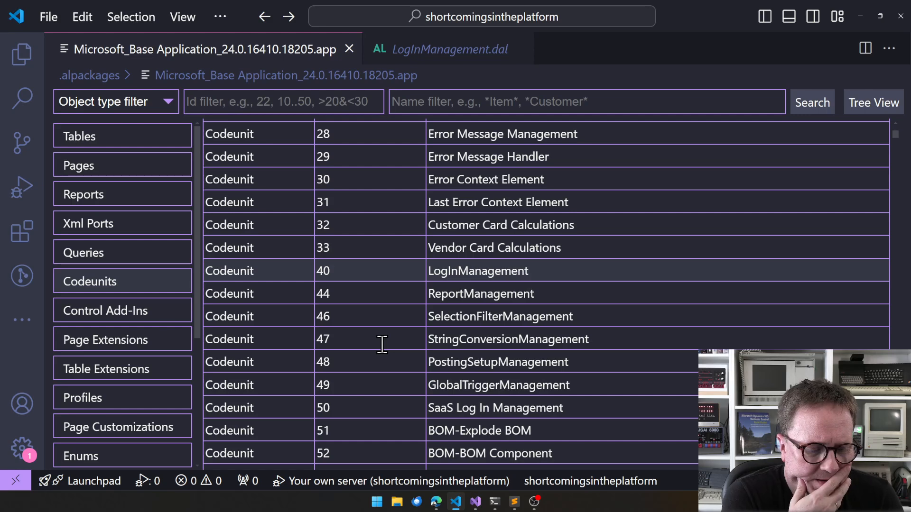
- Scroll the codeunit list down to codeunit 397 Mail and open its source
scroll("down", 3)
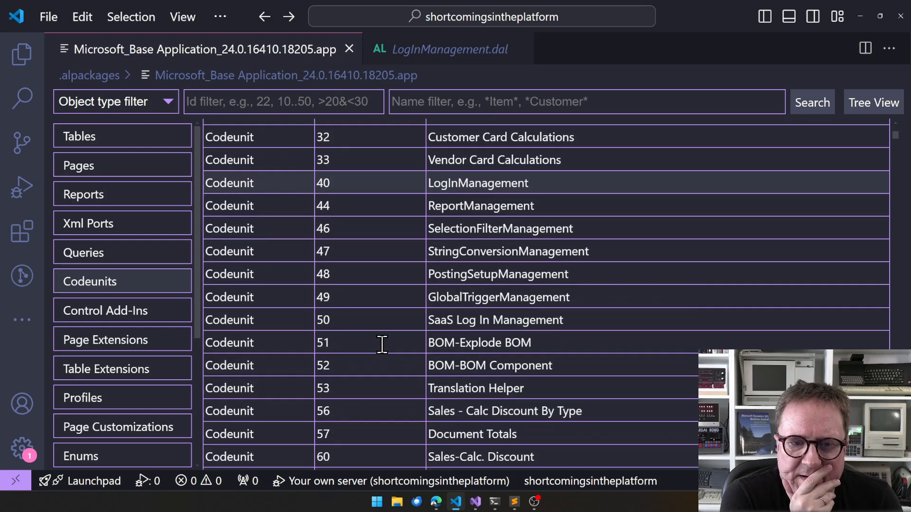
scroll("down", 3)
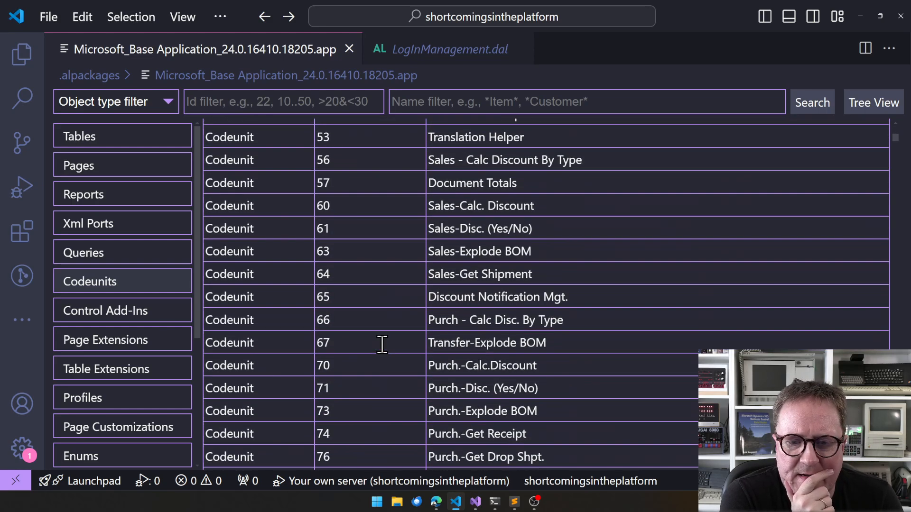
scroll("down", 3)
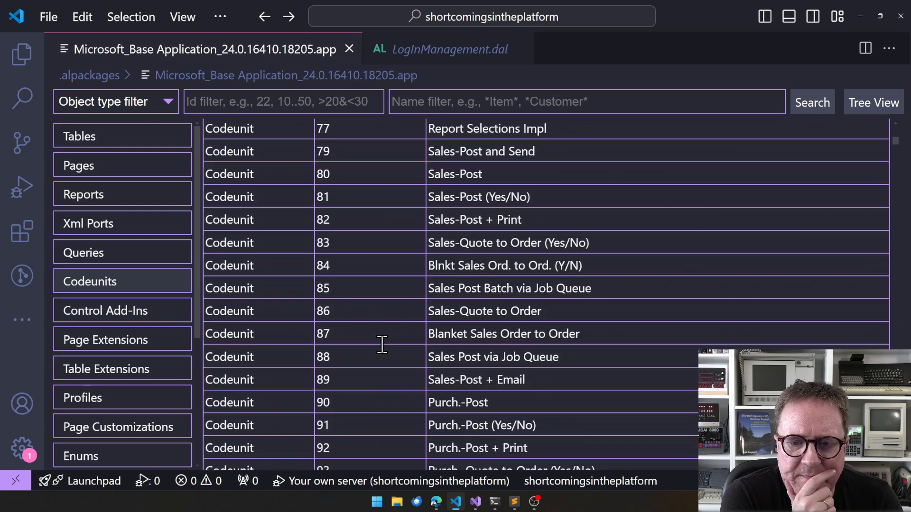
scroll("down", 3)
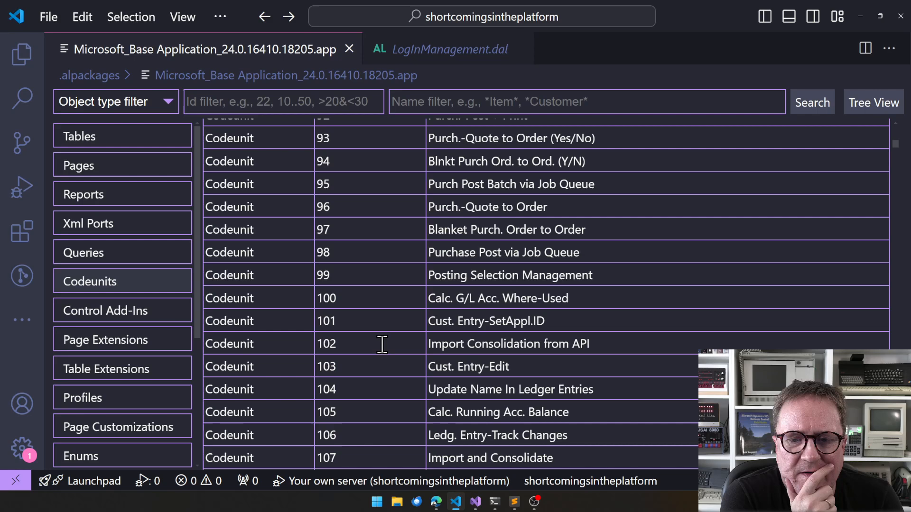
scroll("down", 3)
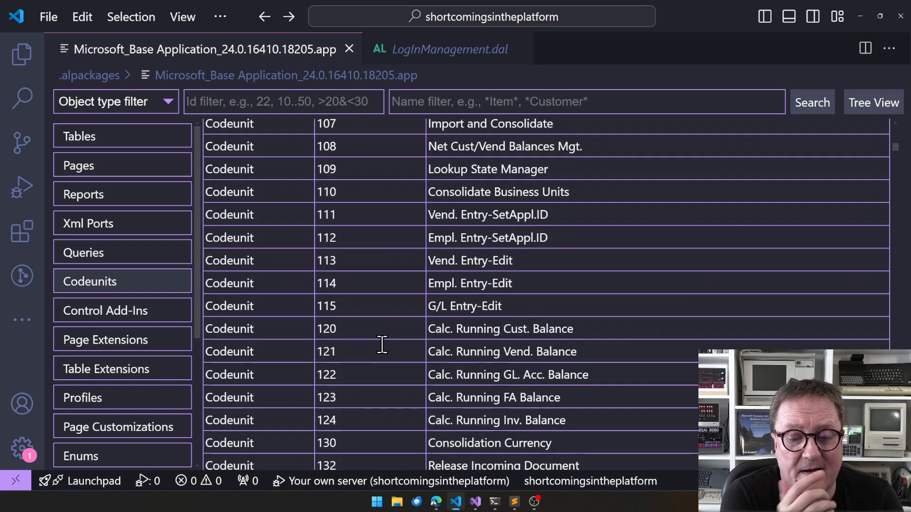
scroll("down", 3)
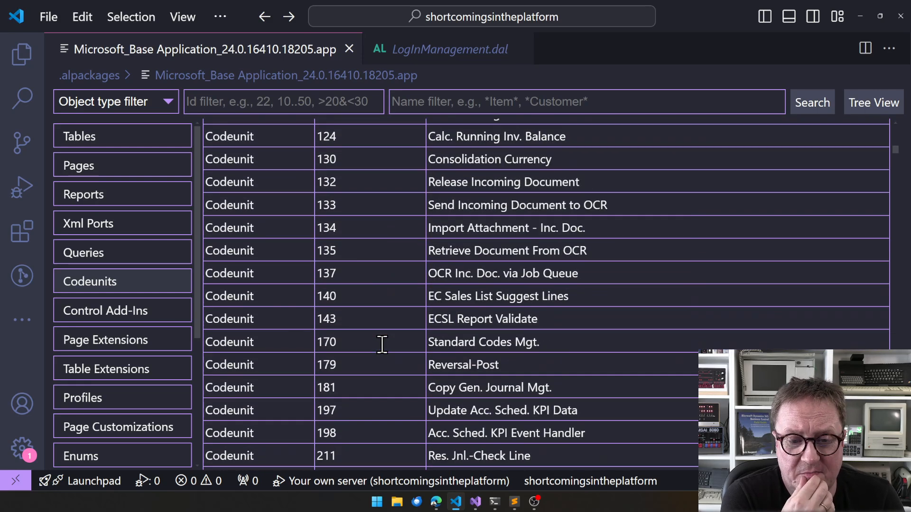
scroll("down", 3)
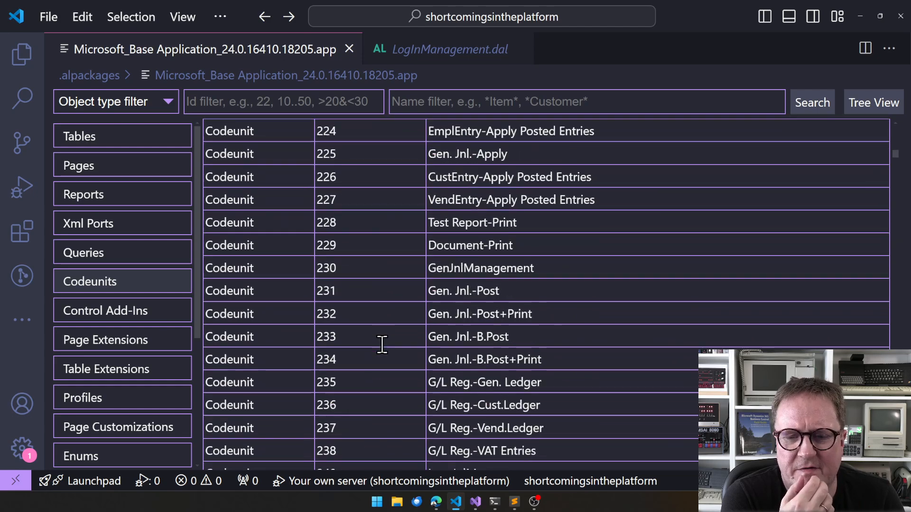
scroll("down", 3)
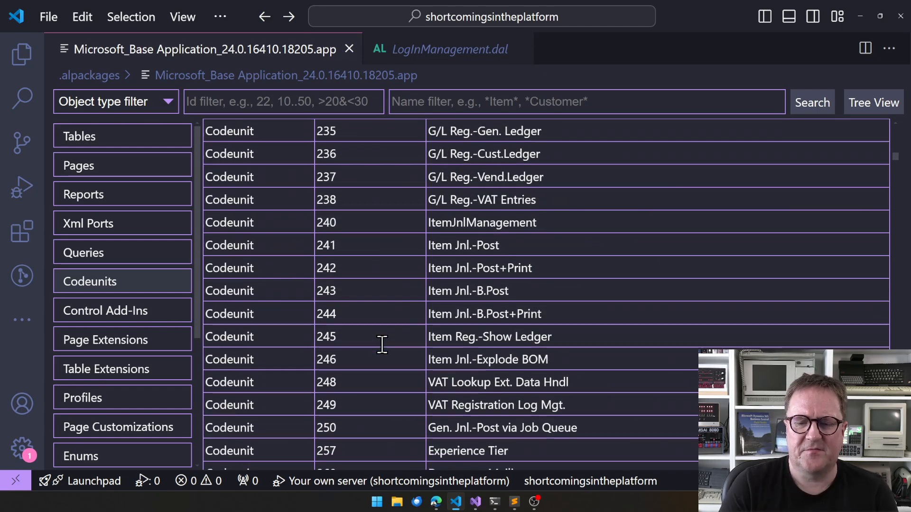
scroll("down", 3)
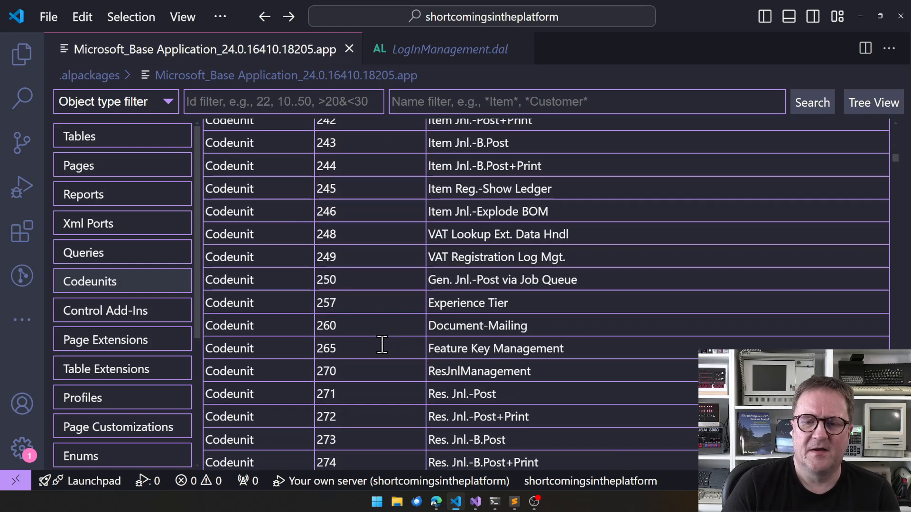
scroll("down", 3)
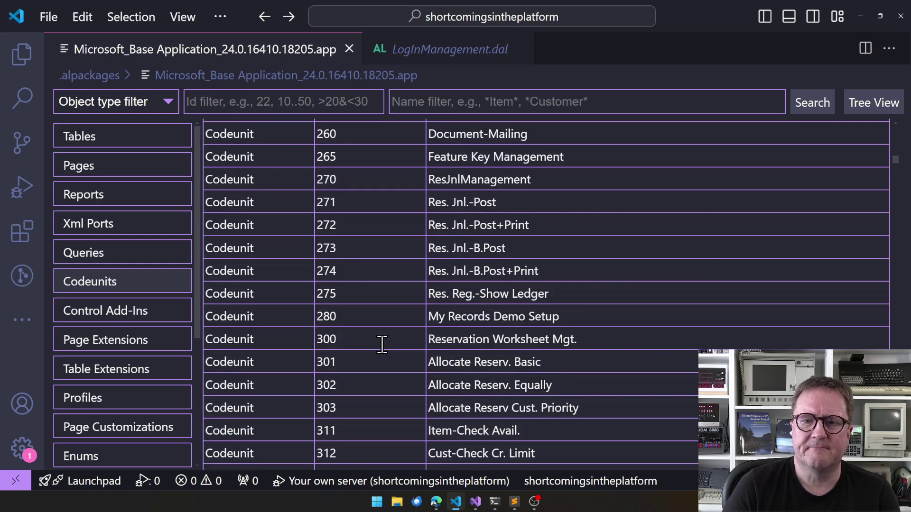
scroll("down", 3)
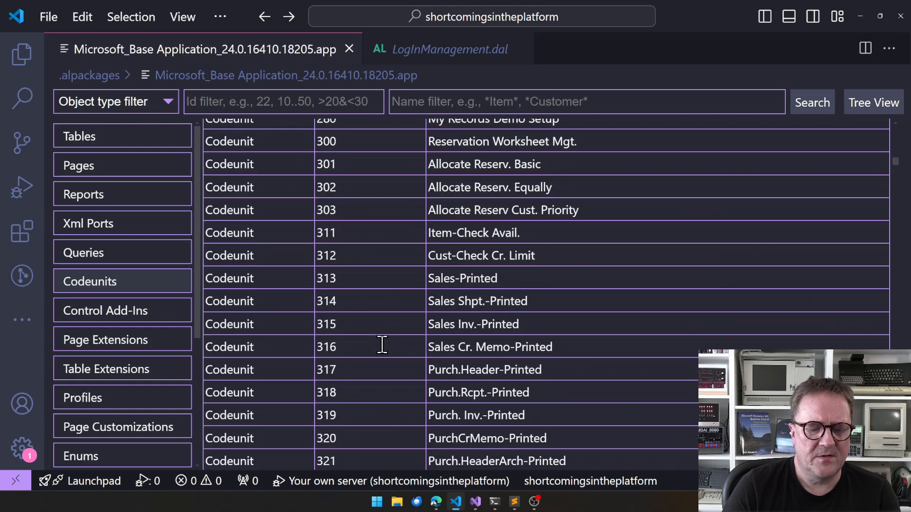
scroll("down", 3)
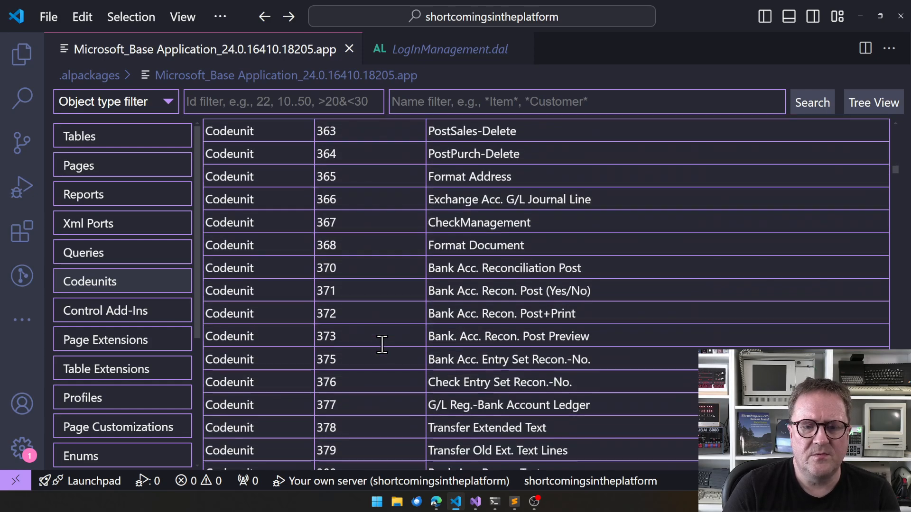
scroll("down", 3)
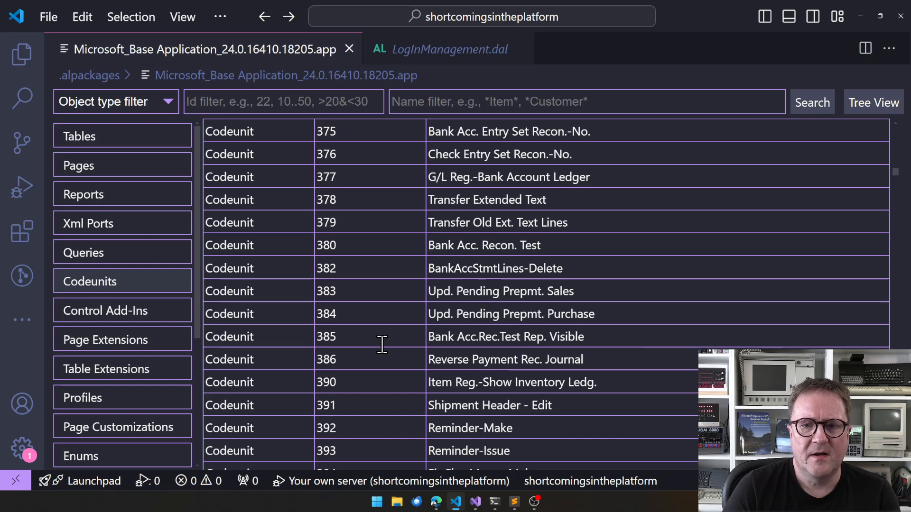
scroll("down", 3)
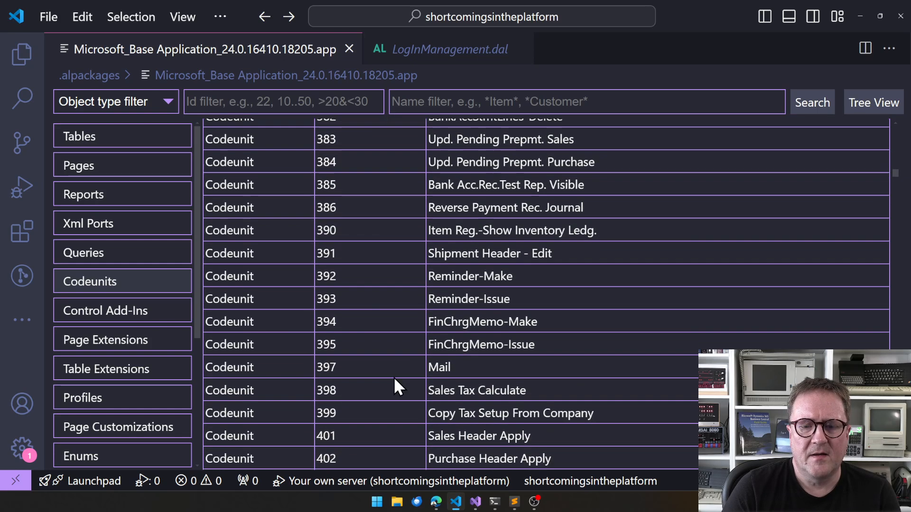
double_click(438, 367)
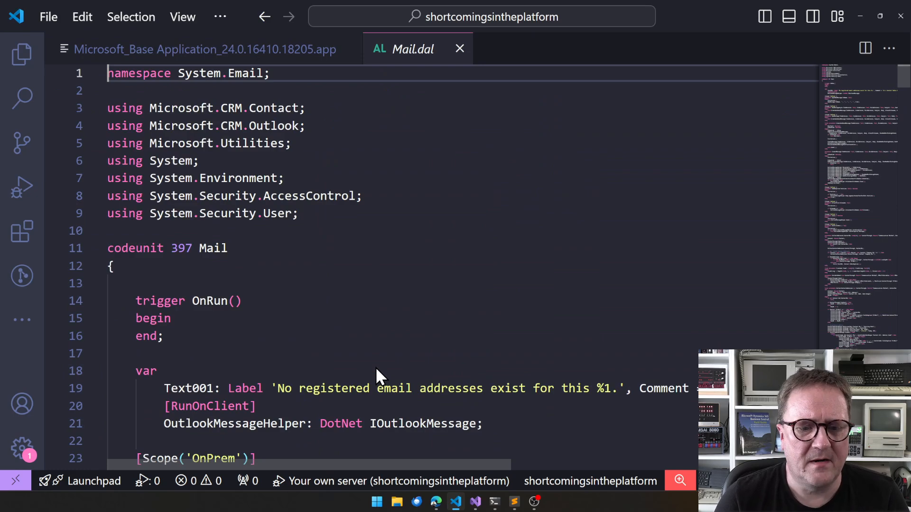
- Read down the Mail codeunit and start a search for 'Record', finding 14 matches
scroll("down", 3)
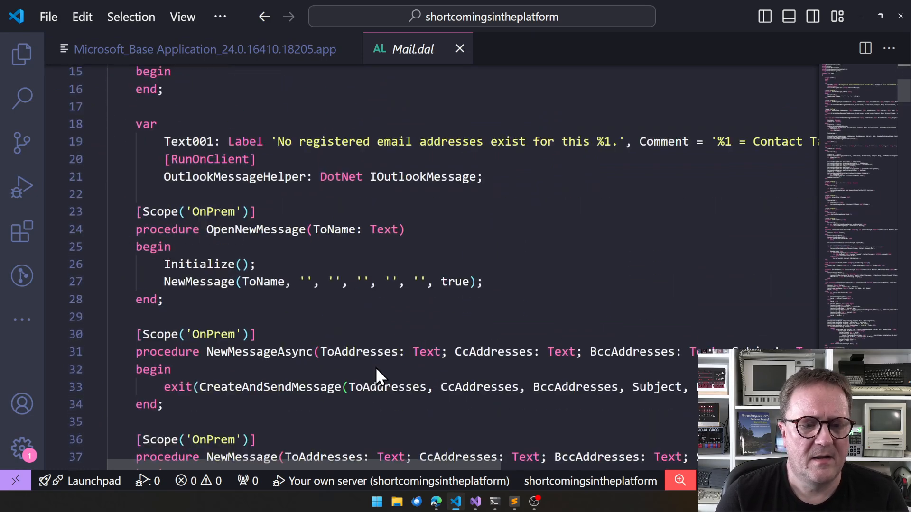
scroll("down", 3)
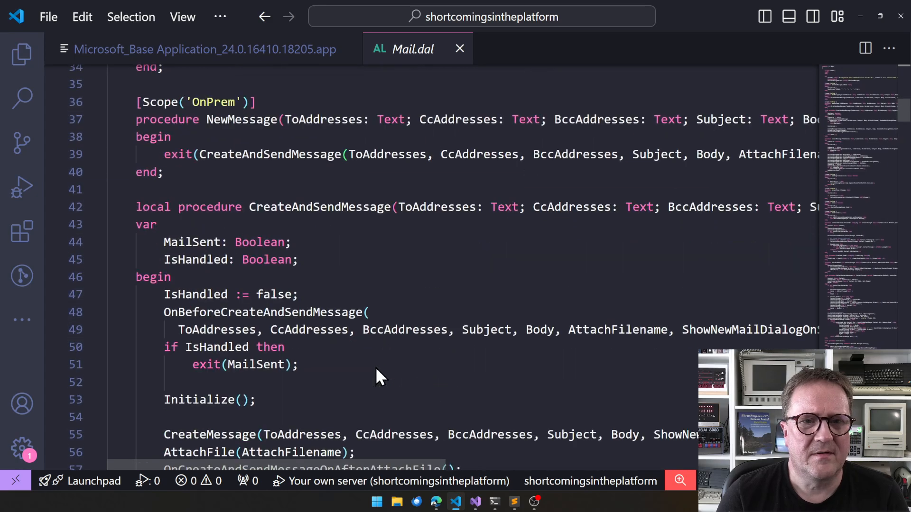
scroll("down", 3)
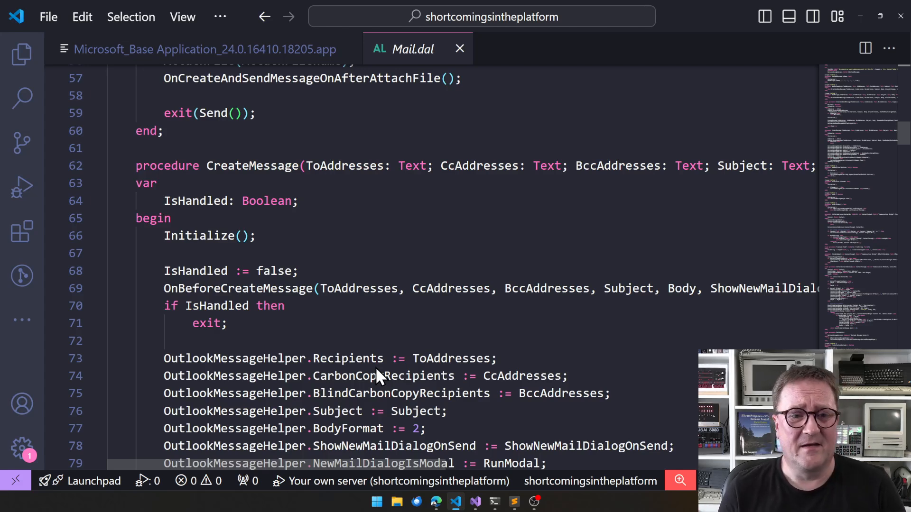
key("Ctrl+f")
type("Record")
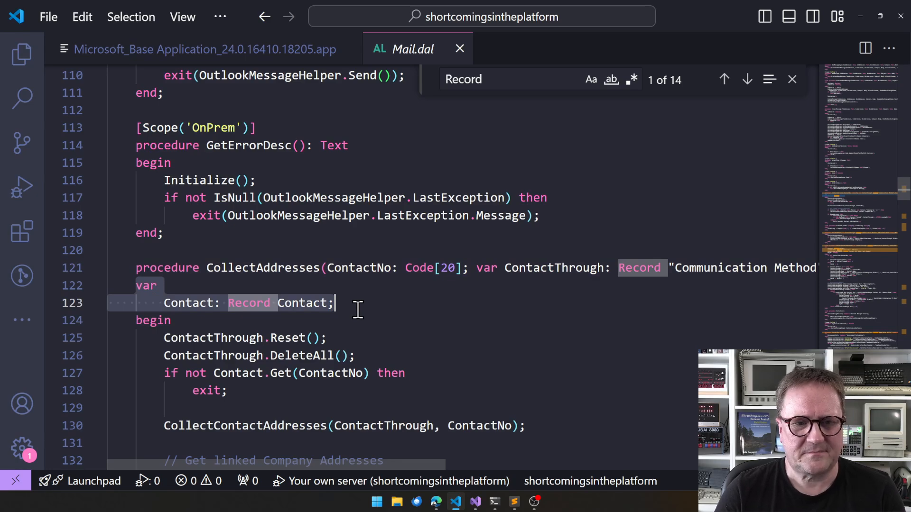
- Step through several Record matches in Mail, then return to the Base Application object list
scroll("down", 3)
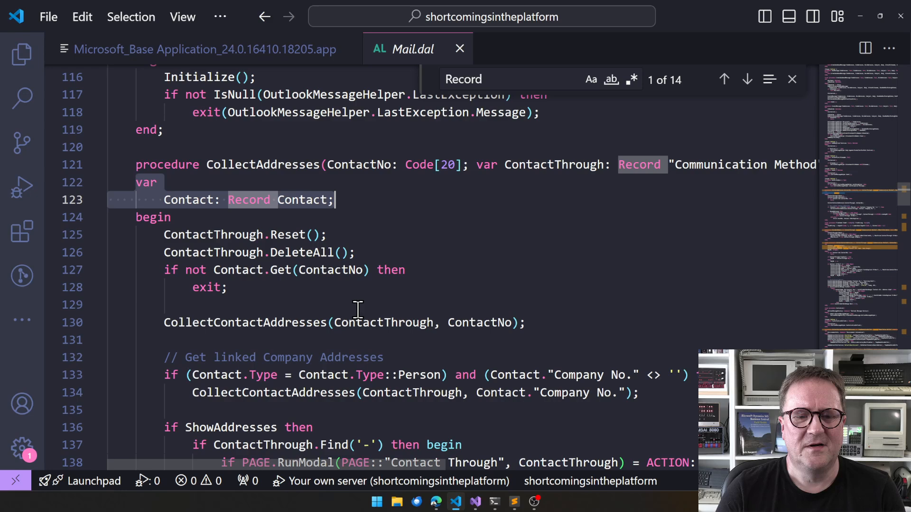
scroll("down", 3)
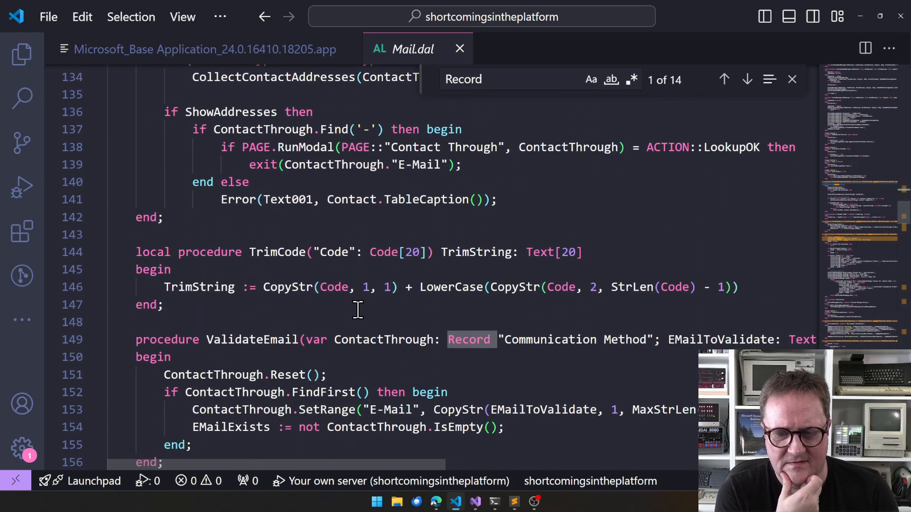
left_click(747, 80)
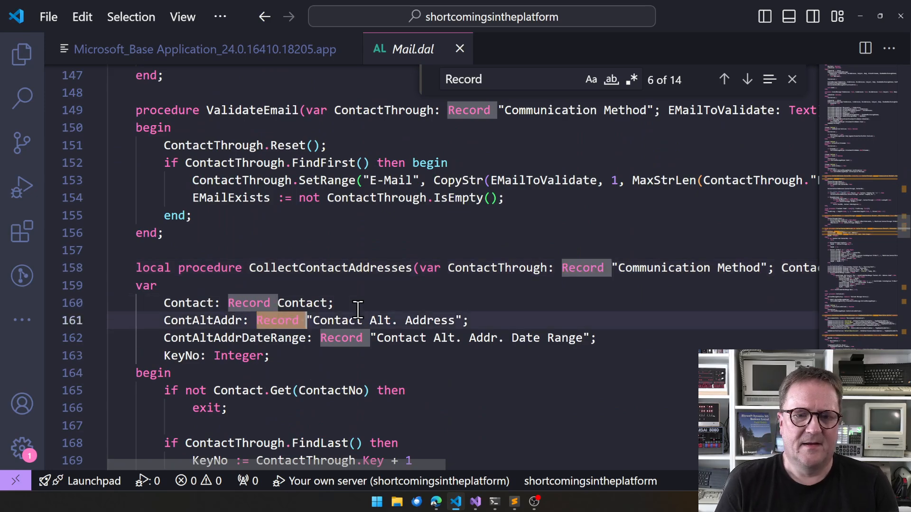
left_click(747, 80)
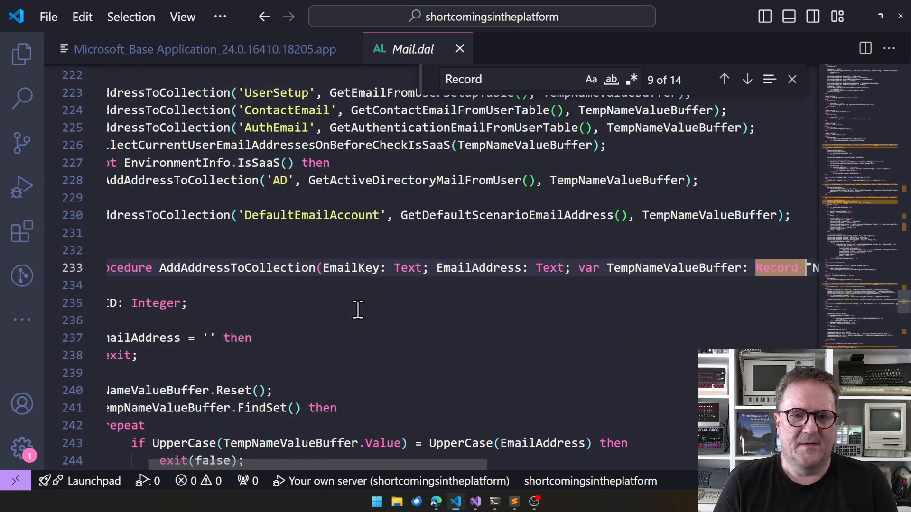
left_click(748, 80)
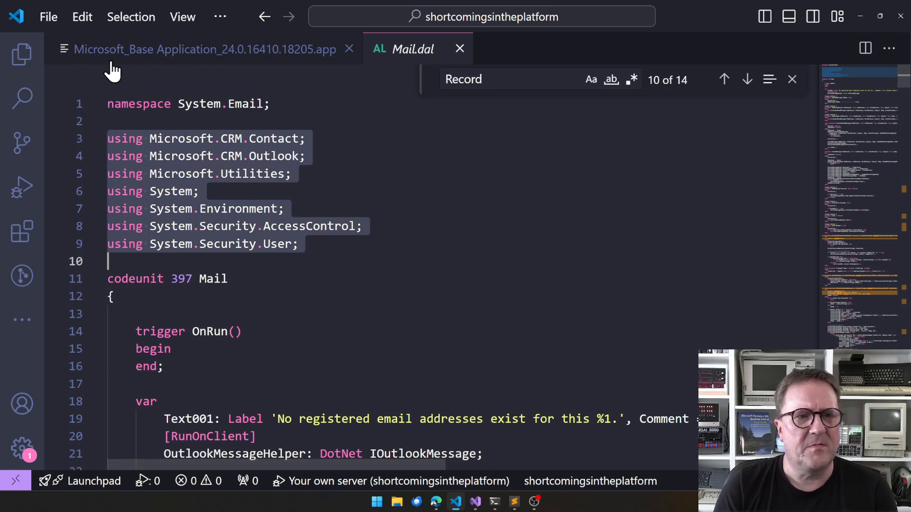
mouse_move(195, 62)
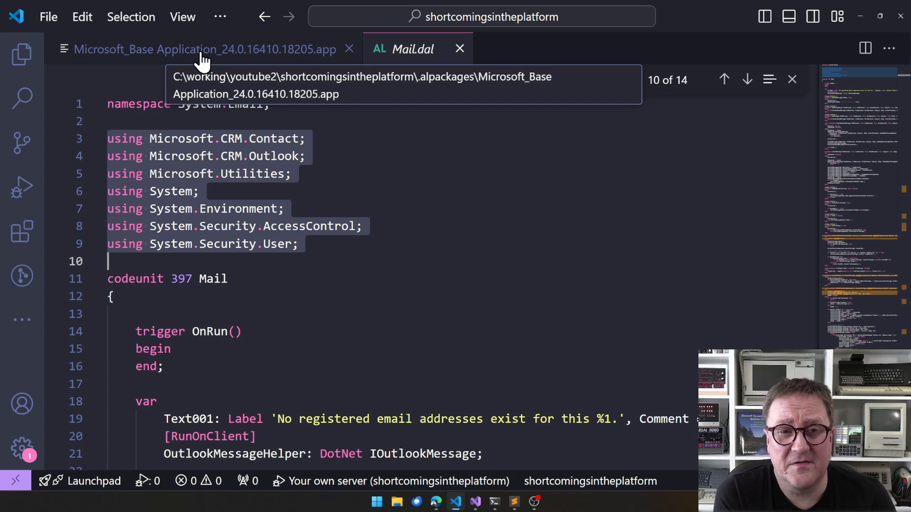
left_click(202, 50)
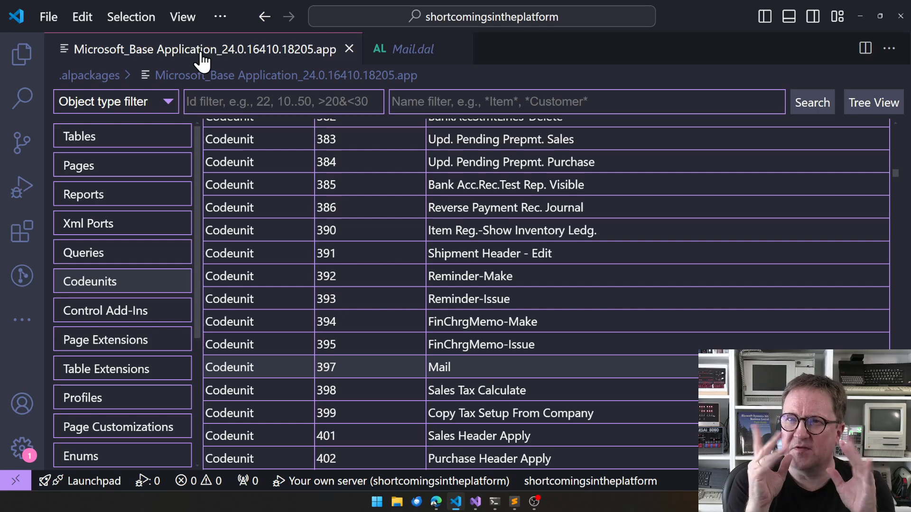
- Locate codeunit 700 Page Management in the Codeunits list and load its .dal source
scroll("down", 3)
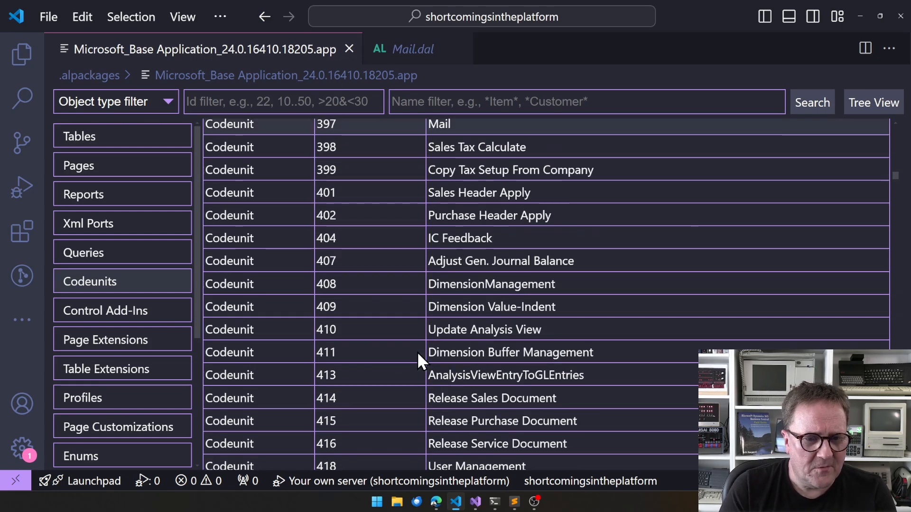
scroll("down", 3)
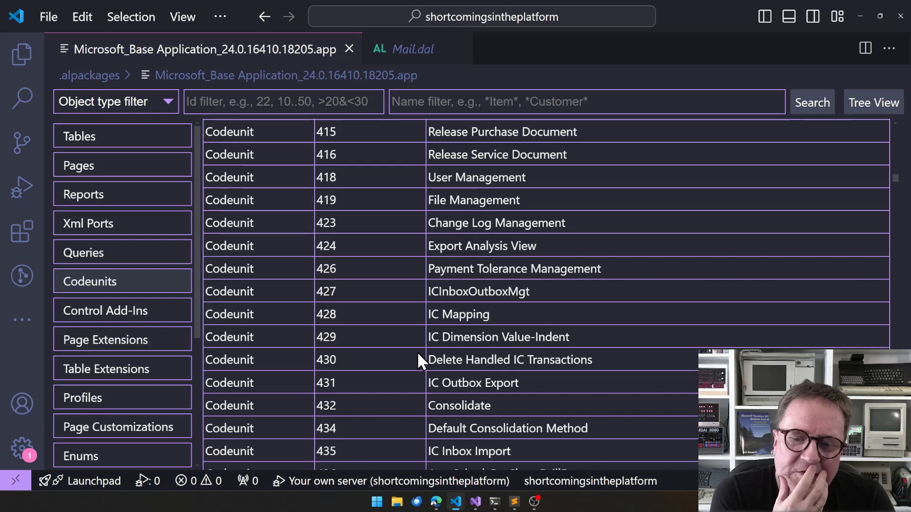
scroll("down", 3)
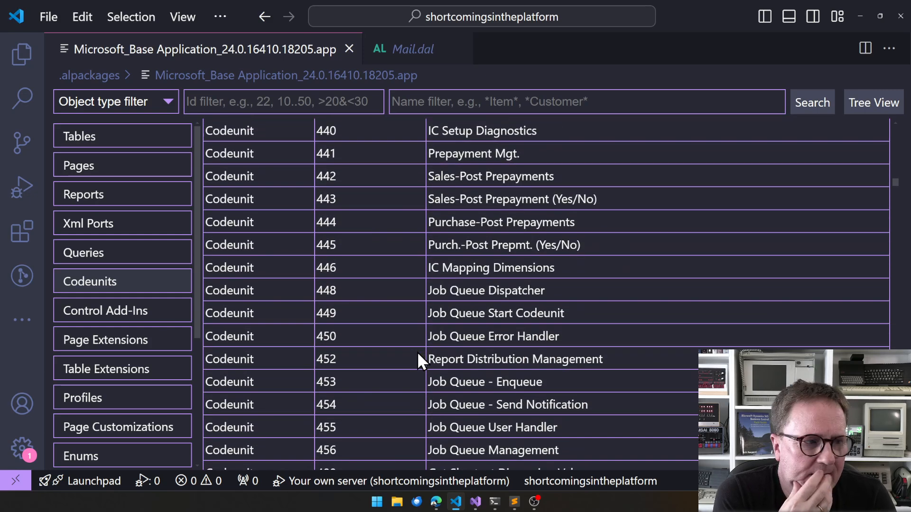
scroll("down", 3)
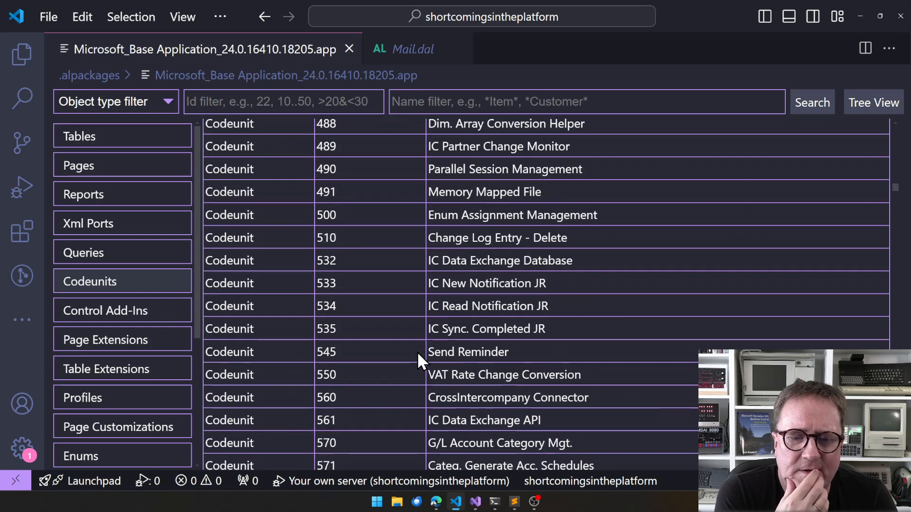
scroll("down", 3)
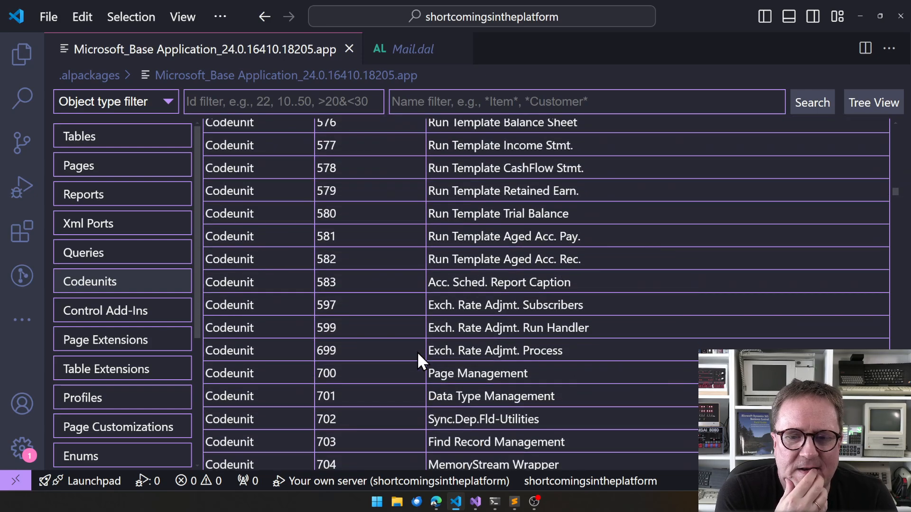
scroll("down", 3)
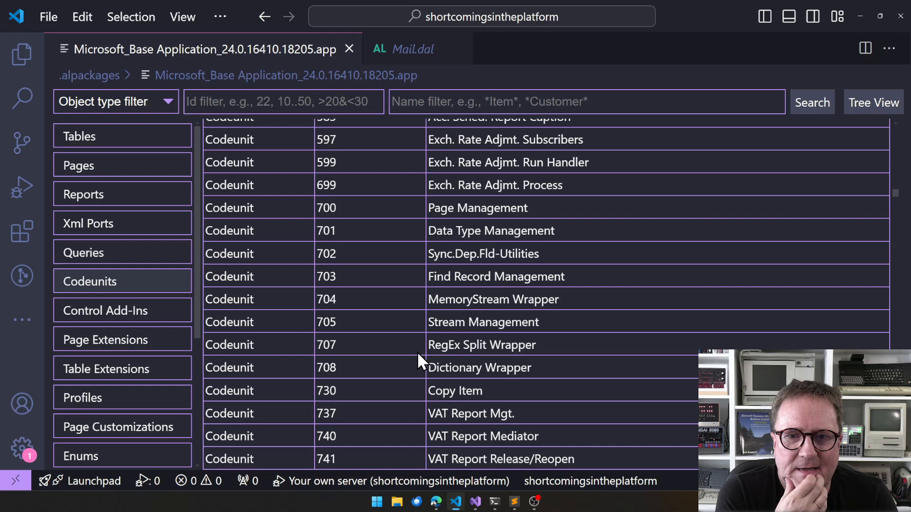
scroll("down", 3)
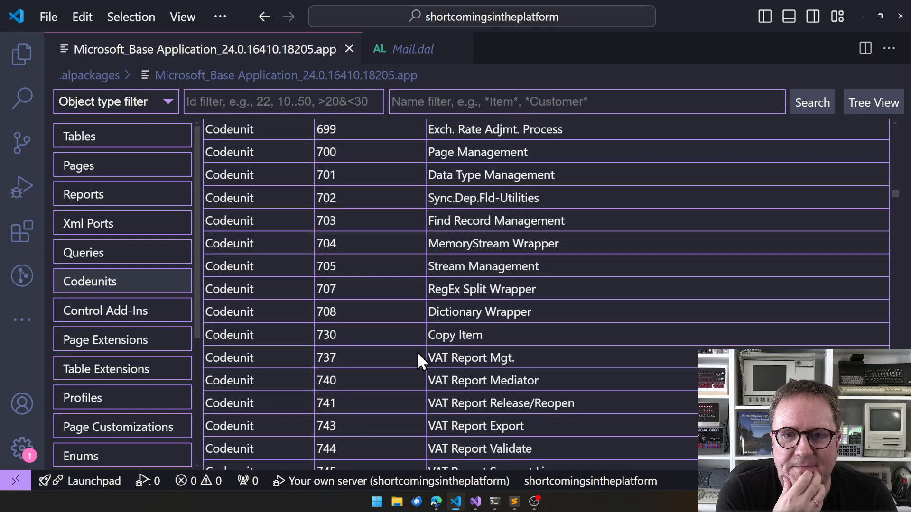
scroll("down", 3)
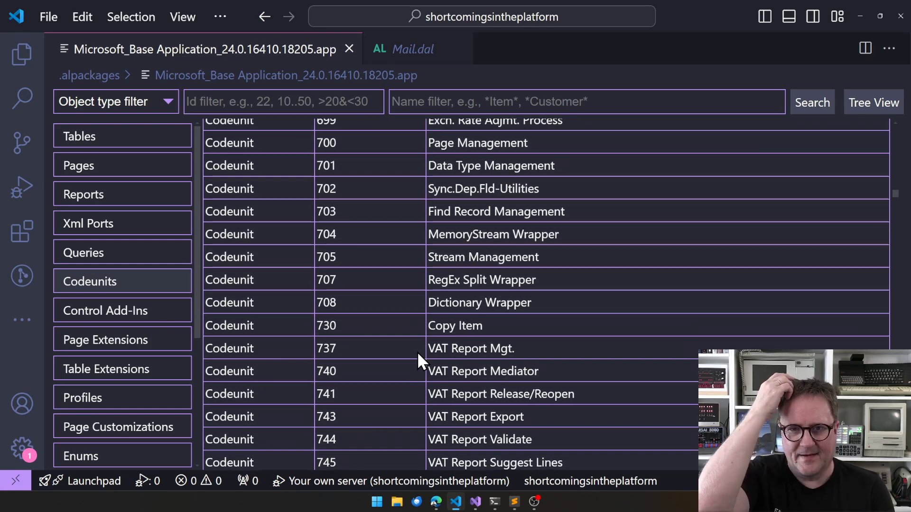
mouse_move(480, 366)
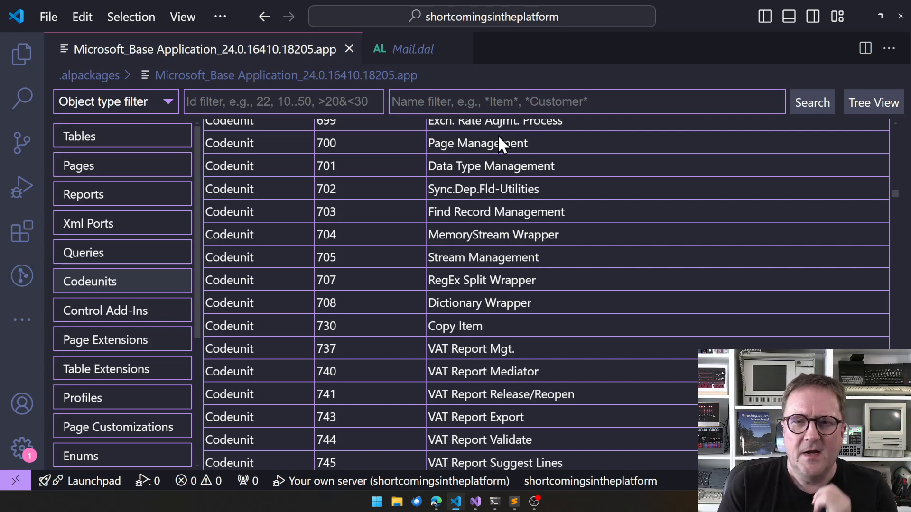
double_click(477, 142)
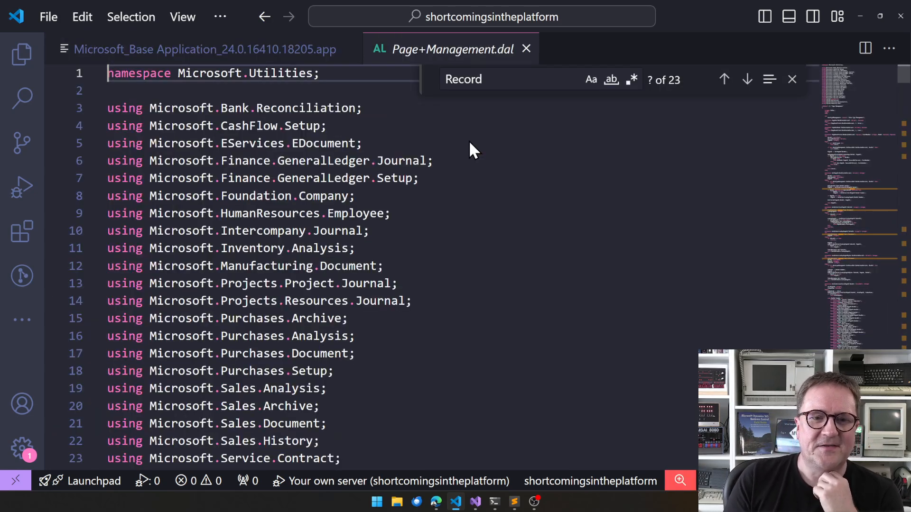
- Close the Find widget for 'Record' and view the codeunit 700 declaration
scroll("down", 3)
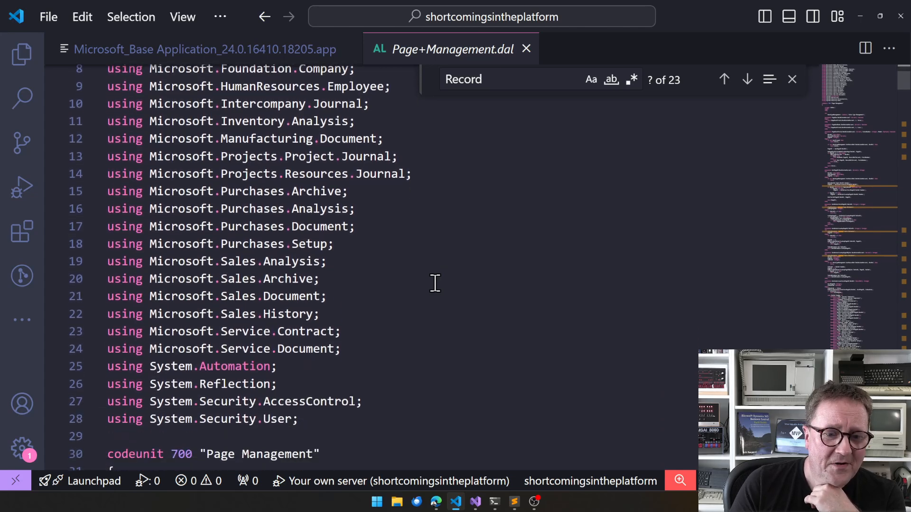
scroll("down", 3)
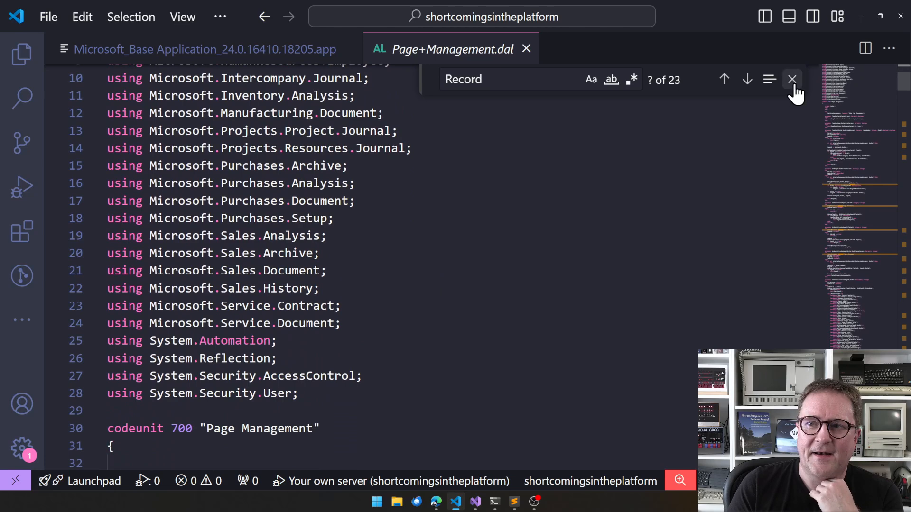
left_click(791, 78)
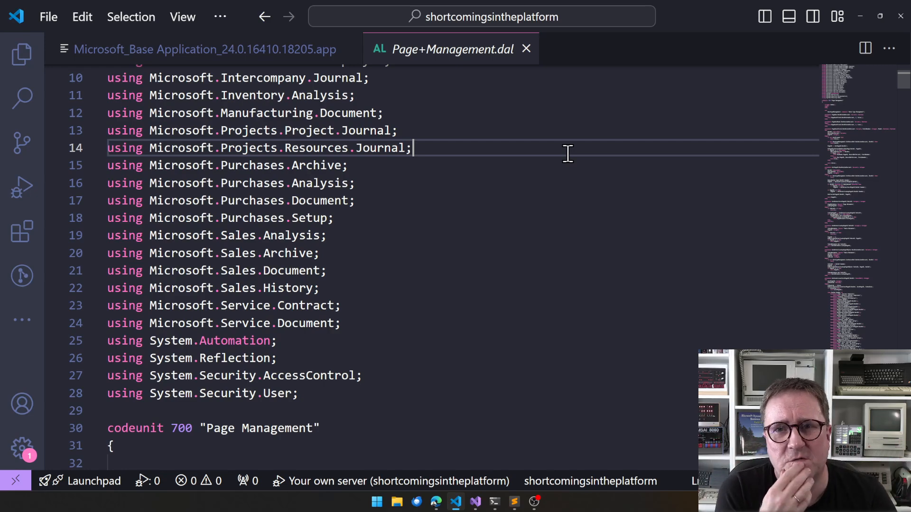
scroll("down", 3)
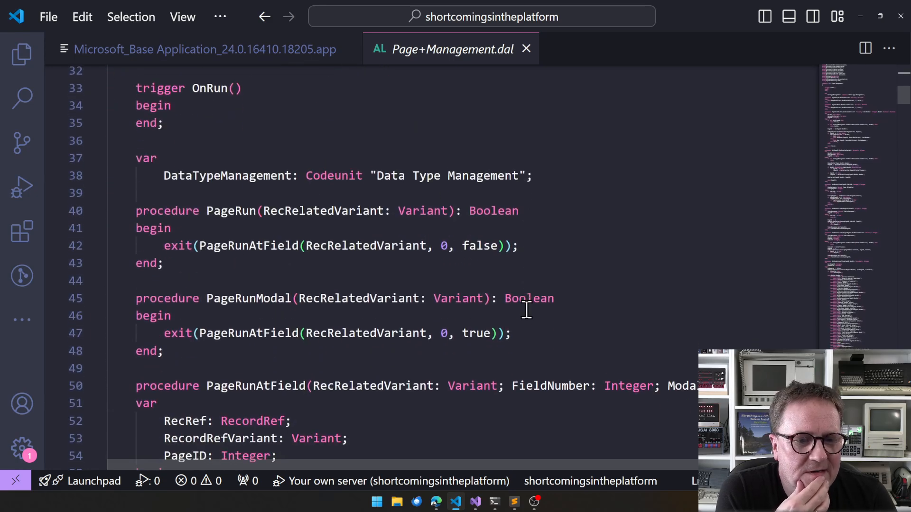
scroll("down", 3)
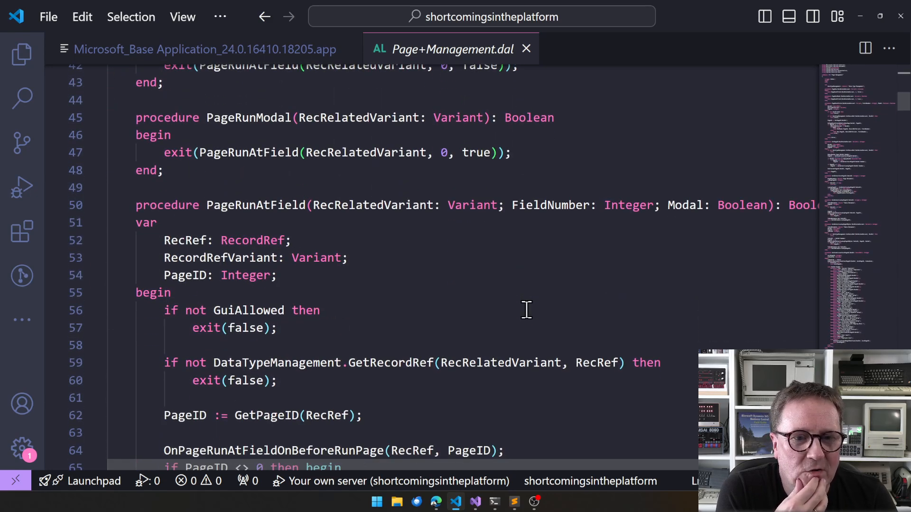
scroll("down", 3)
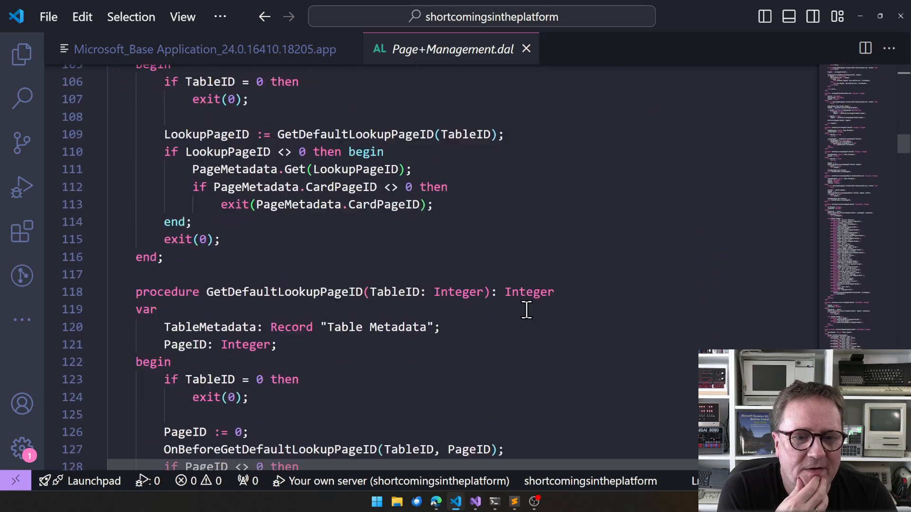
scroll("down", 3)
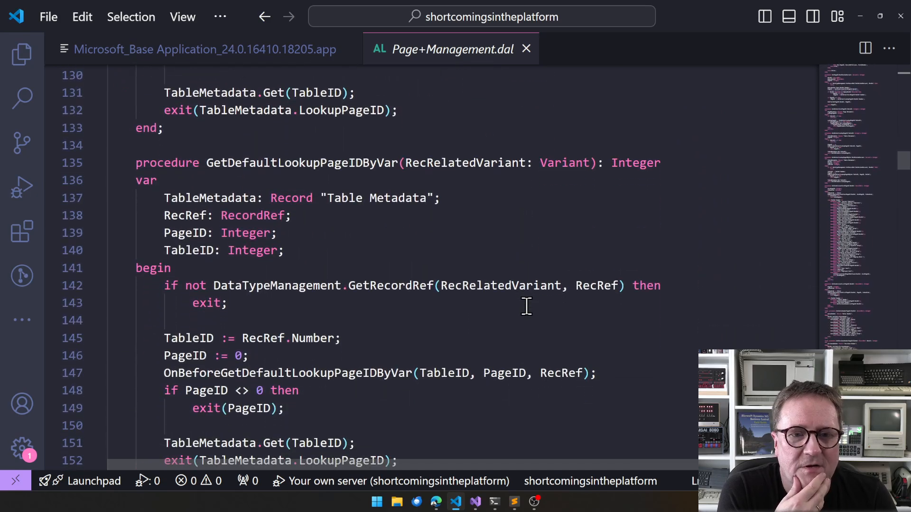
scroll("down", 3)
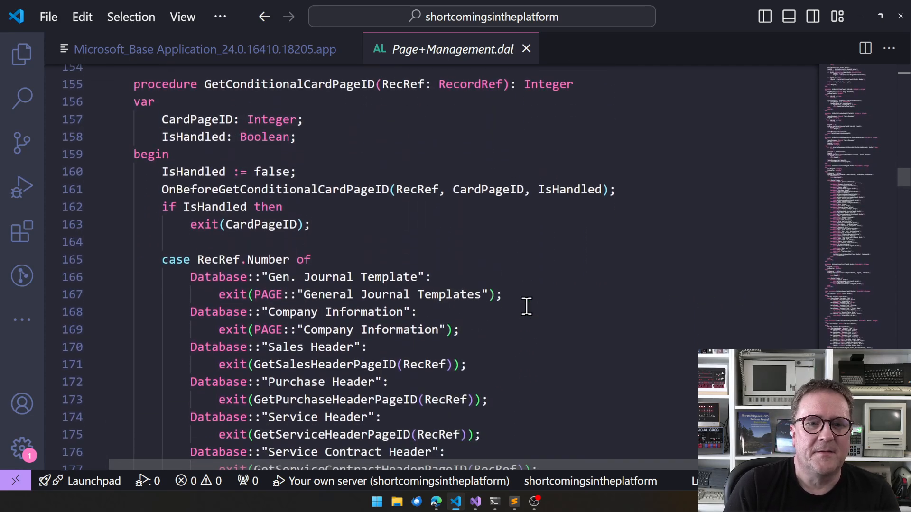
scroll("down", 3)
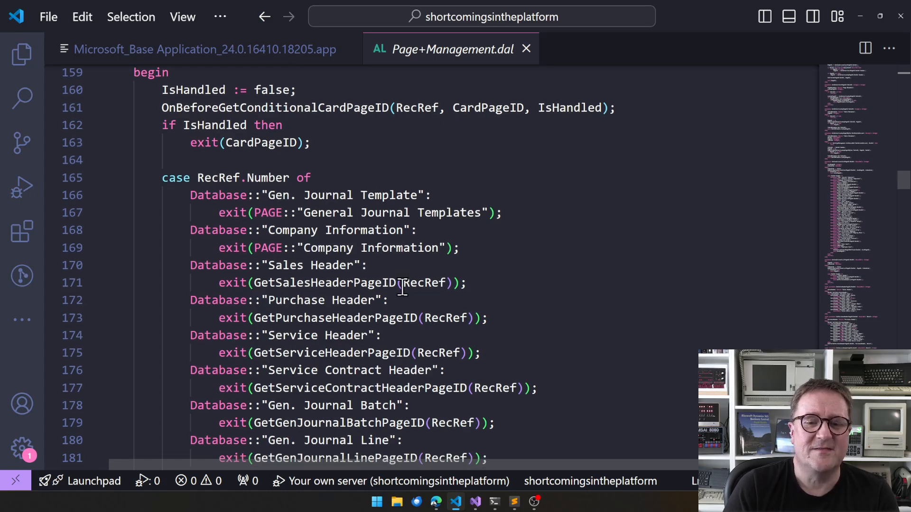
scroll("down", 3)
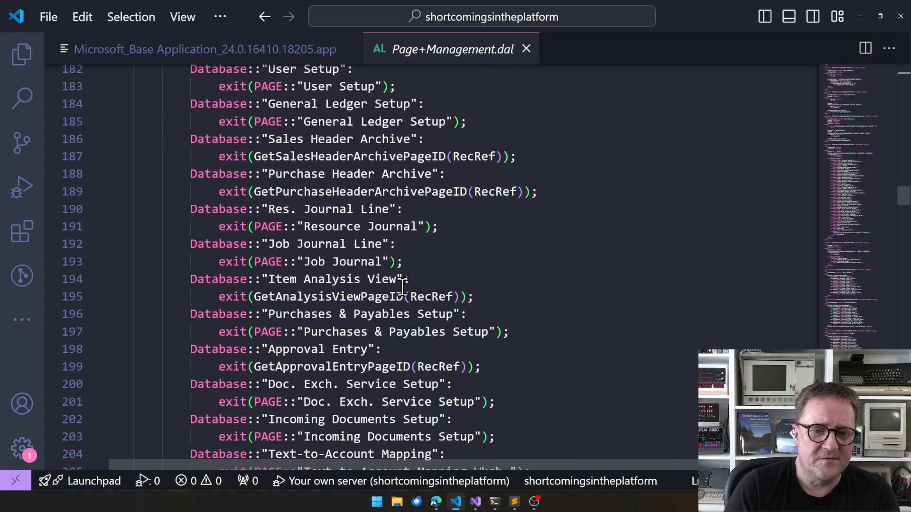
scroll("down", 3)
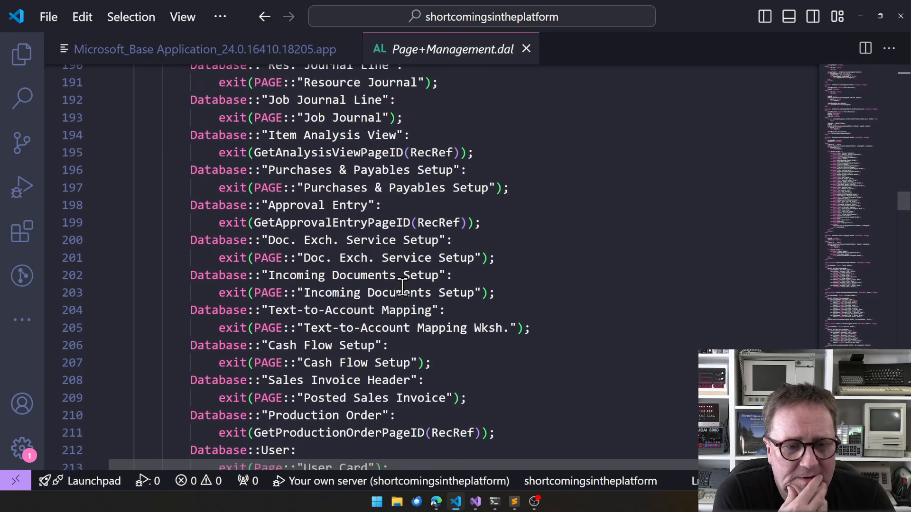
scroll("down", 3)
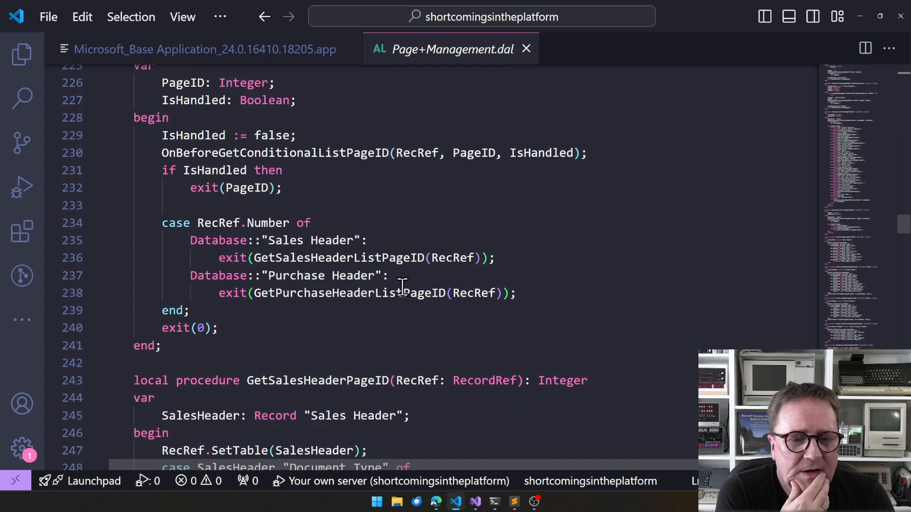
scroll("down", 3)
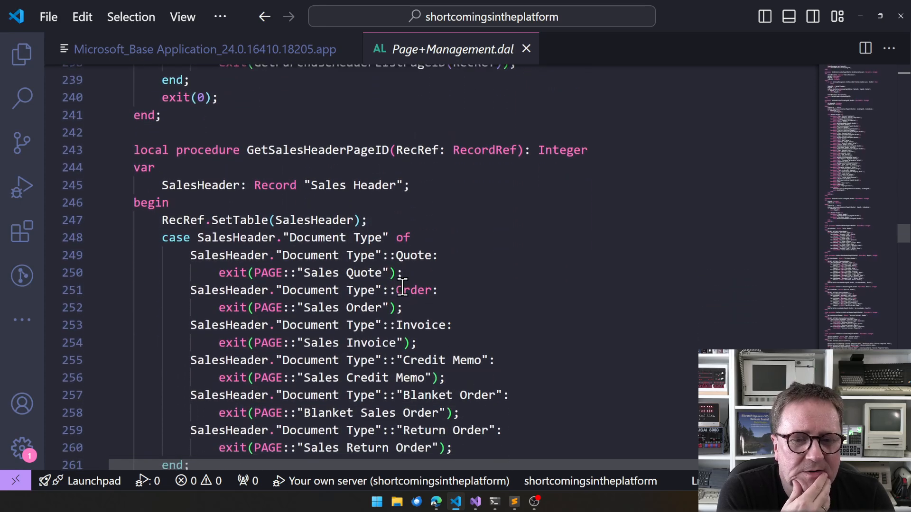
scroll("down", 3)
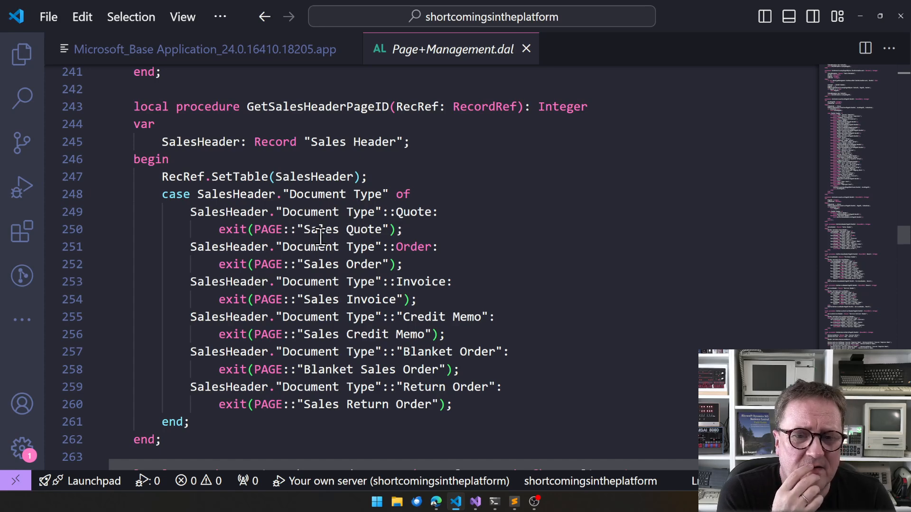
mouse_move(434, 334)
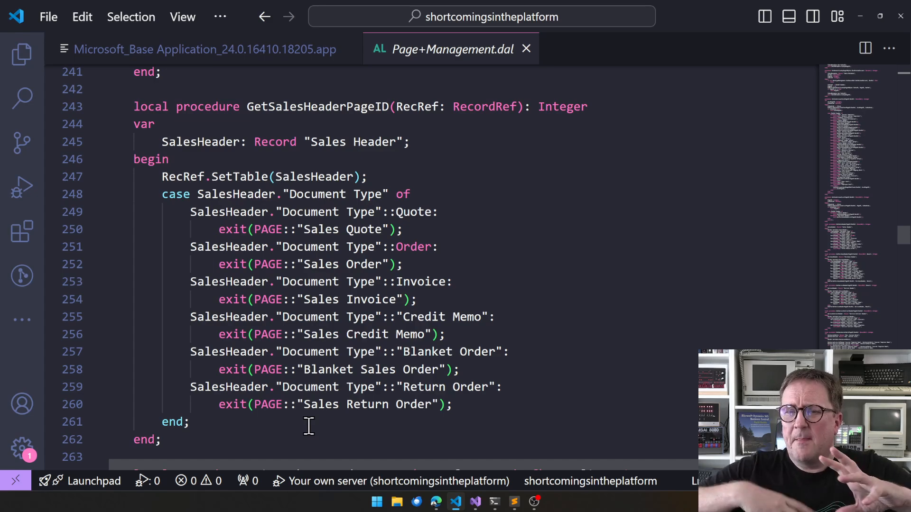
scroll("down", 3)
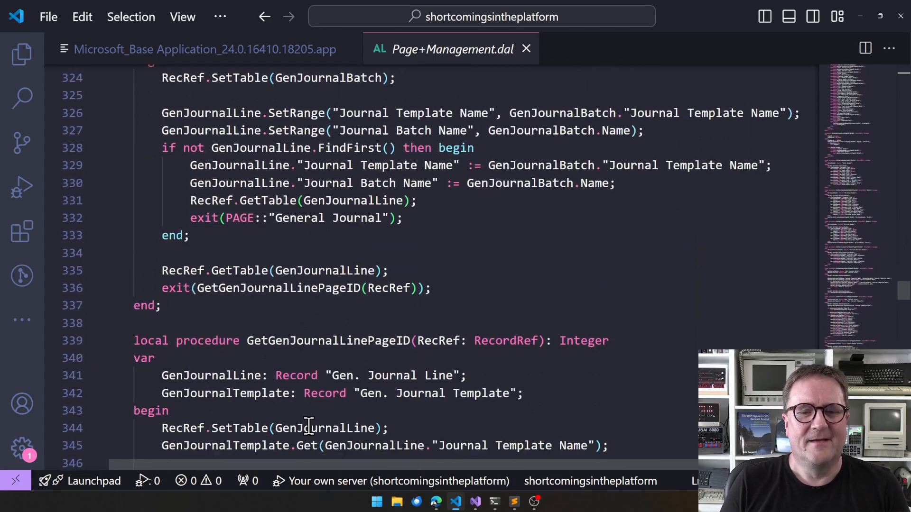
- Scroll through GetGenJournalLinePageID to read its journal line page lookups
scroll("down", 3)
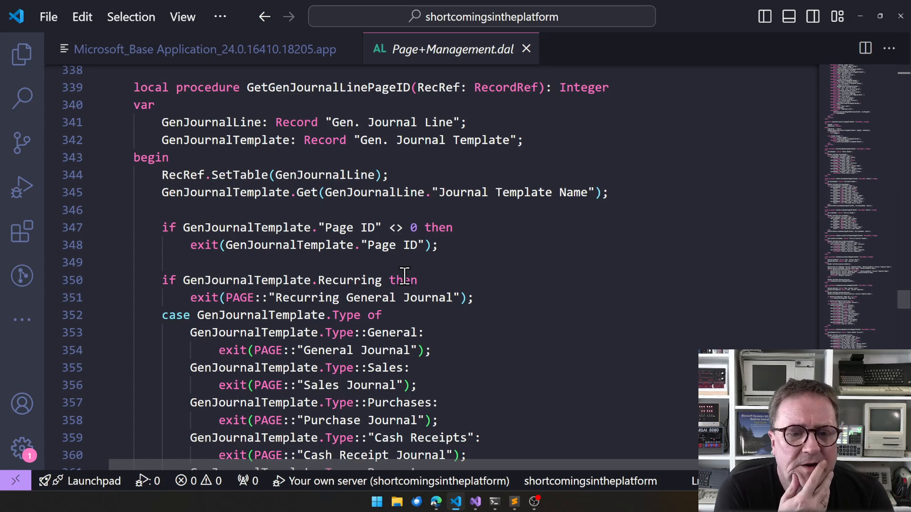
scroll("down", 3)
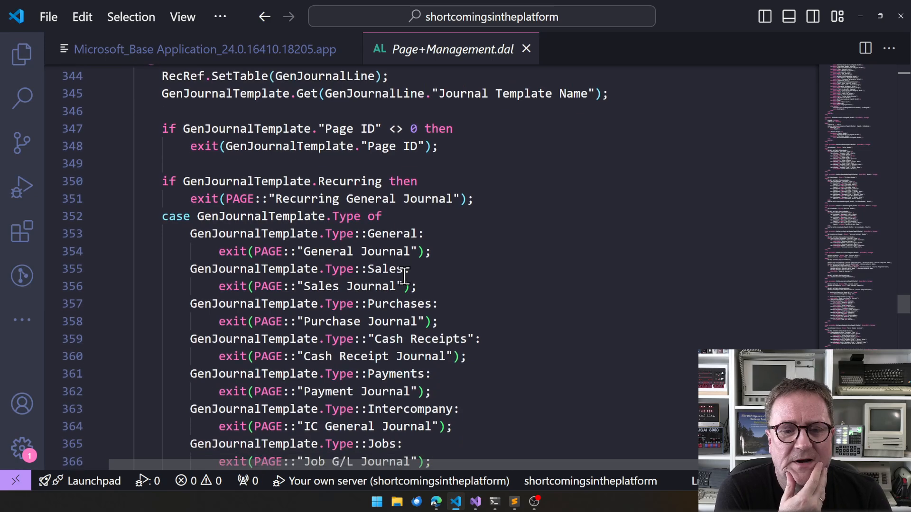
scroll("down", 3)
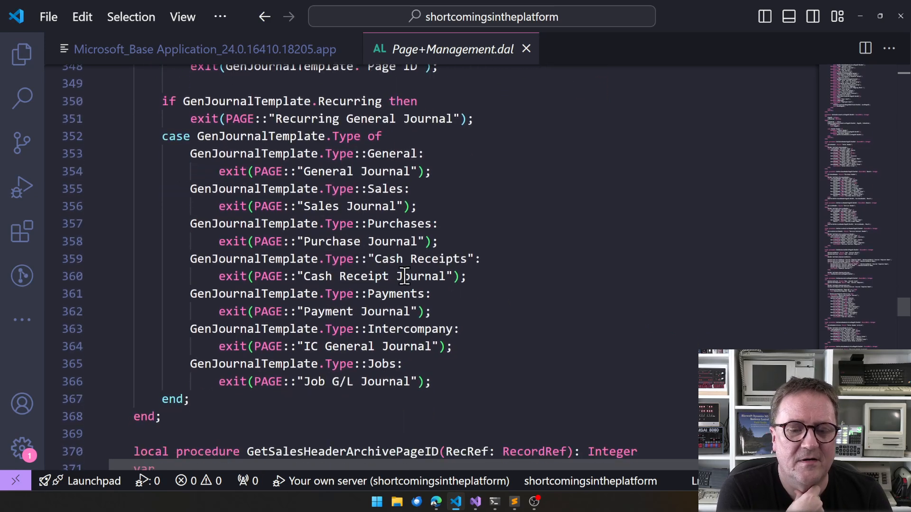
scroll("down", 3)
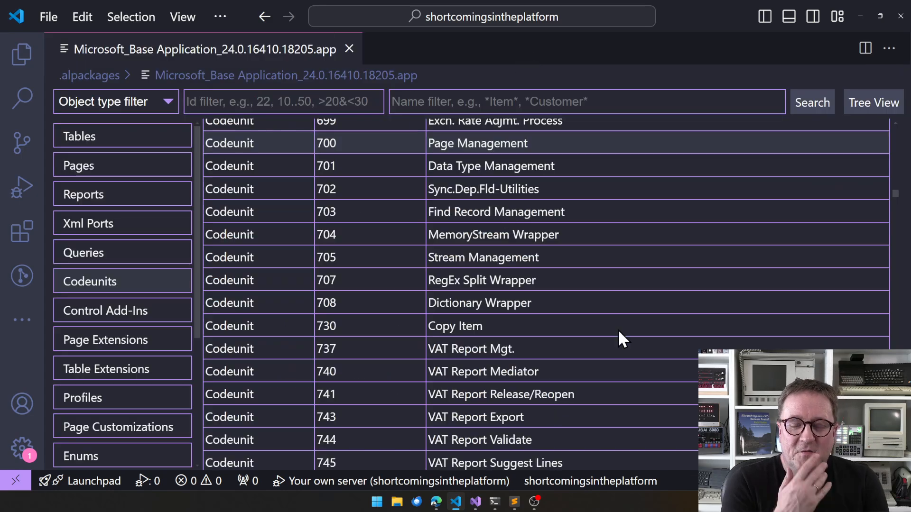
mouse_move(376, 215)
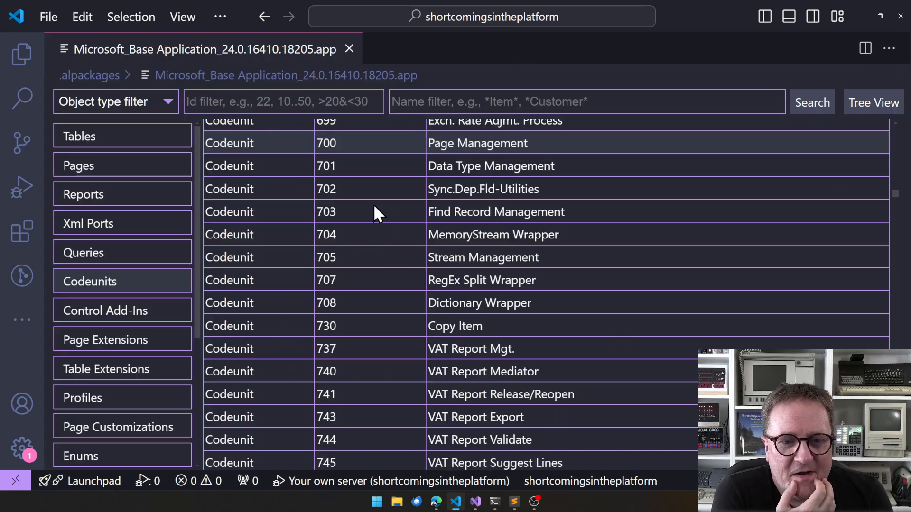
- Load MemoryStream+Wrapper.dal from the Codeunit 704 row to see its DotNet stream variables
left_click(494, 234)
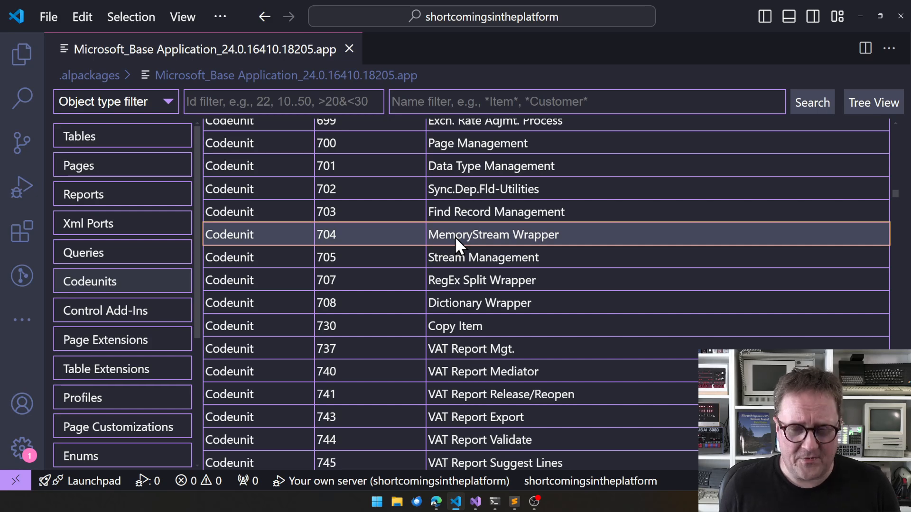
double_click(473, 234)
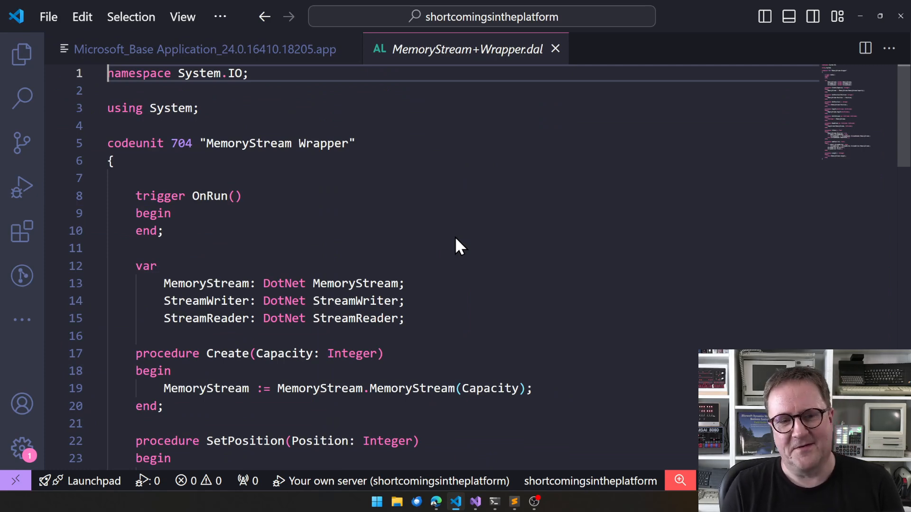
mouse_move(485, 442)
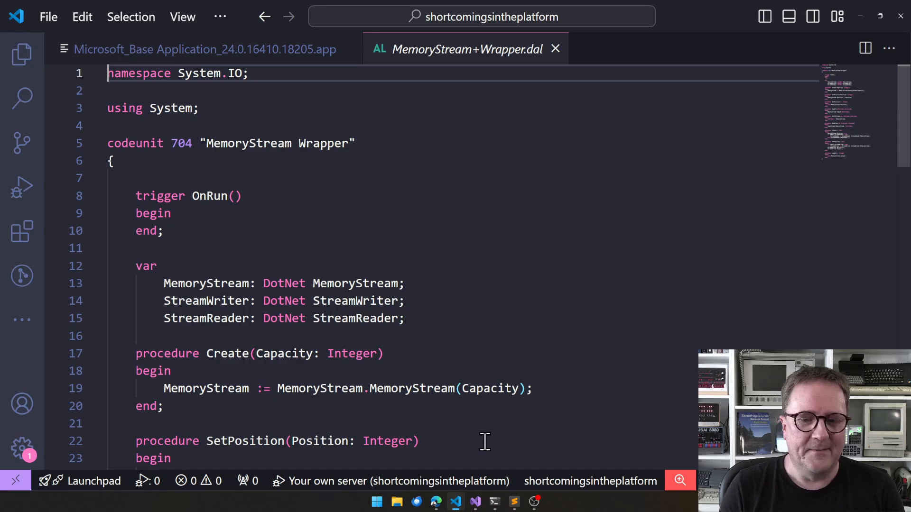
- Read MemoryStream Wrapper's source through Length, then switch back to the .app object list
scroll("down", 3)
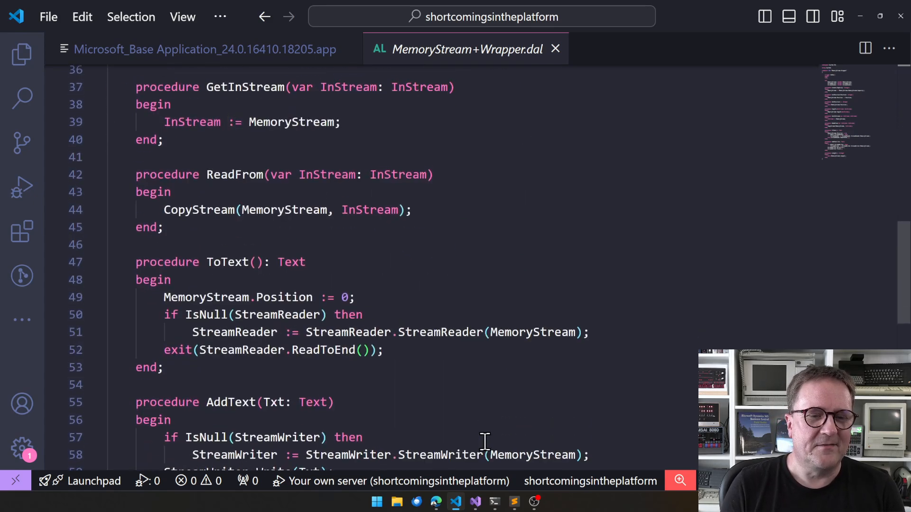
scroll("down", 3)
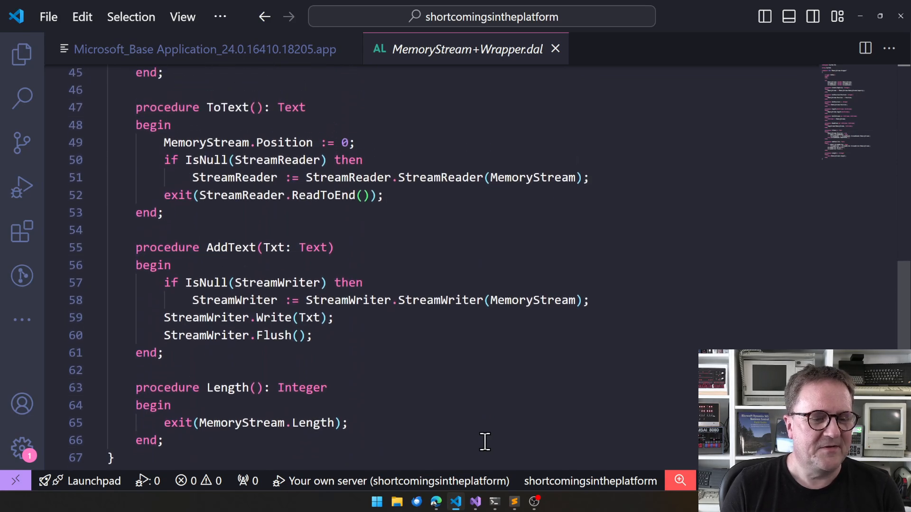
scroll("up", 3)
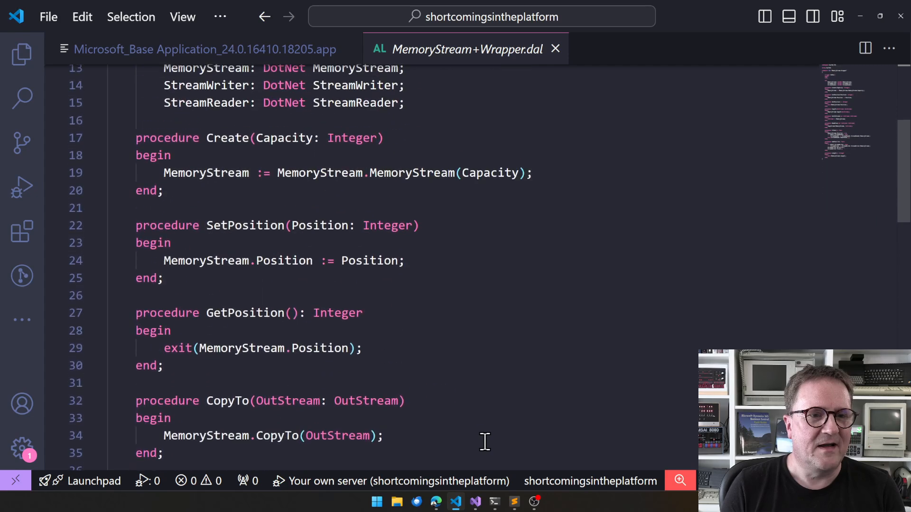
scroll("down", 3)
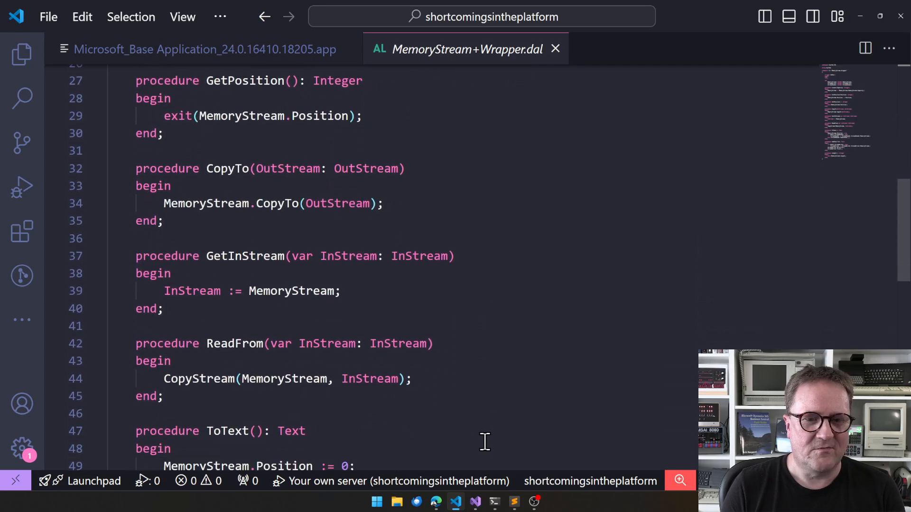
scroll("down", 3)
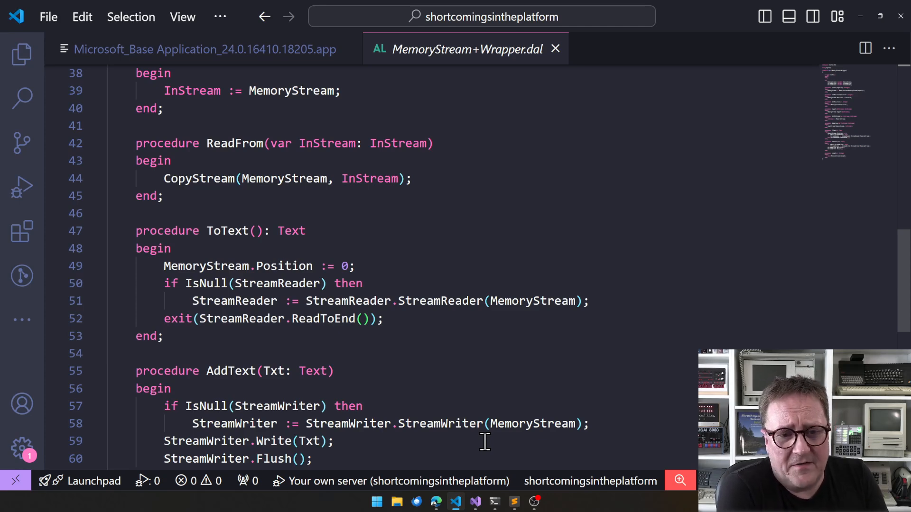
scroll("down", 3)
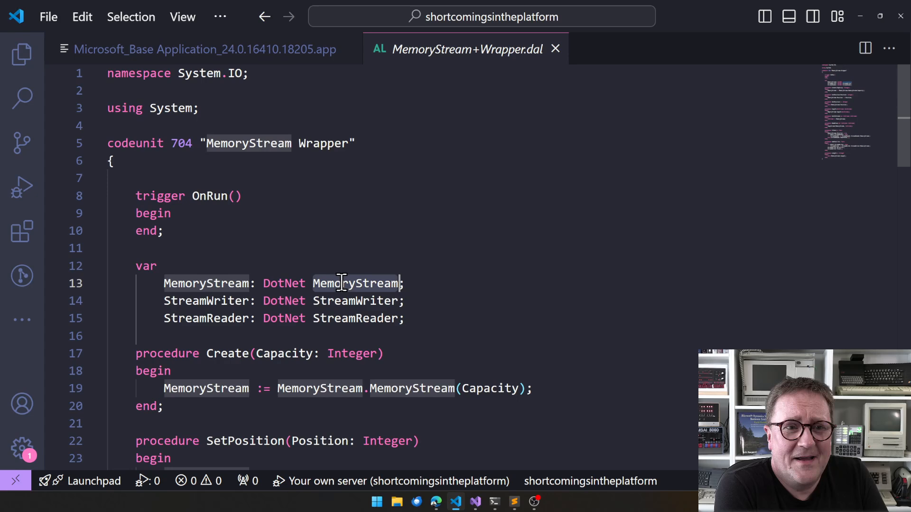
left_click(202, 50)
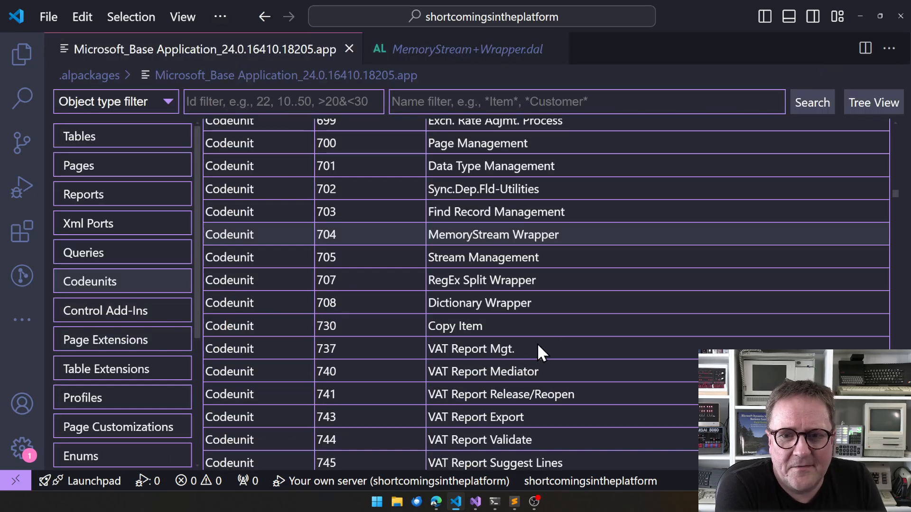
- Scroll the codeunit list toward Dictionary Wrapper (708) and RegEx Split Wrapper (707)
scroll("down", 3)
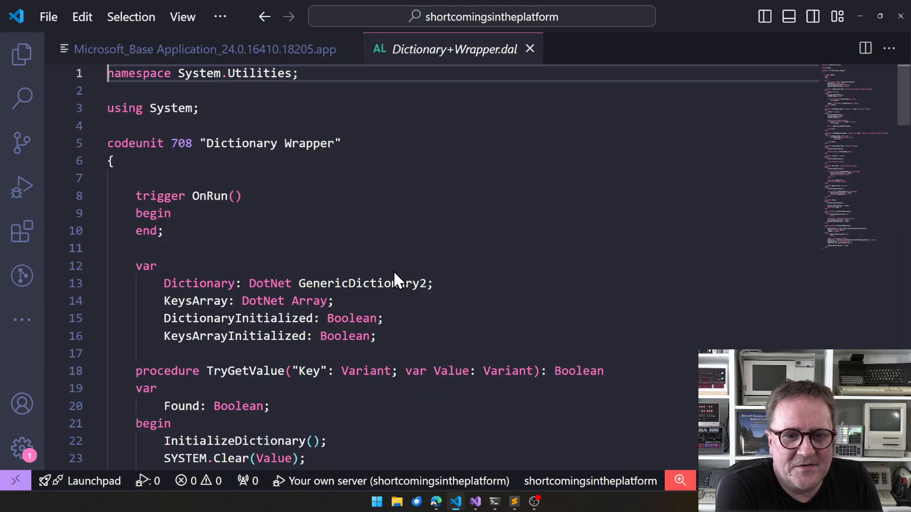
mouse_move(452, 320)
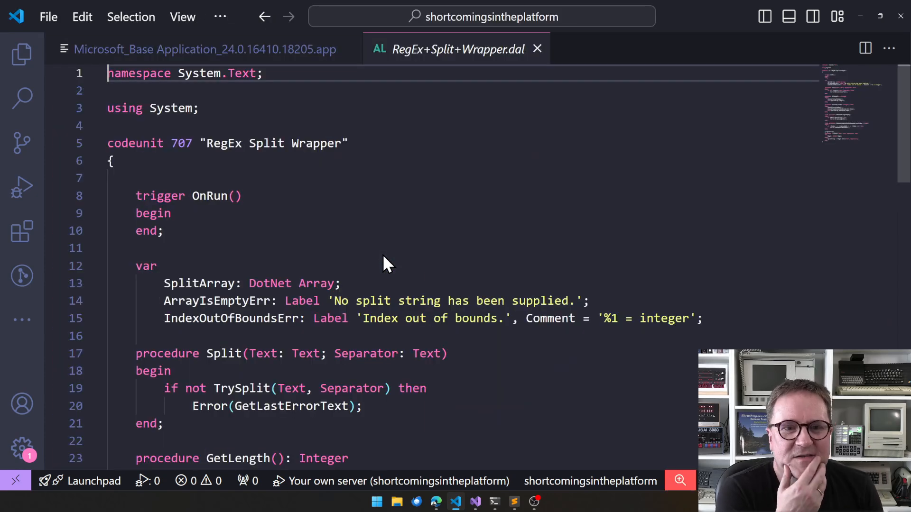
- Read RegEx Split Wrapper (707) through GetIndex, then switch back to the .app object list
scroll("down", 3)
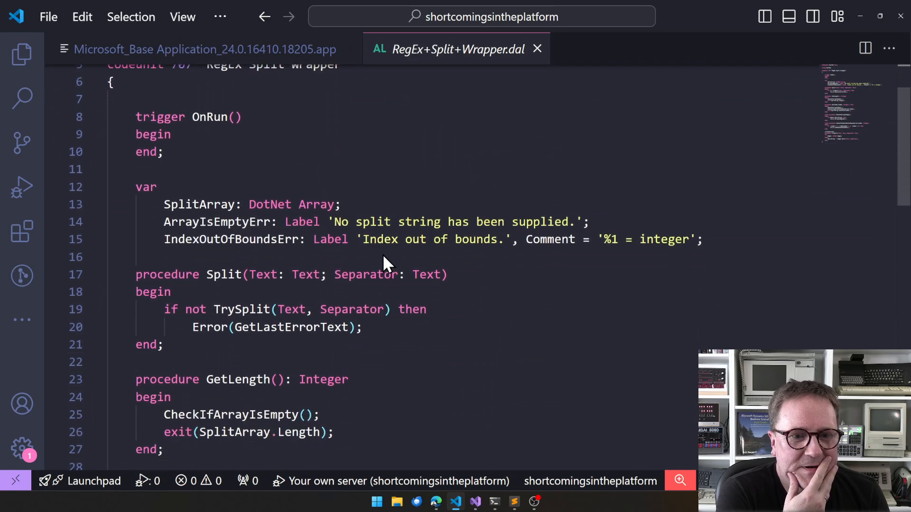
scroll("down", 3)
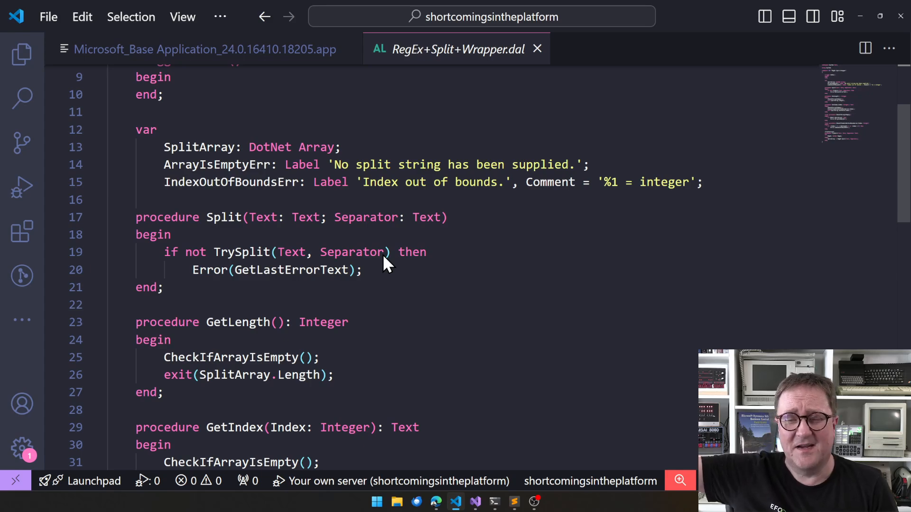
scroll("down", 3)
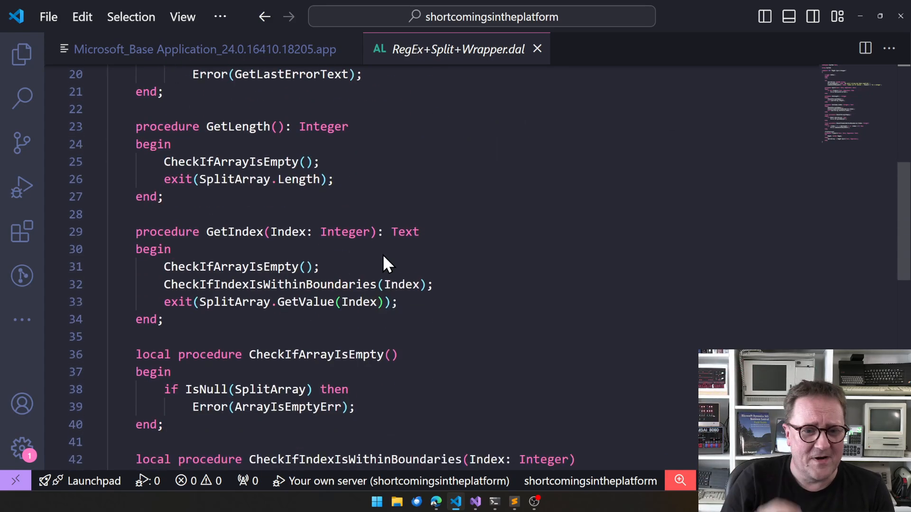
scroll("down", 3)
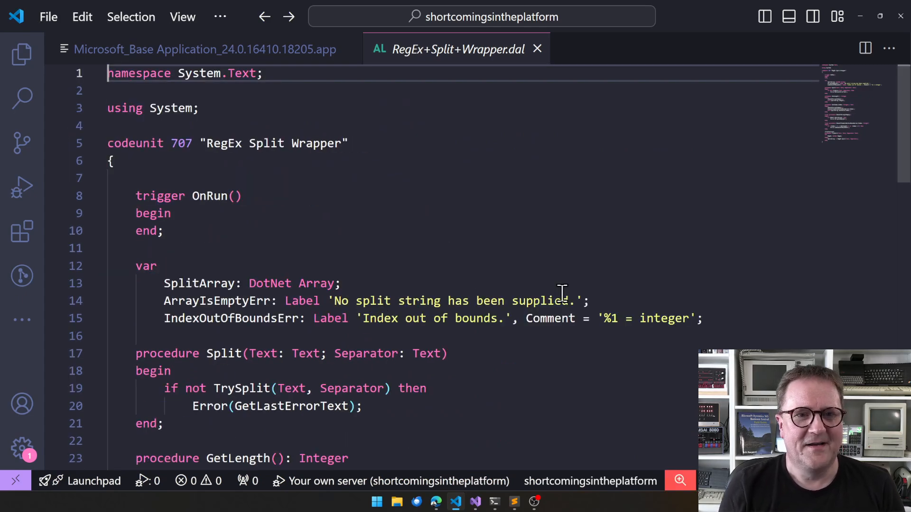
left_click(199, 50)
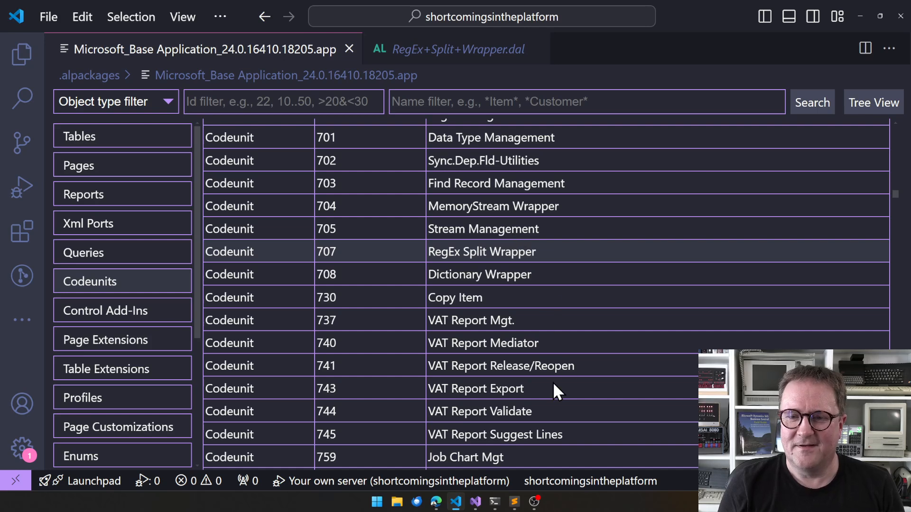
mouse_move(533, 277)
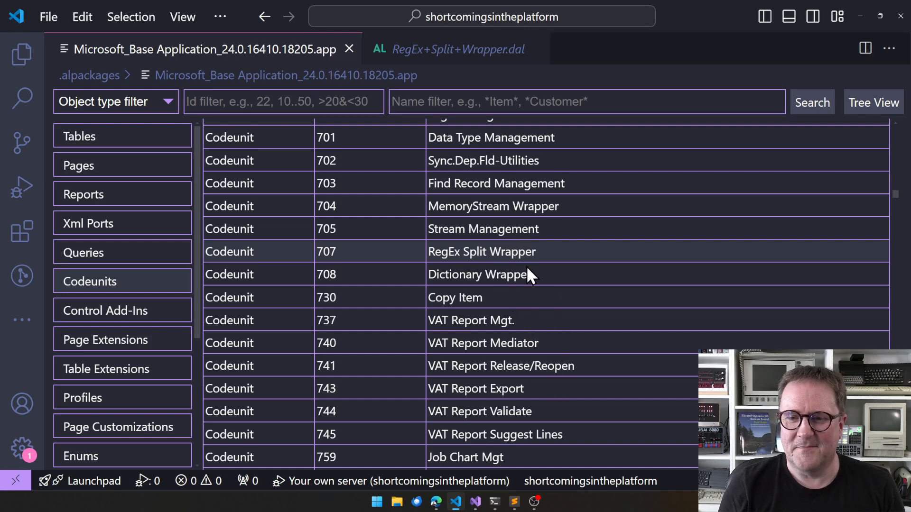